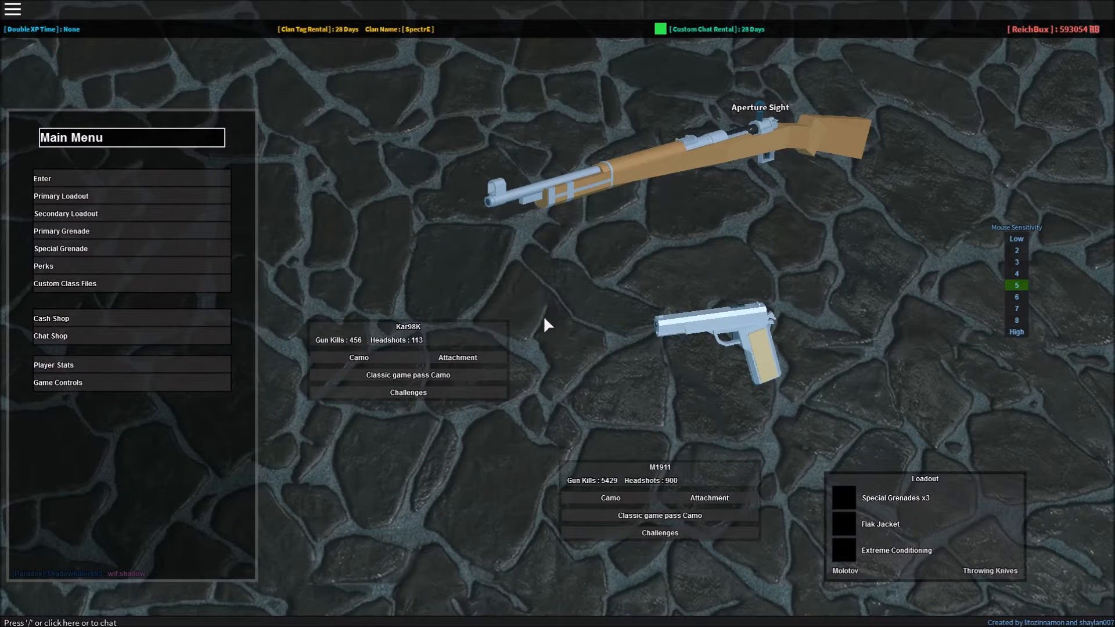
mouse_move(520, 331)
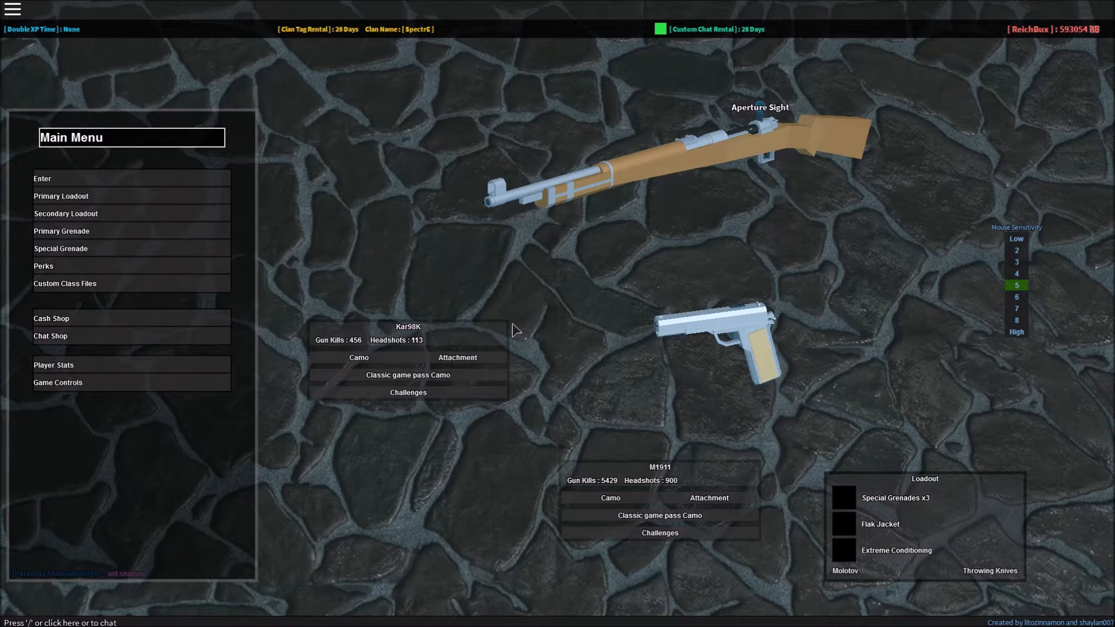
mouse_move(114, 285)
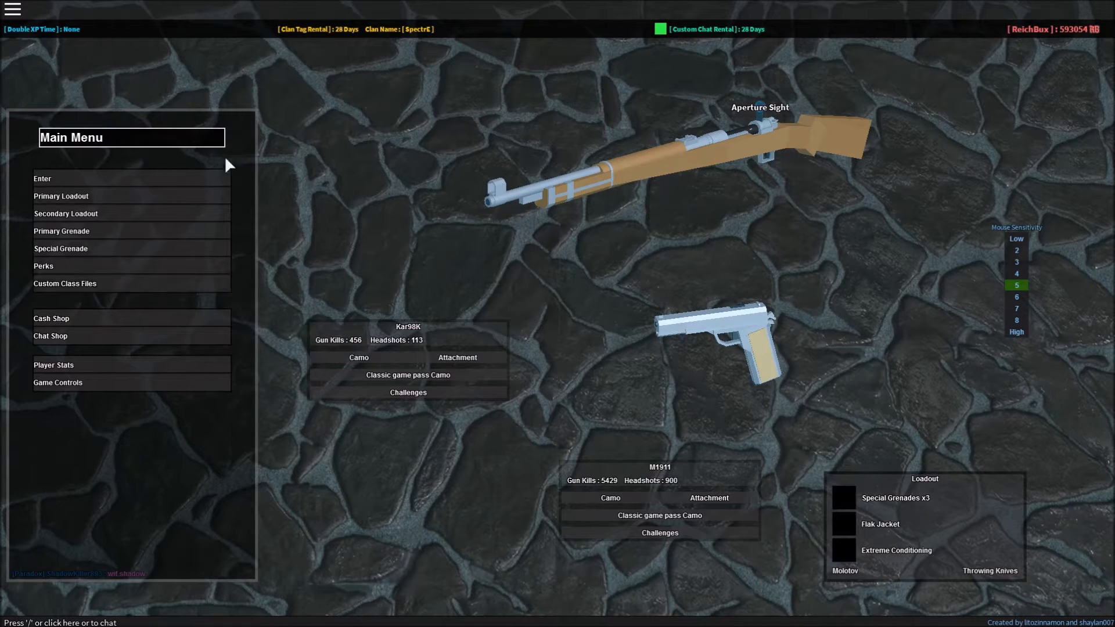
mouse_move(221, 219)
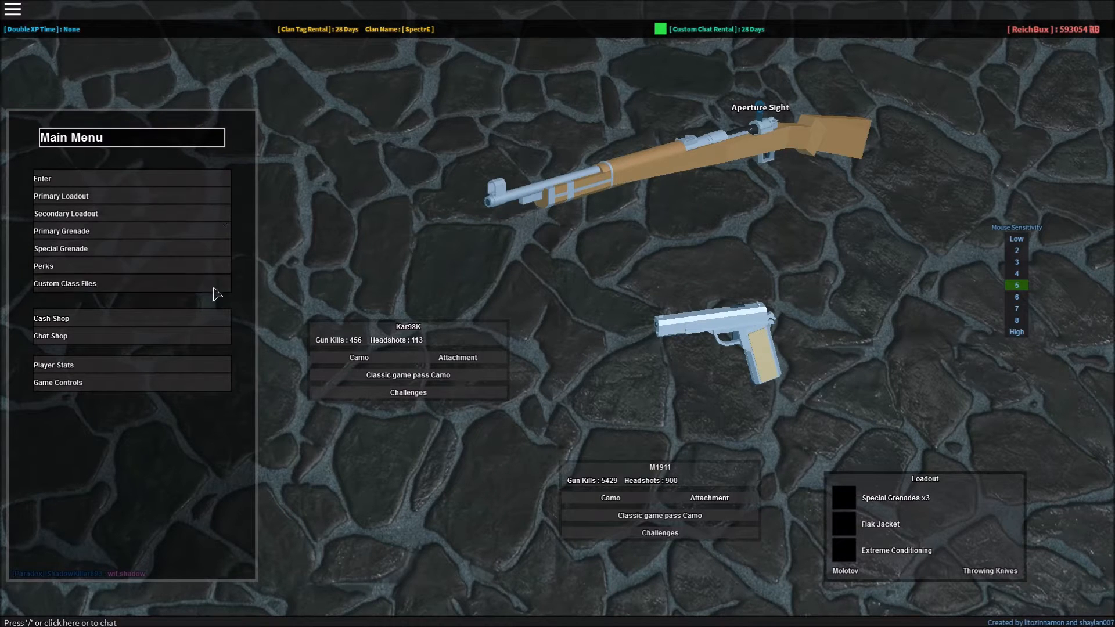
mouse_move(249, 238)
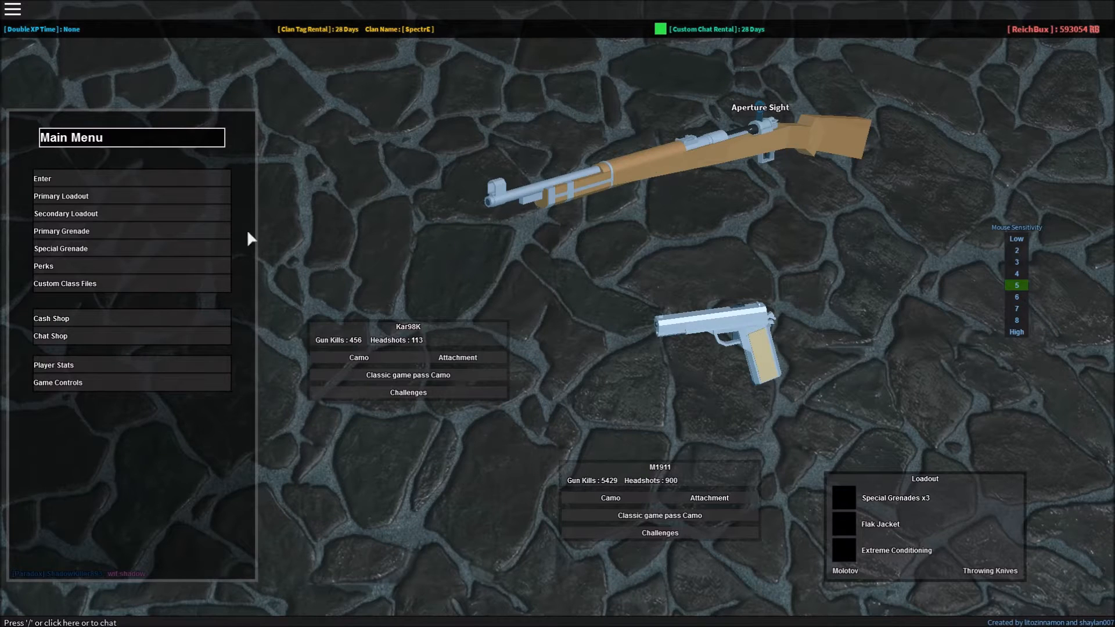
mouse_move(175, 205)
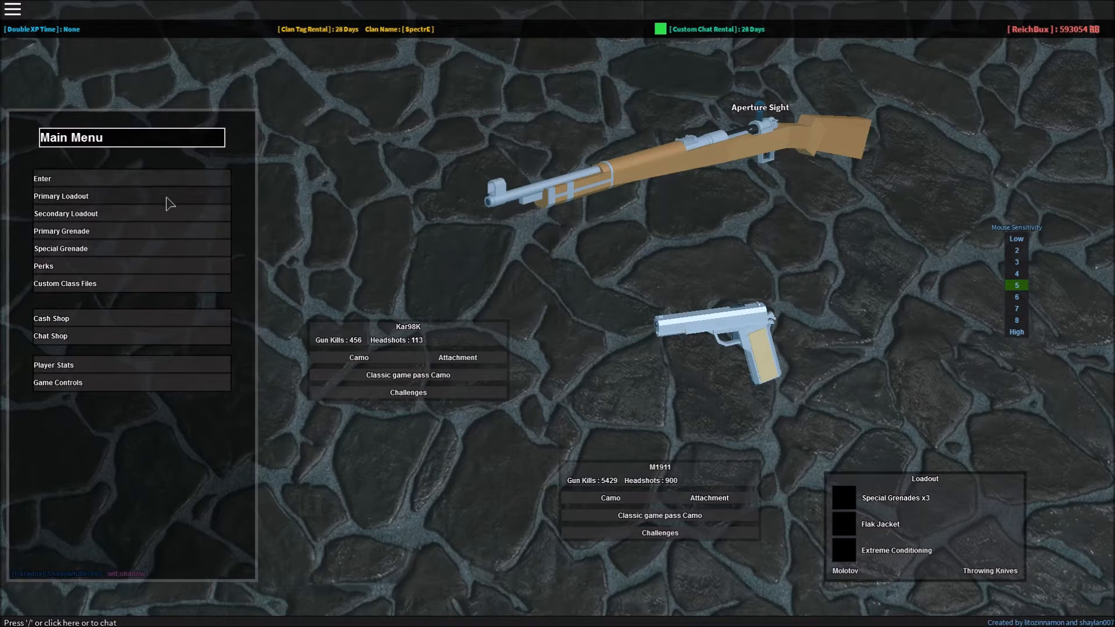
mouse_move(150, 215)
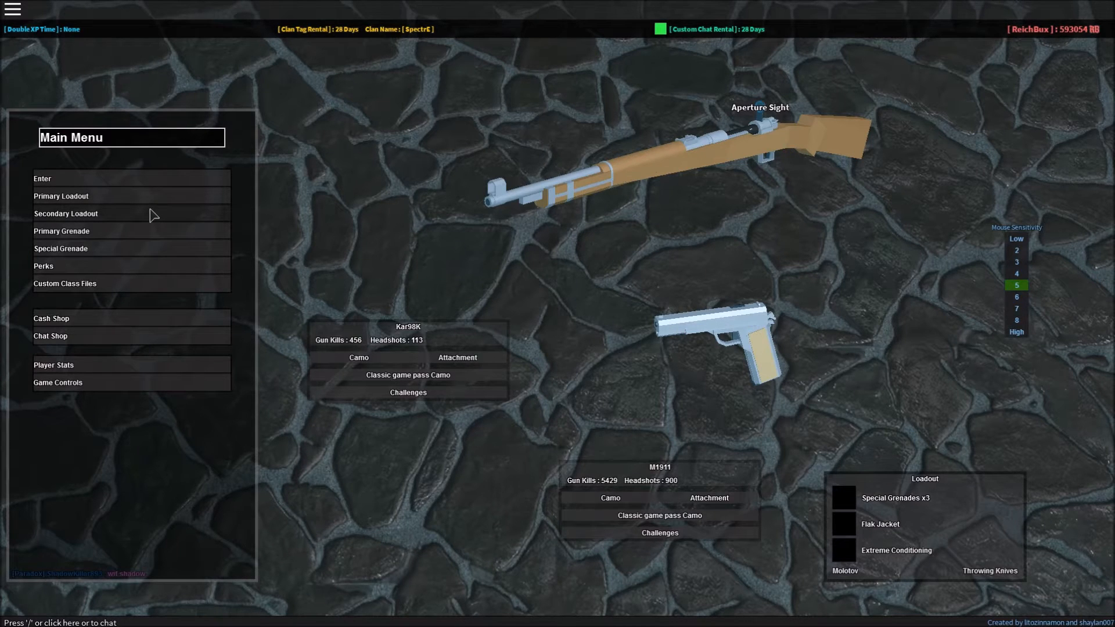
Step: Show the primary weapon categories from the Main Menu
left_click(60, 196)
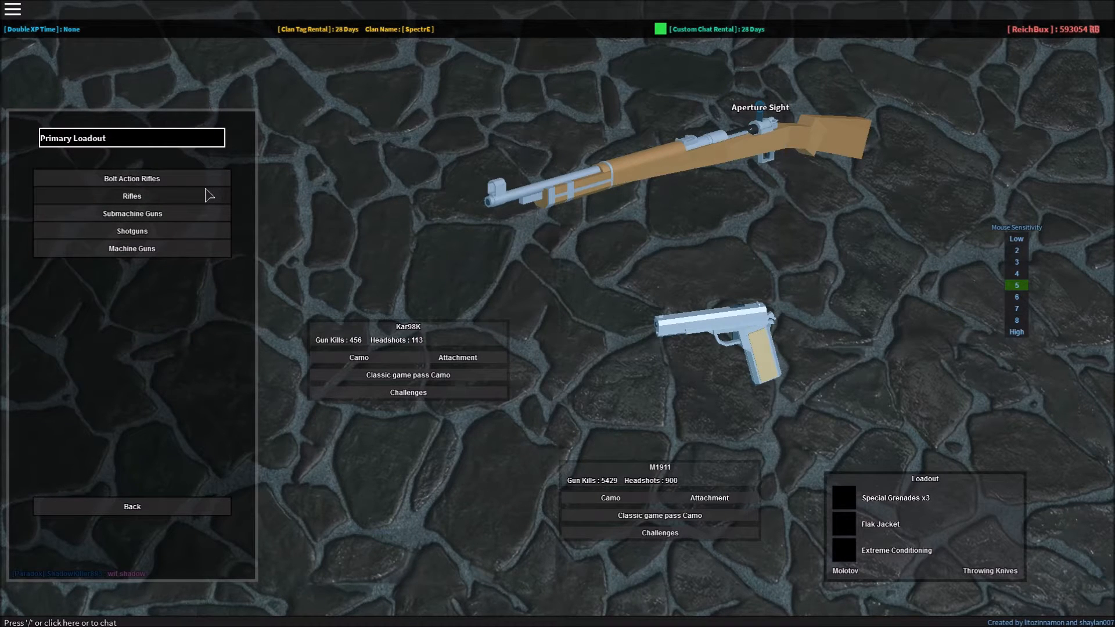
mouse_move(210, 177)
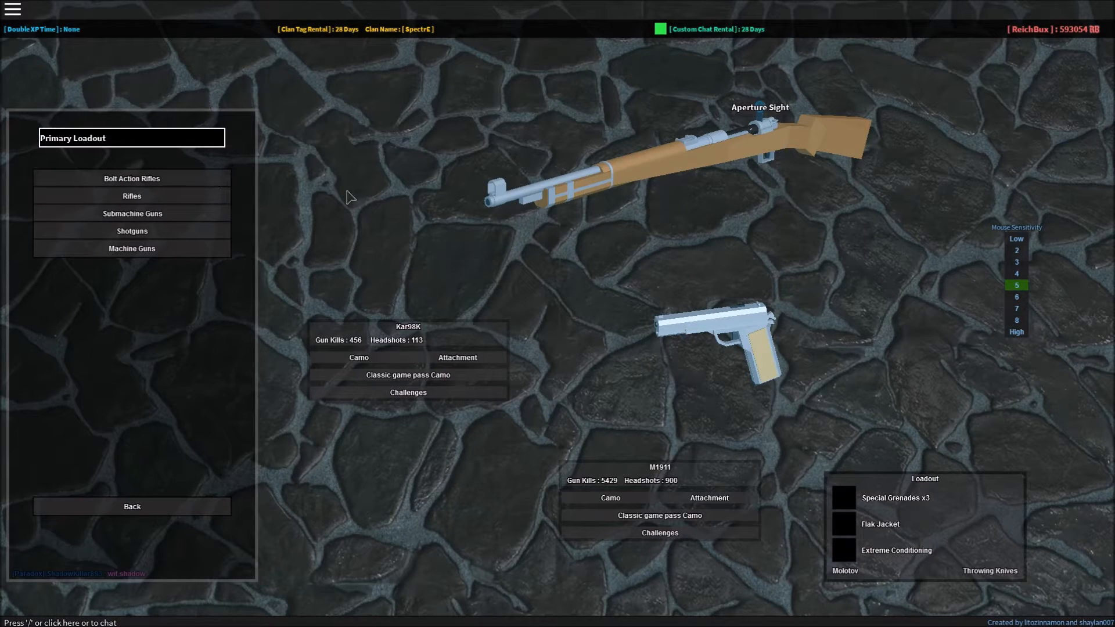
mouse_move(316, 205)
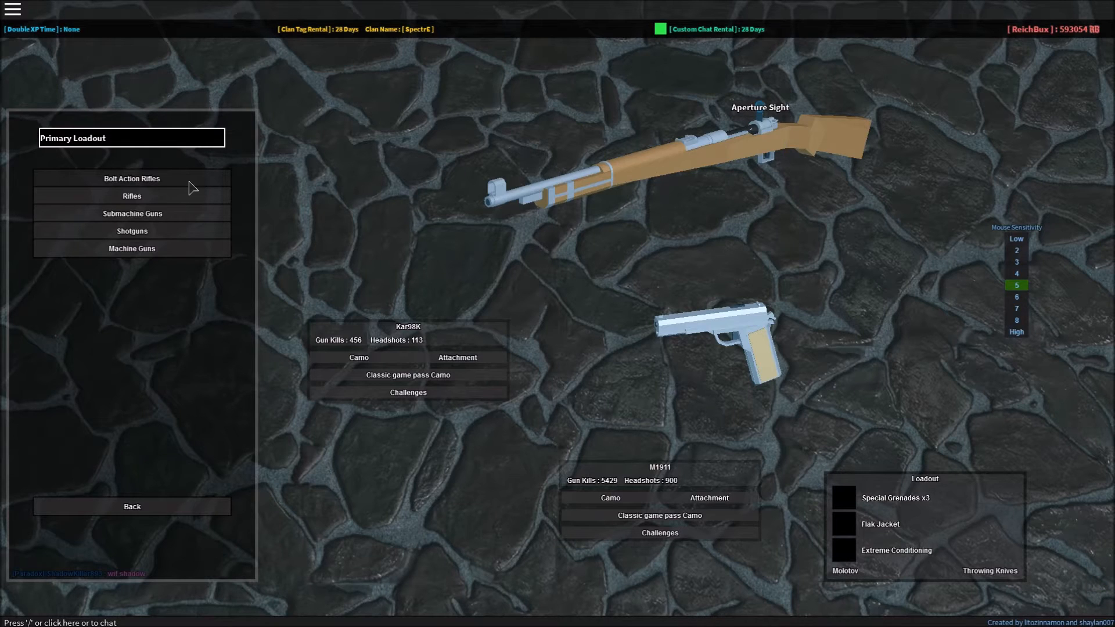
Step: Browse Bolt Action Rifles (PTRS-41, Arisaka), equip the Mosin Nagant, and list its attachments
left_click(132, 178)
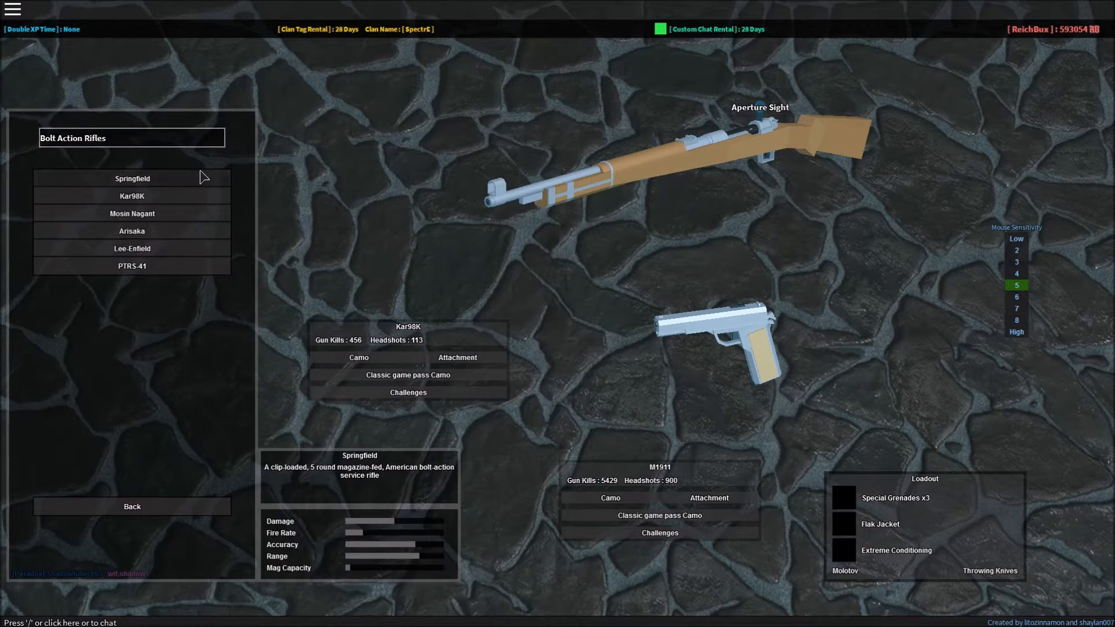
left_click(132, 266)
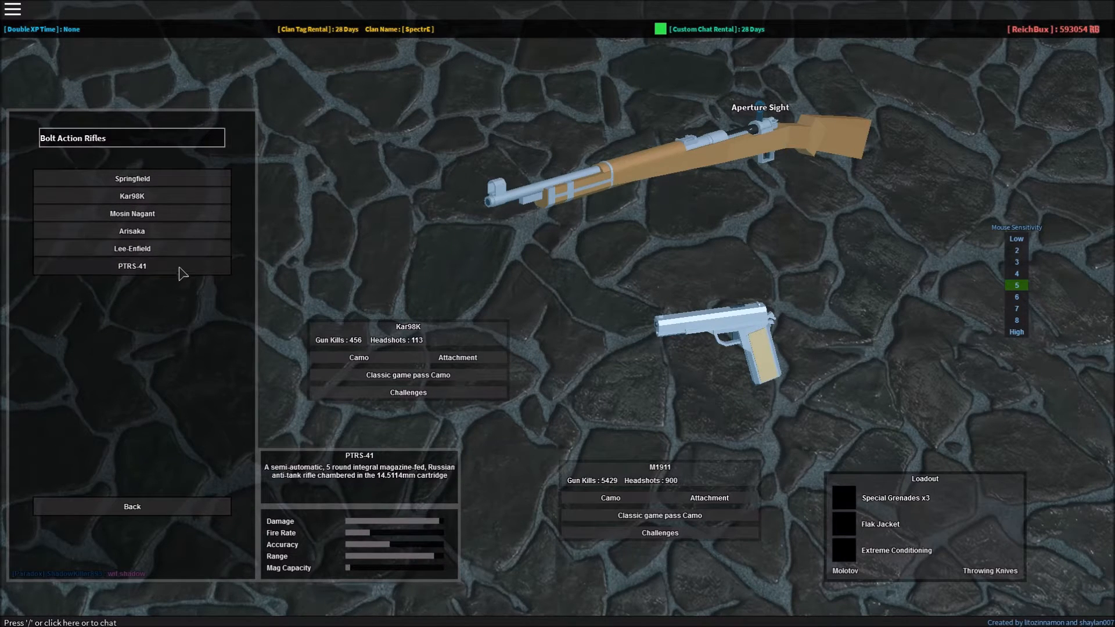
left_click(132, 231)
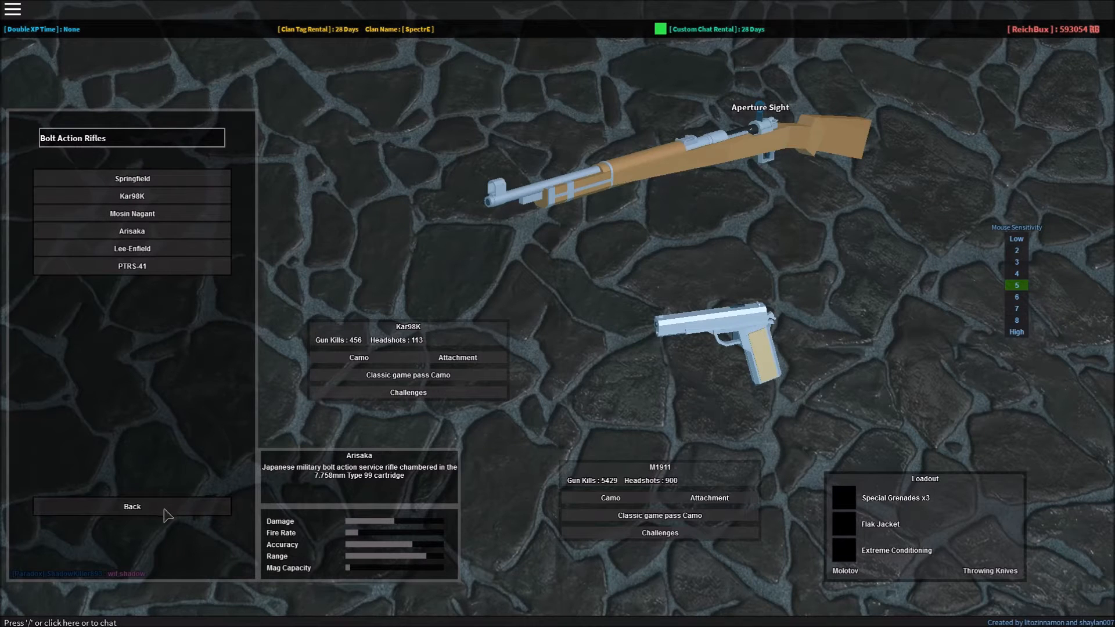
left_click(132, 266)
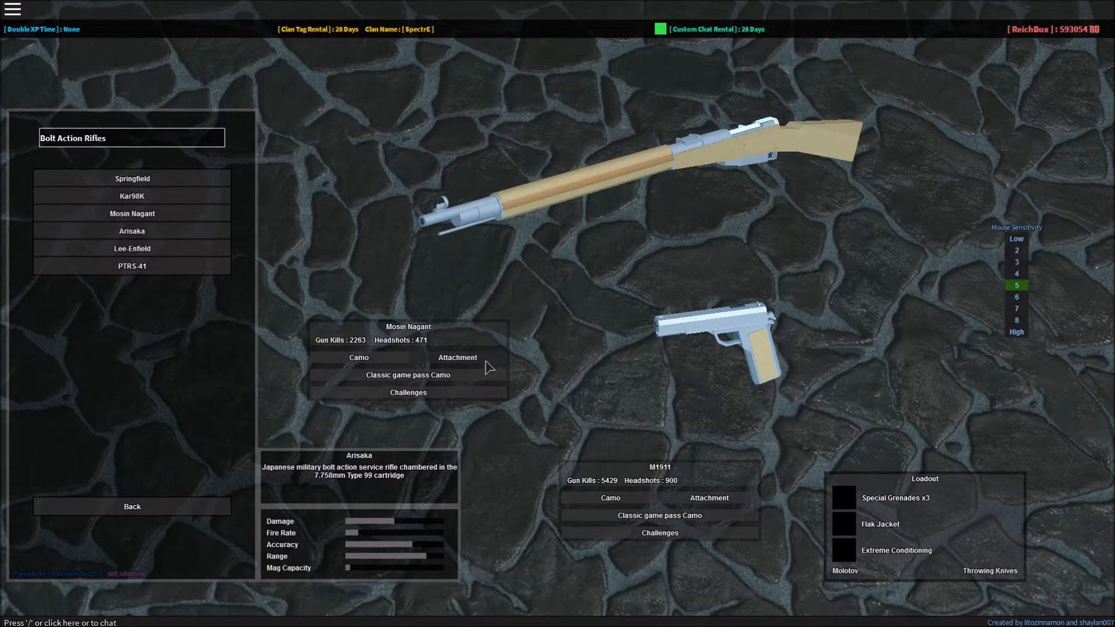
left_click(457, 357)
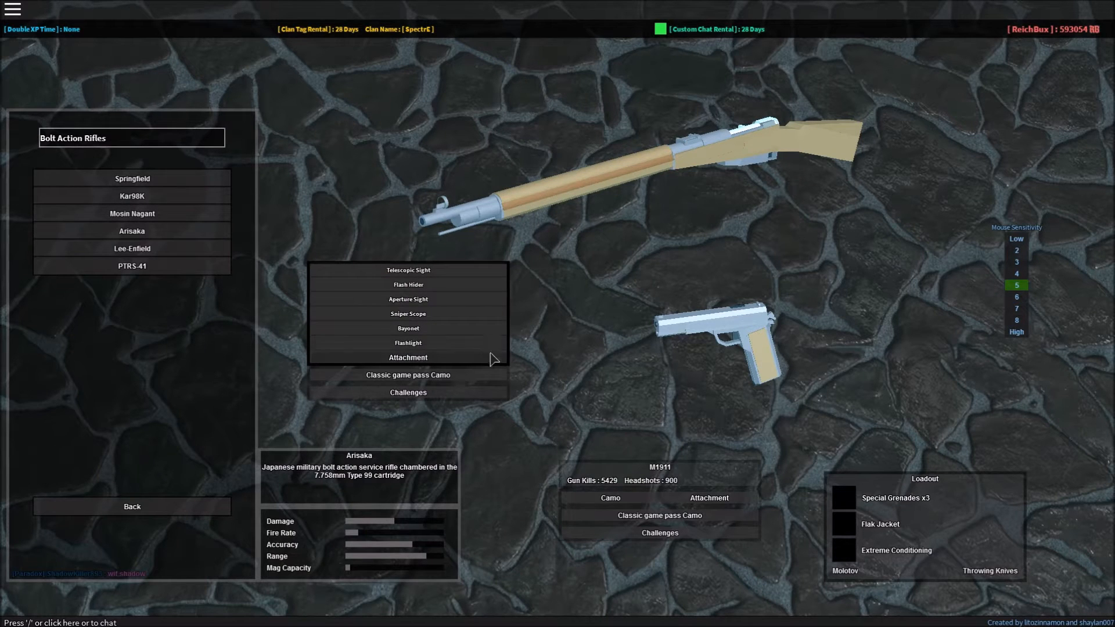
mouse_move(455, 329)
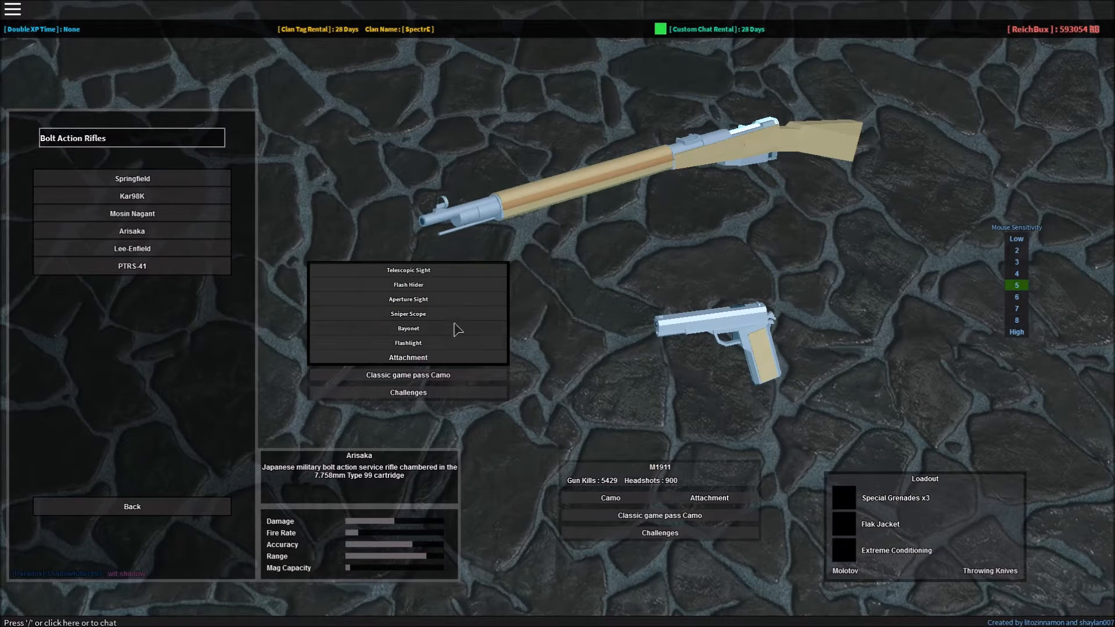
mouse_move(424, 297)
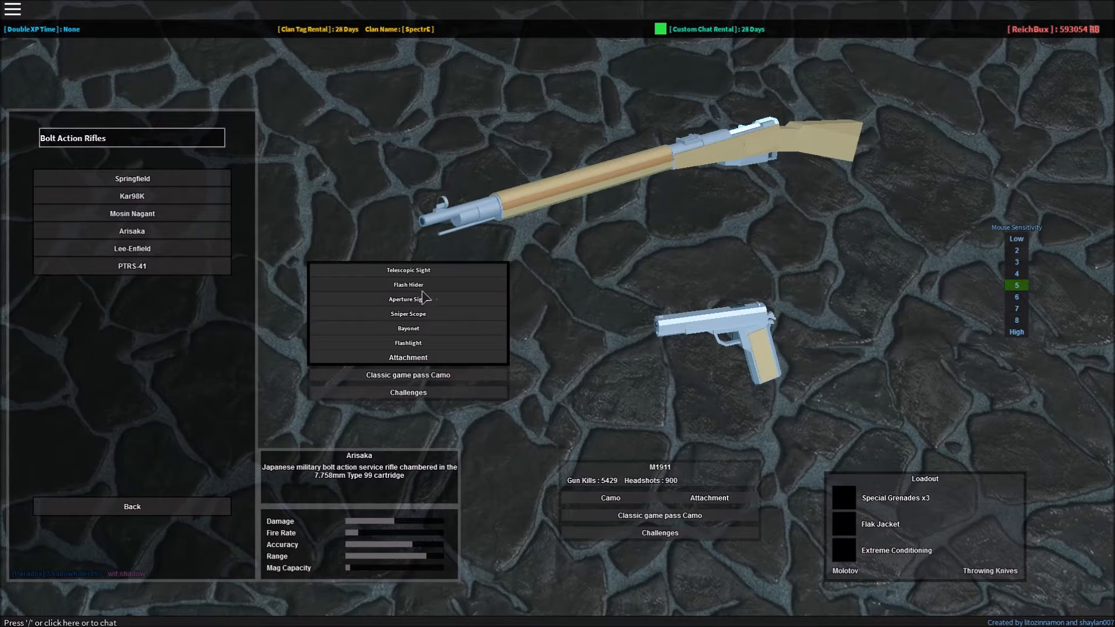
mouse_move(484, 311)
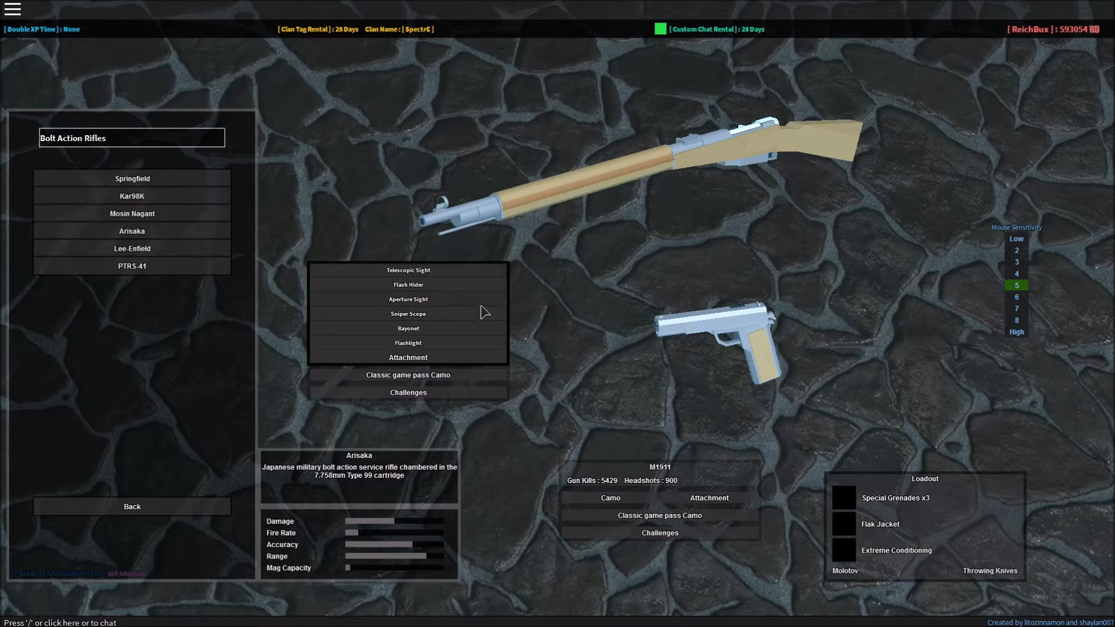
mouse_move(490, 329)
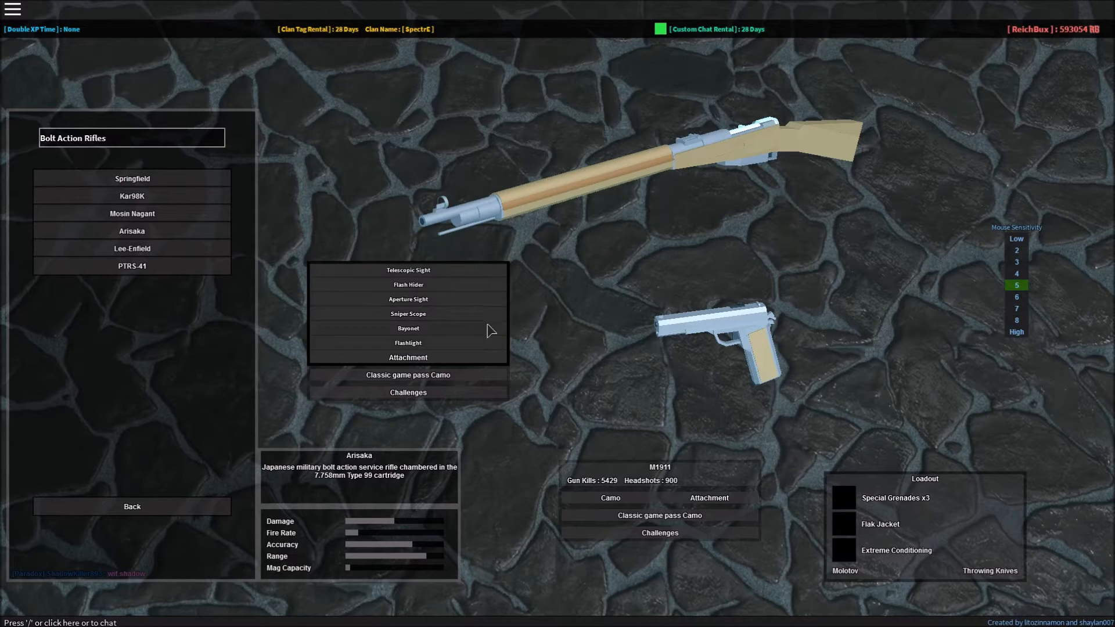
mouse_move(570, 309)
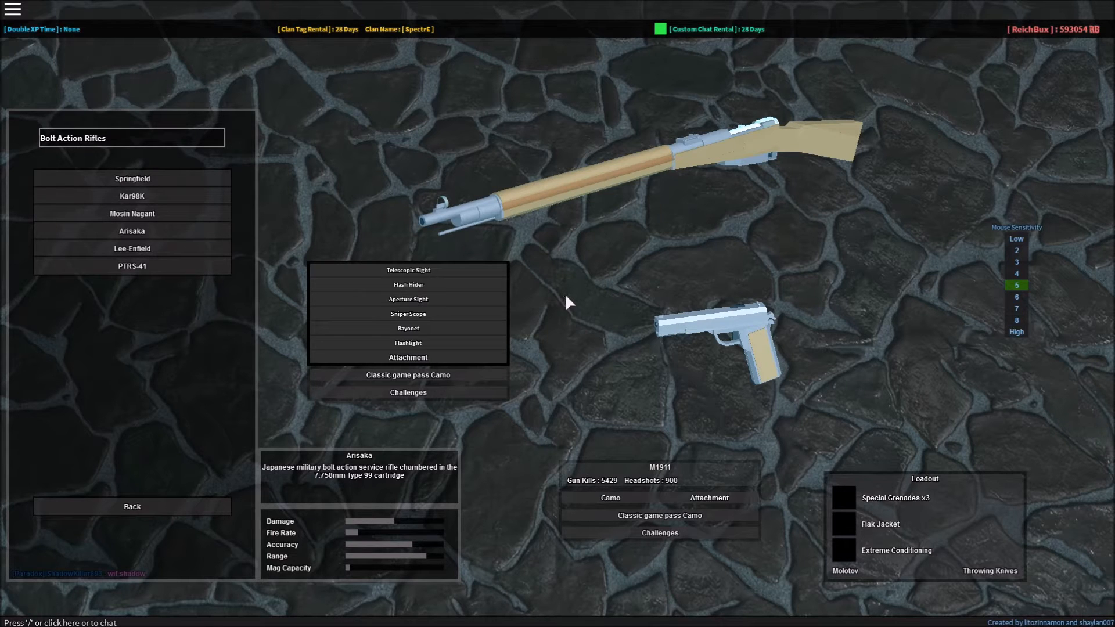
mouse_move(622, 326)
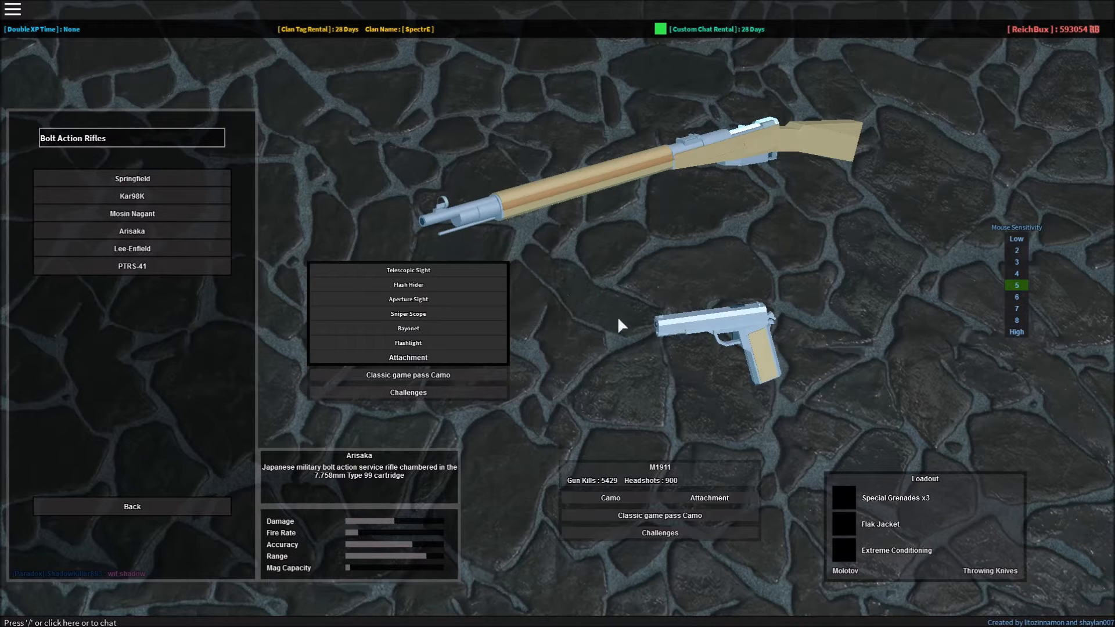
mouse_move(622, 298)
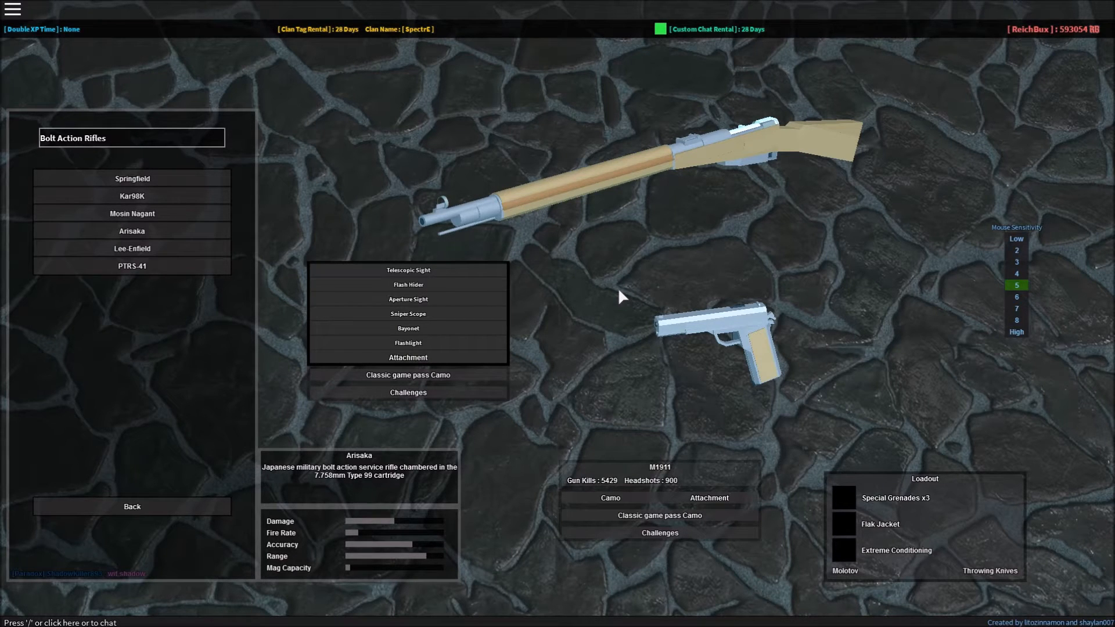
Step: Browse the pistols, viewing the M1911 and another pistol's stats
left_click(132, 506)
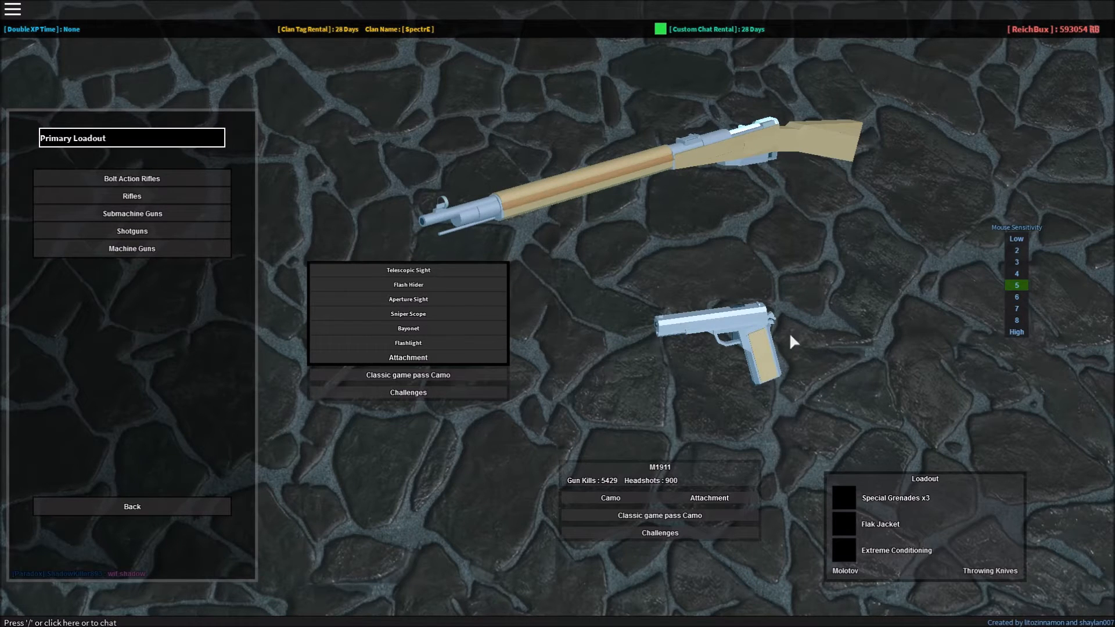
mouse_move(744, 218)
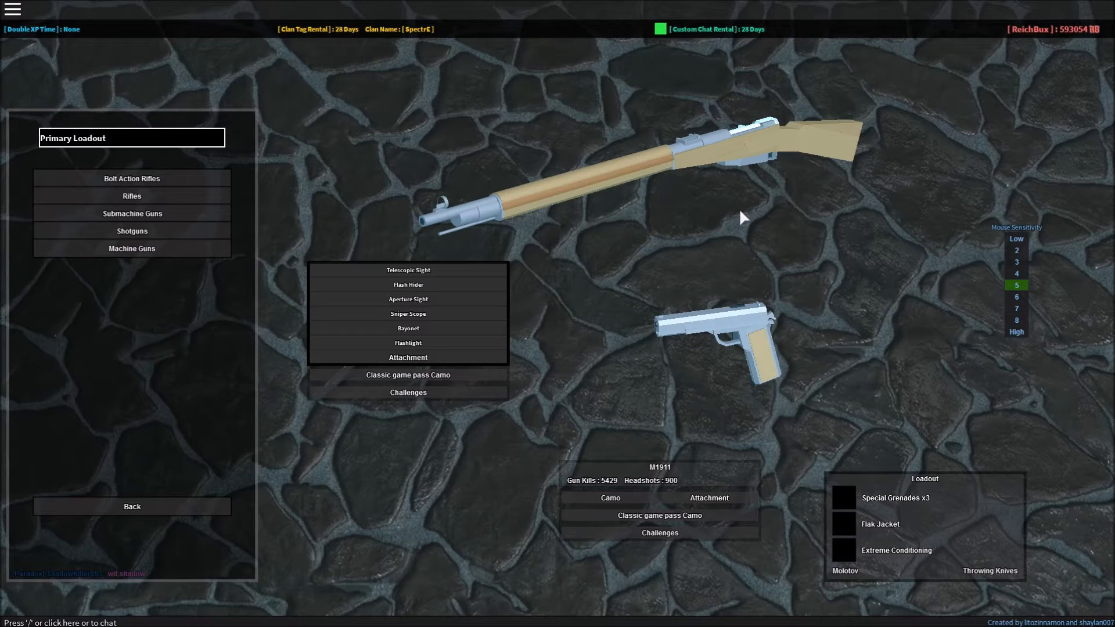
mouse_move(302, 441)
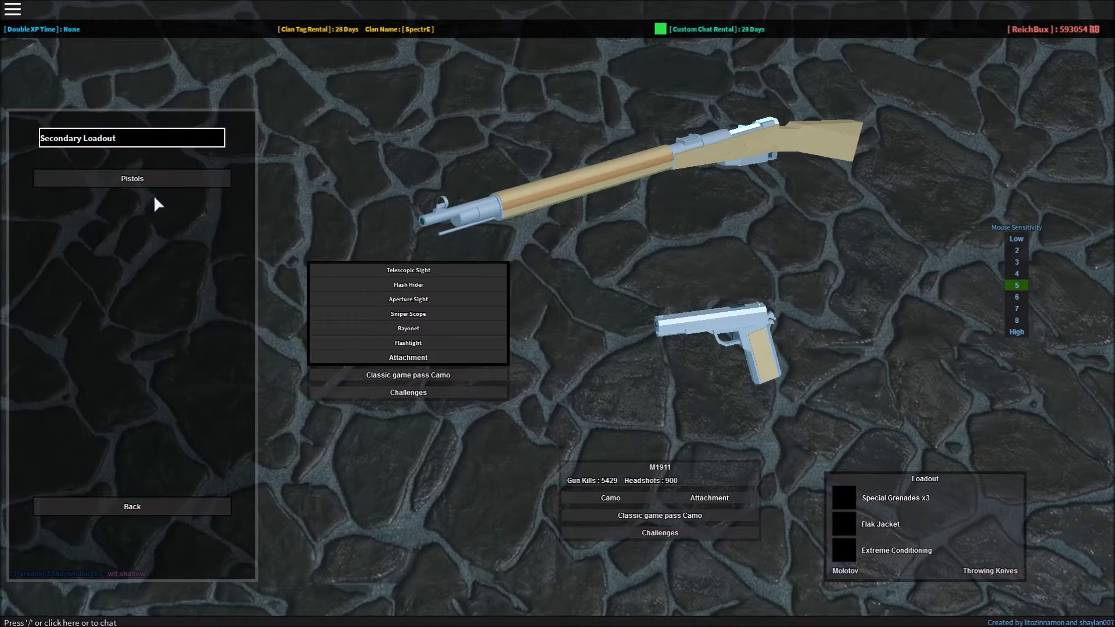
left_click(132, 179)
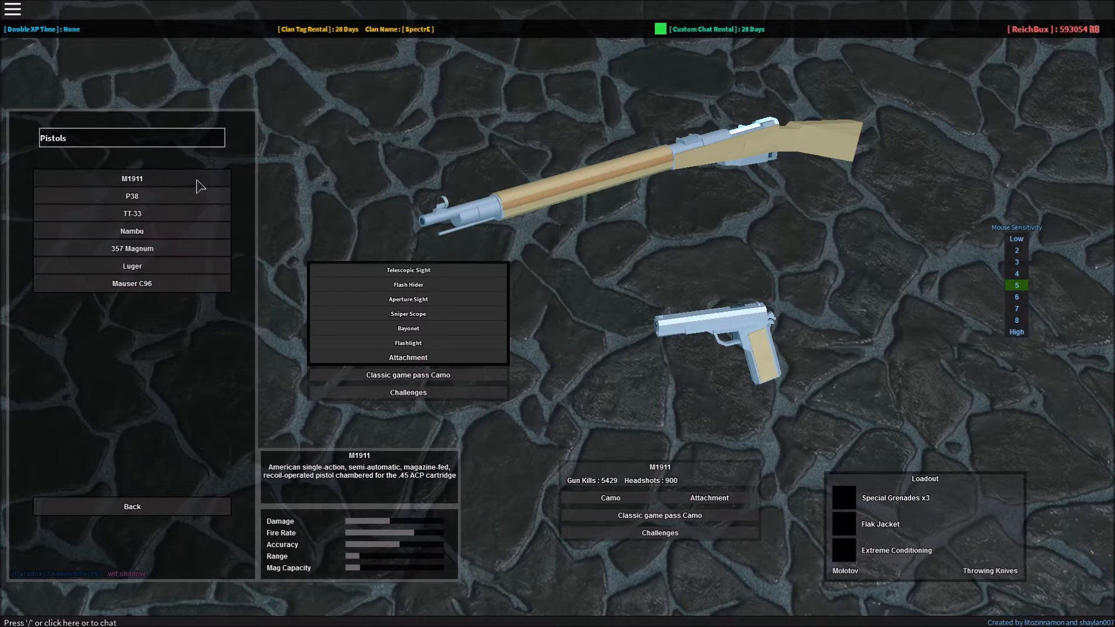
left_click(132, 196)
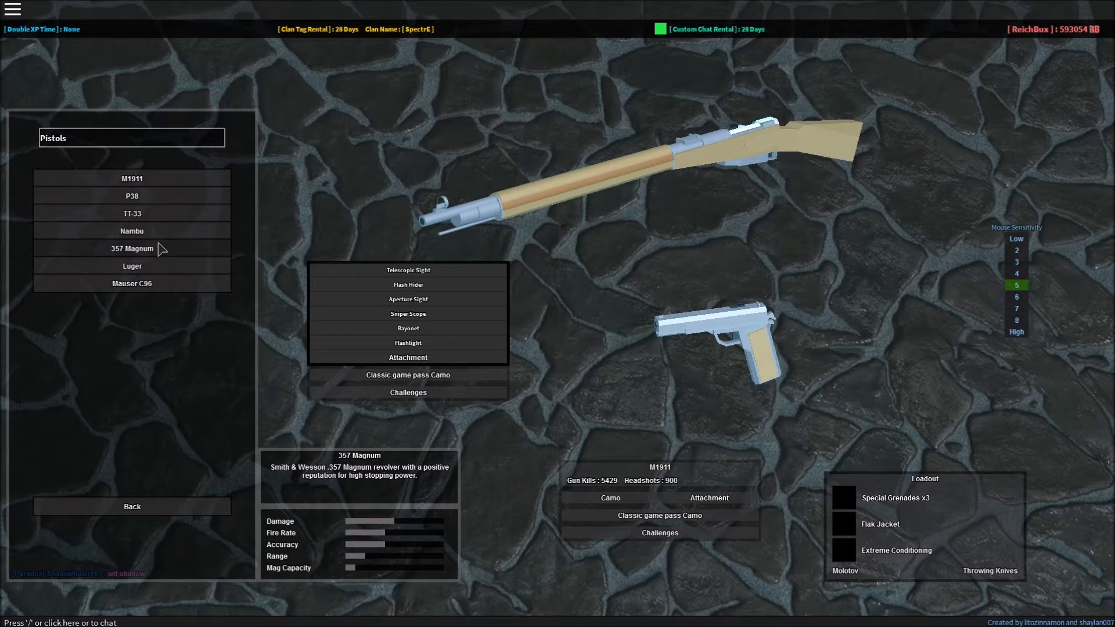
left_click(132, 231)
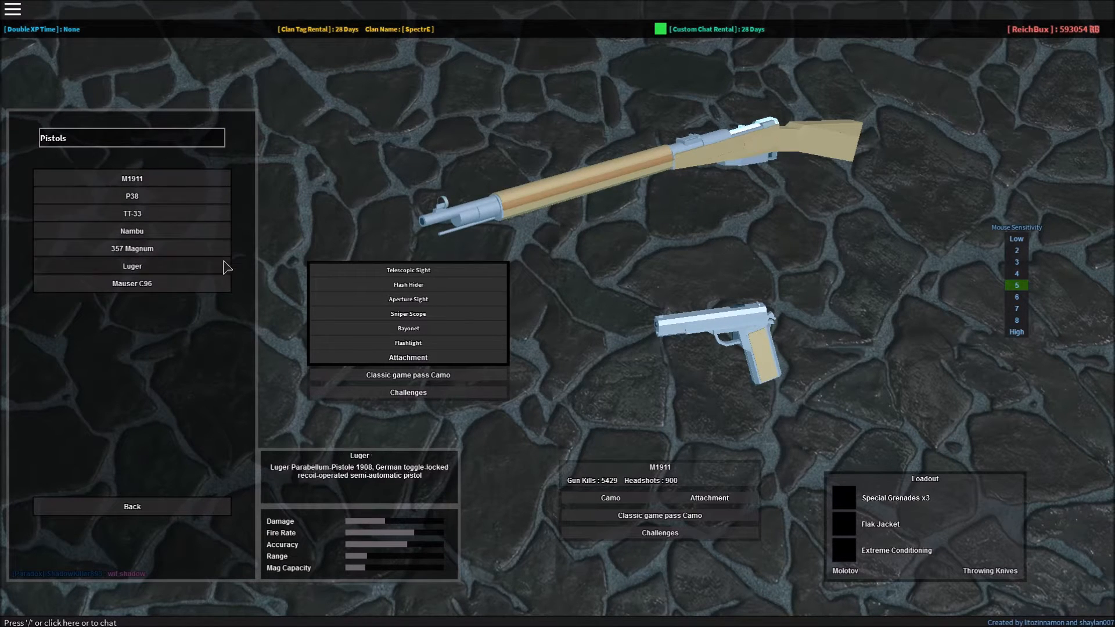
Step: Return to the loadout categories with the M1911 still equipped
left_click(132, 506)
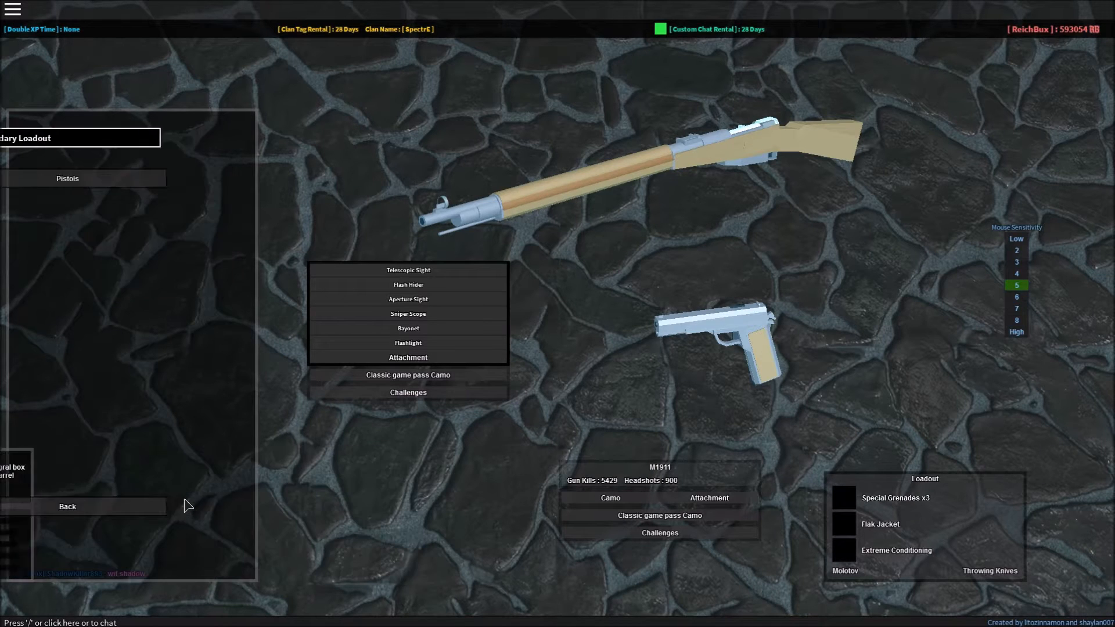
left_click(67, 506)
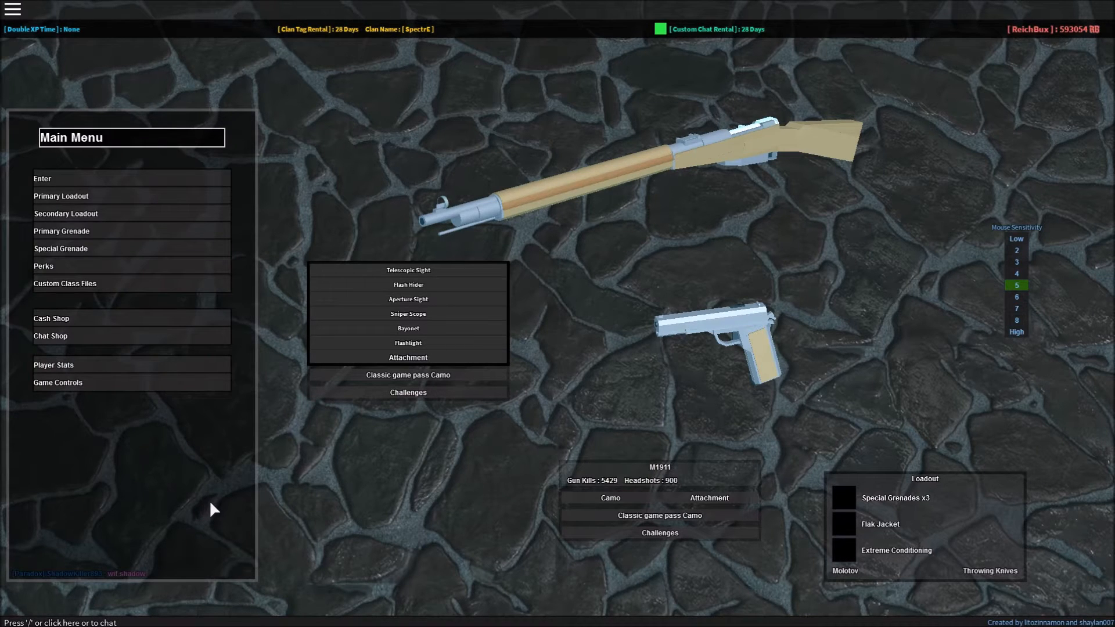
mouse_move(404, 501)
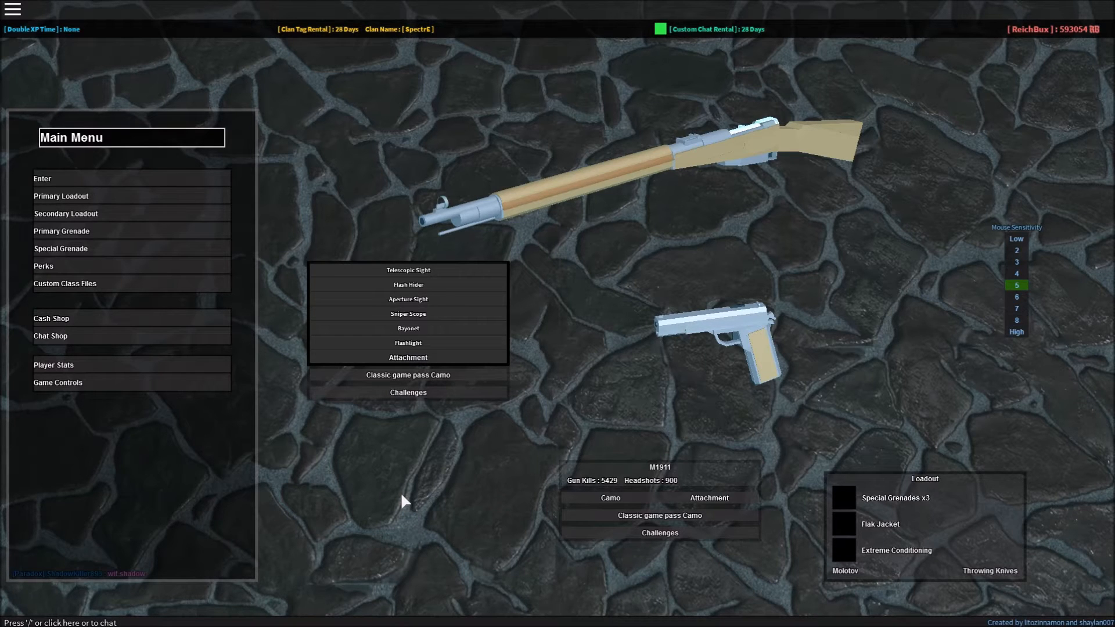
mouse_move(583, 153)
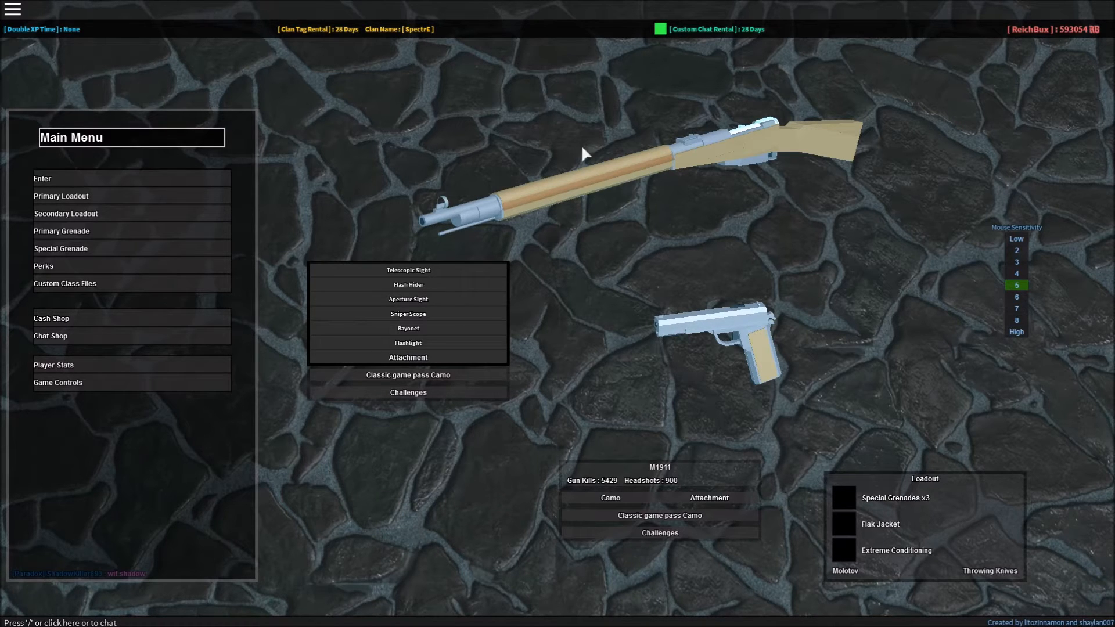
mouse_move(718, 348)
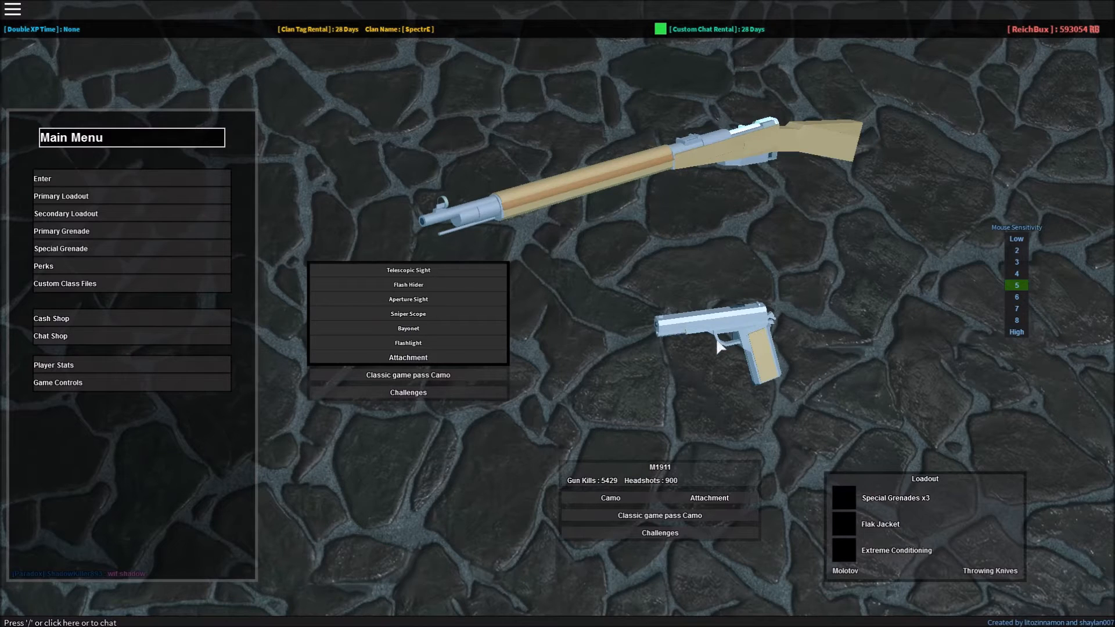
mouse_move(766, 380)
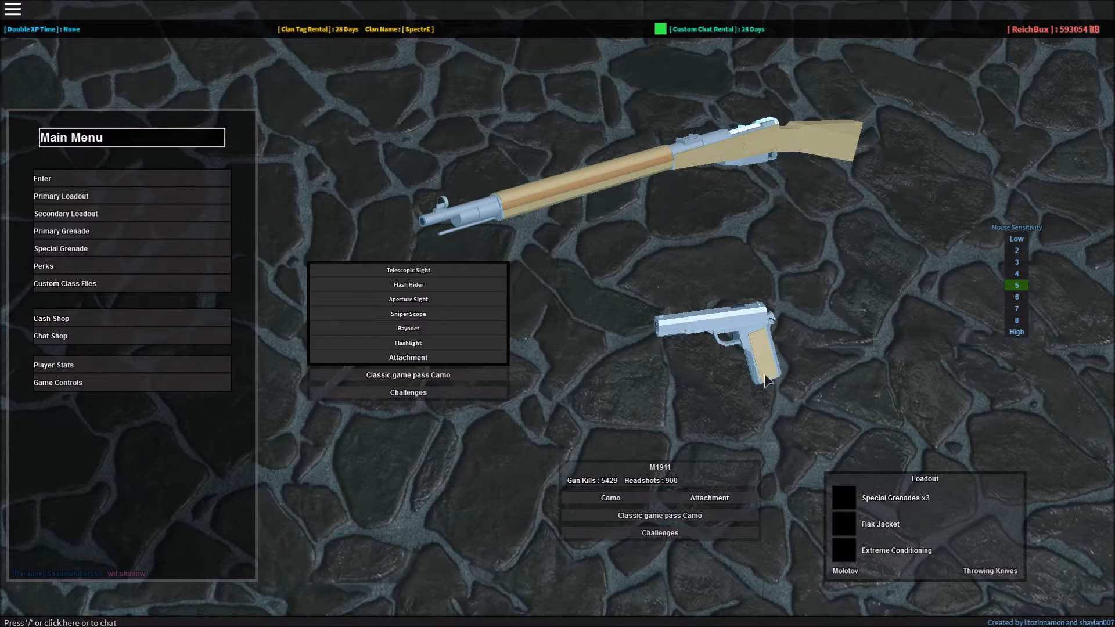
mouse_move(755, 361)
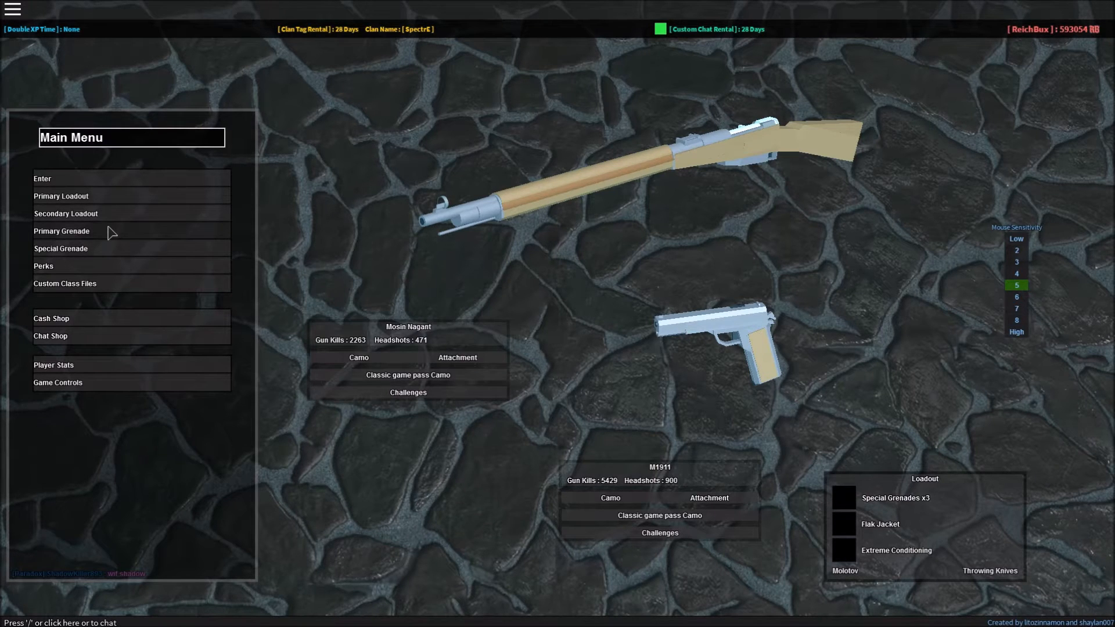
Step: Try Sticky Grenade and Frag, then equip Stielhandgranate as the primary grenade
left_click(61, 230)
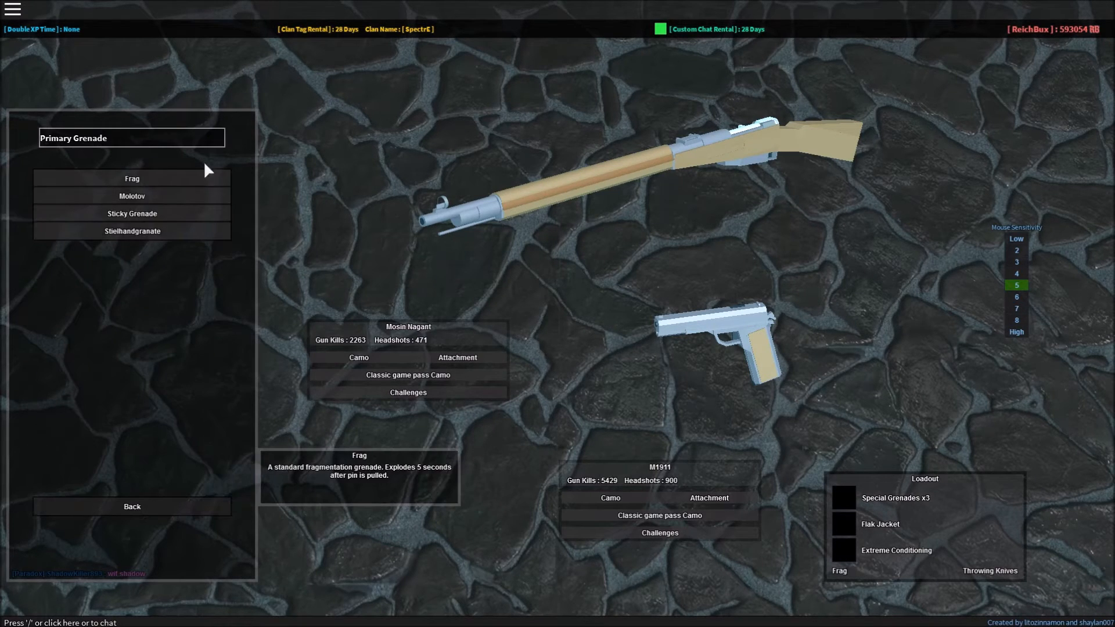
left_click(132, 213)
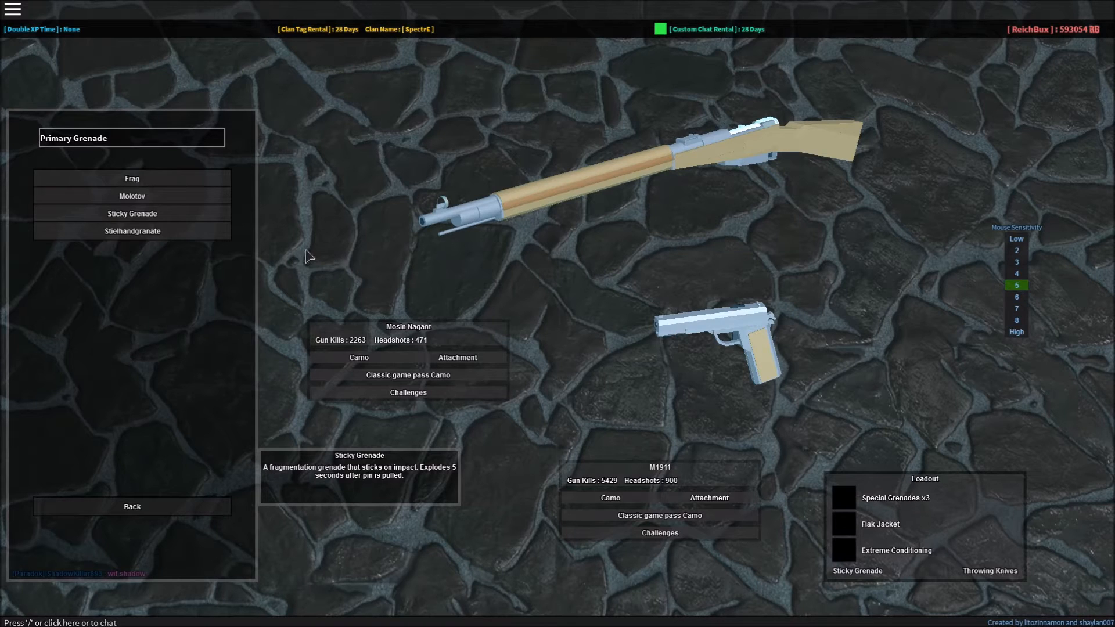
left_click(132, 178)
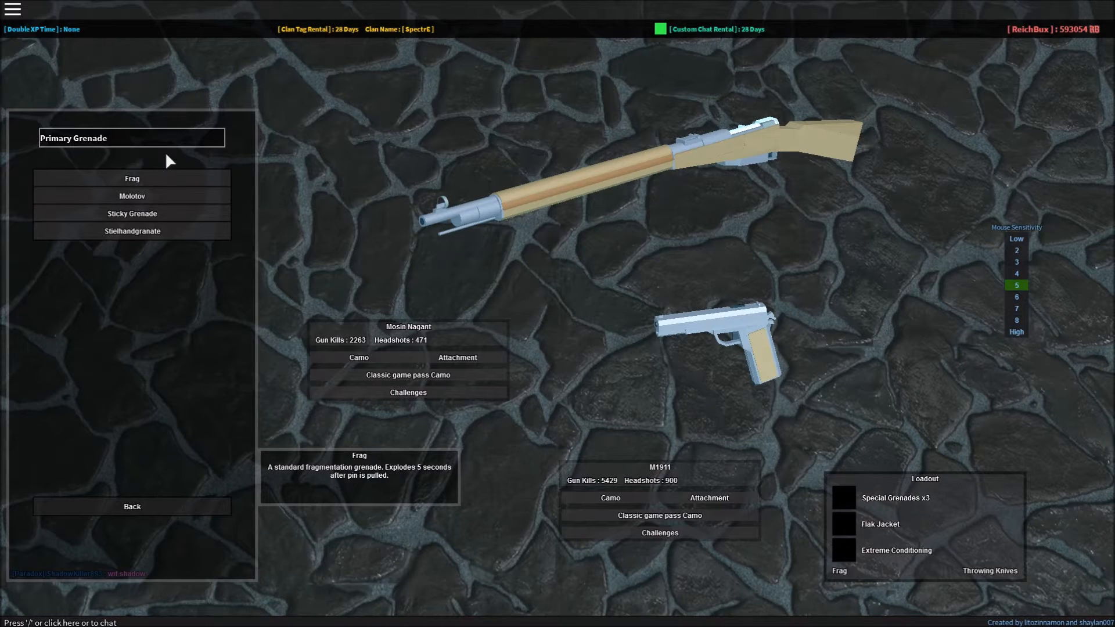
left_click(131, 230)
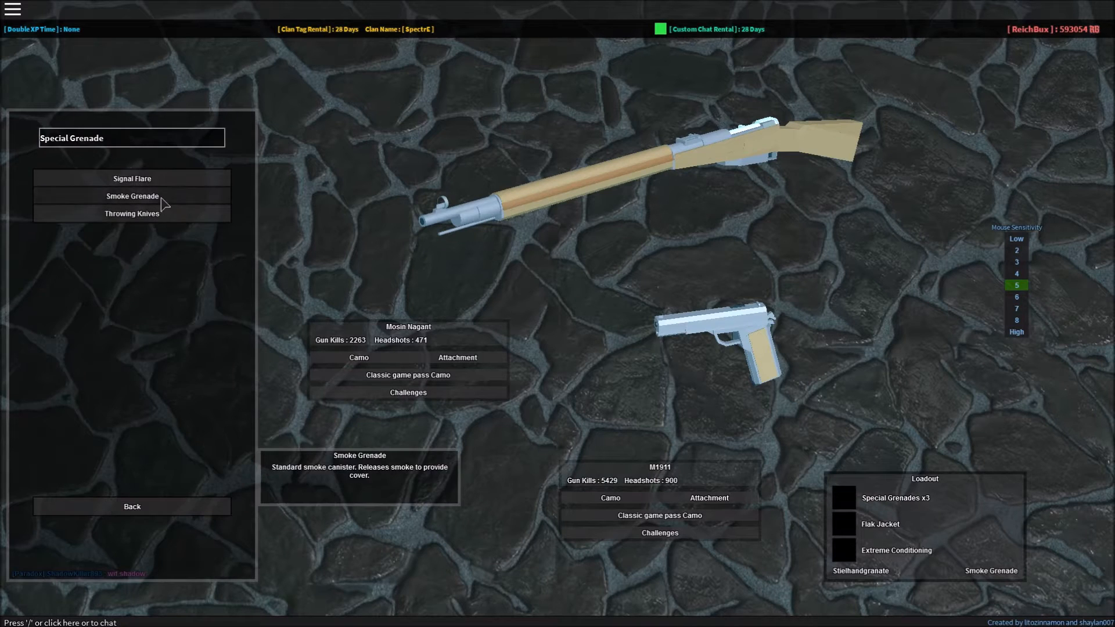
Step: Equip Throwing Knives as the special grenade and return to the main menu
left_click(132, 213)
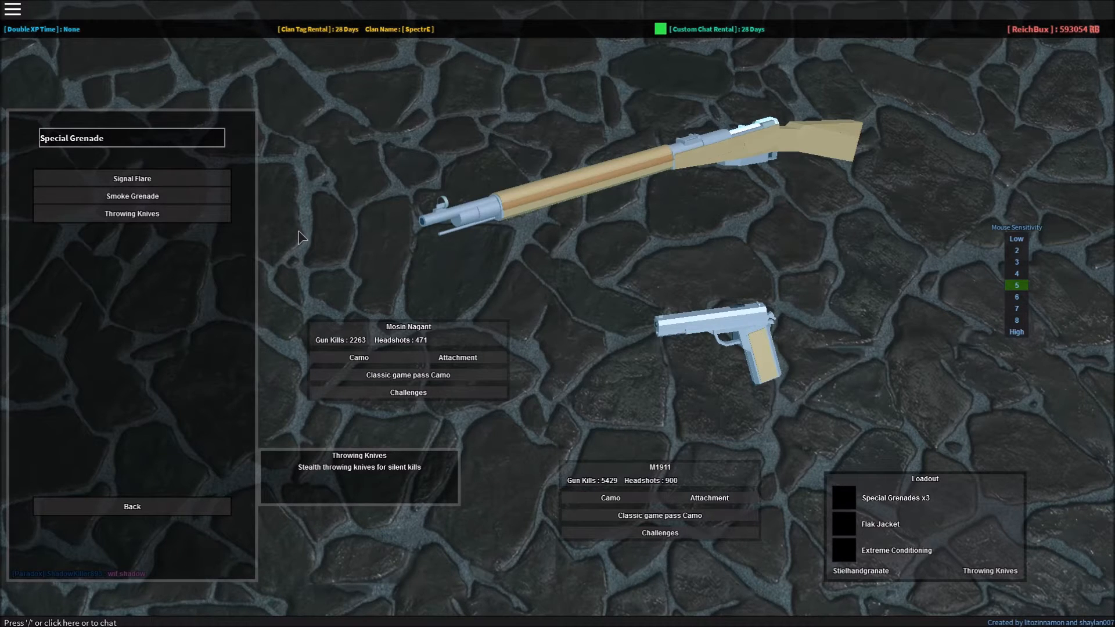
mouse_move(301, 222)
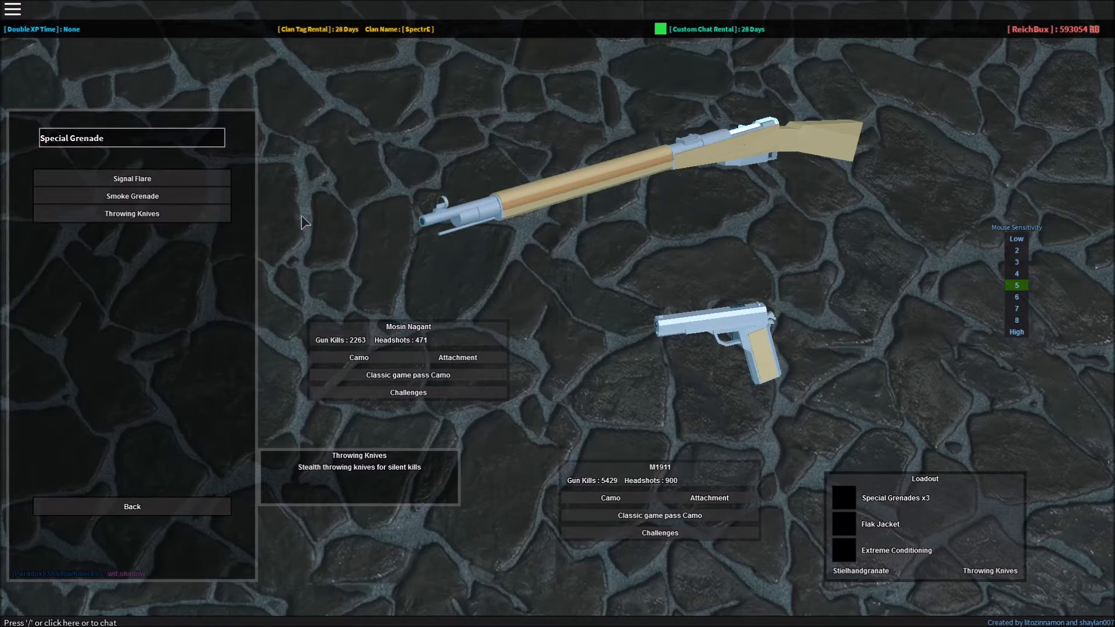
mouse_move(722, 139)
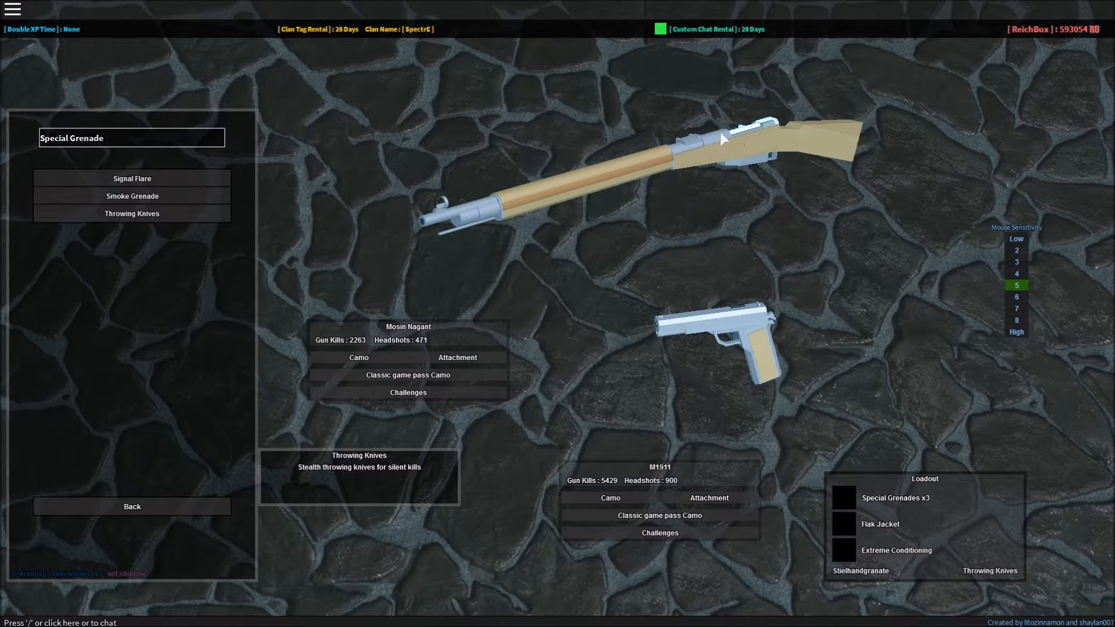
mouse_move(202, 525)
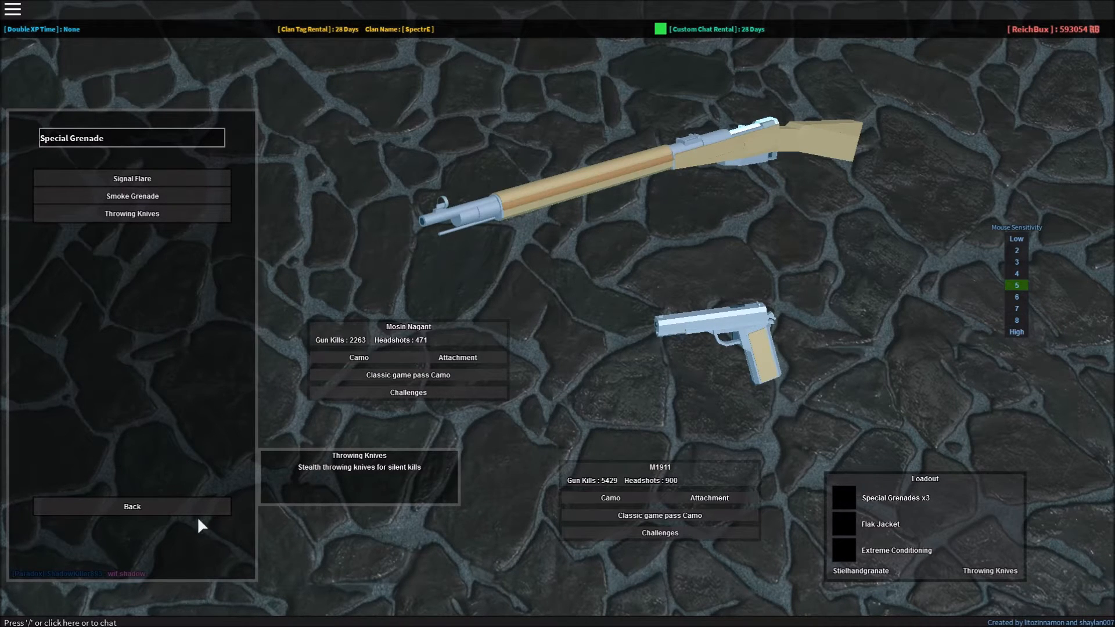
left_click(132, 506)
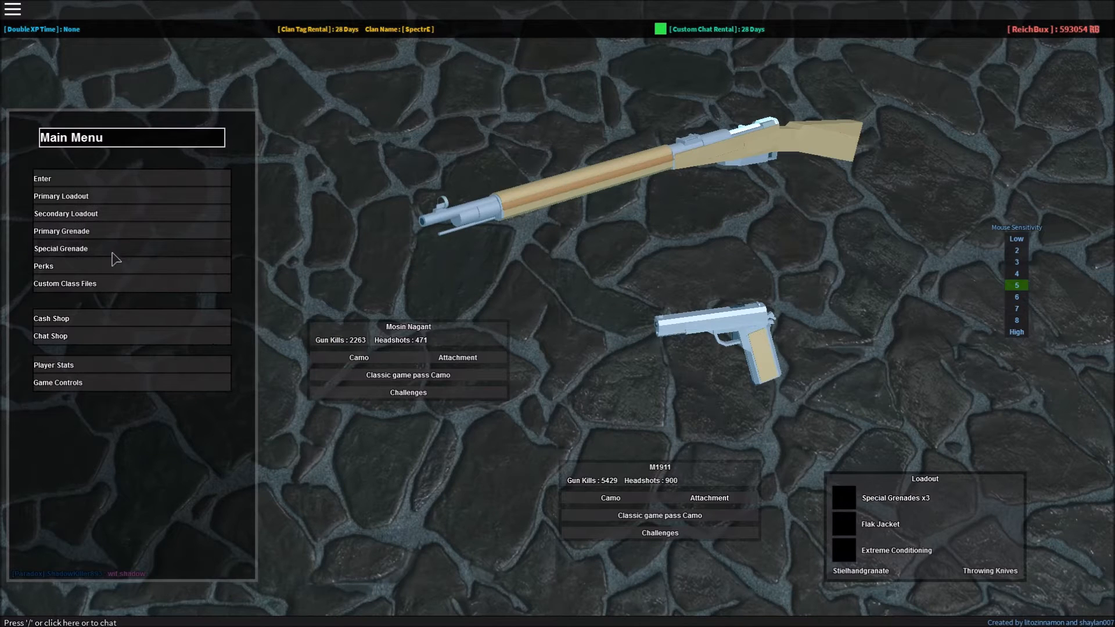
Step: Browse the Tier 1 perks such as Satchel Charge x2 and M1 Bazooka x2, then return to the tiers
left_click(44, 266)
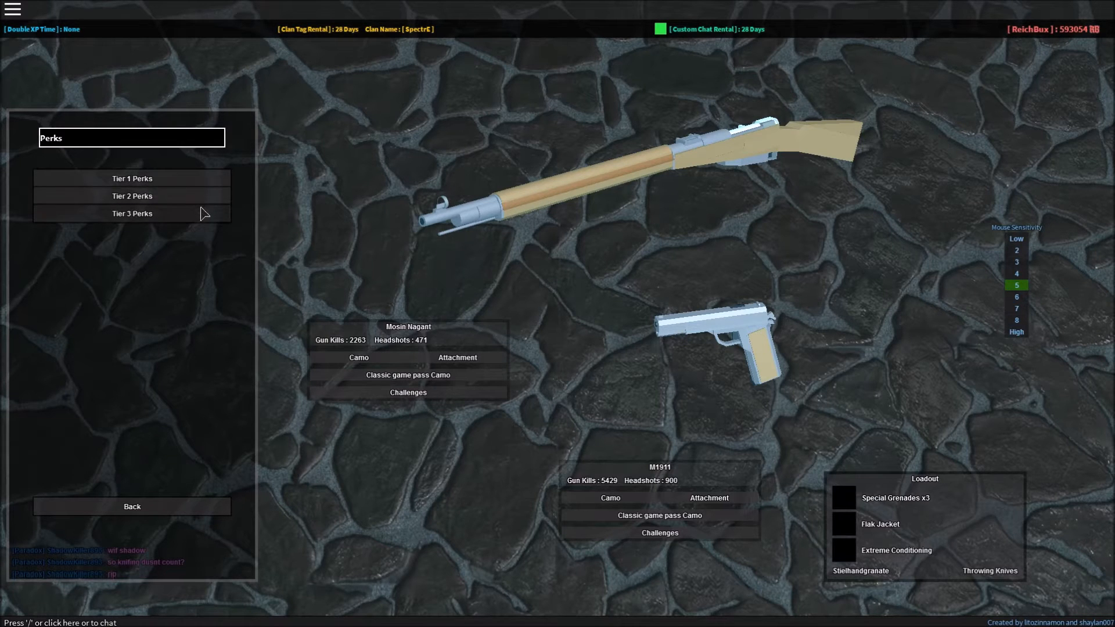
mouse_move(299, 242)
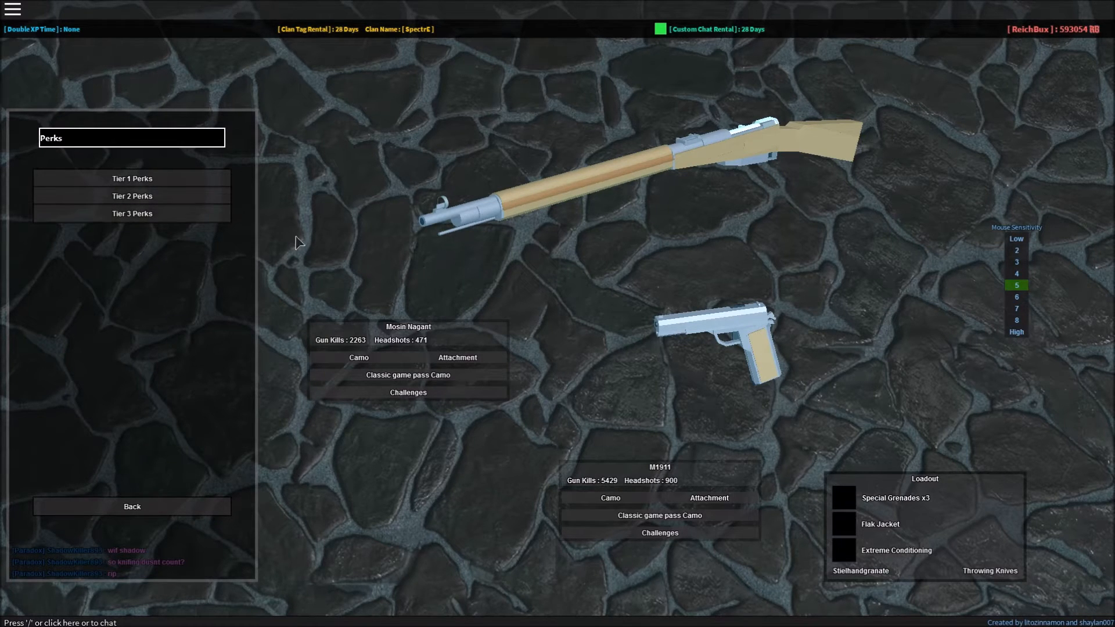
left_click(132, 178)
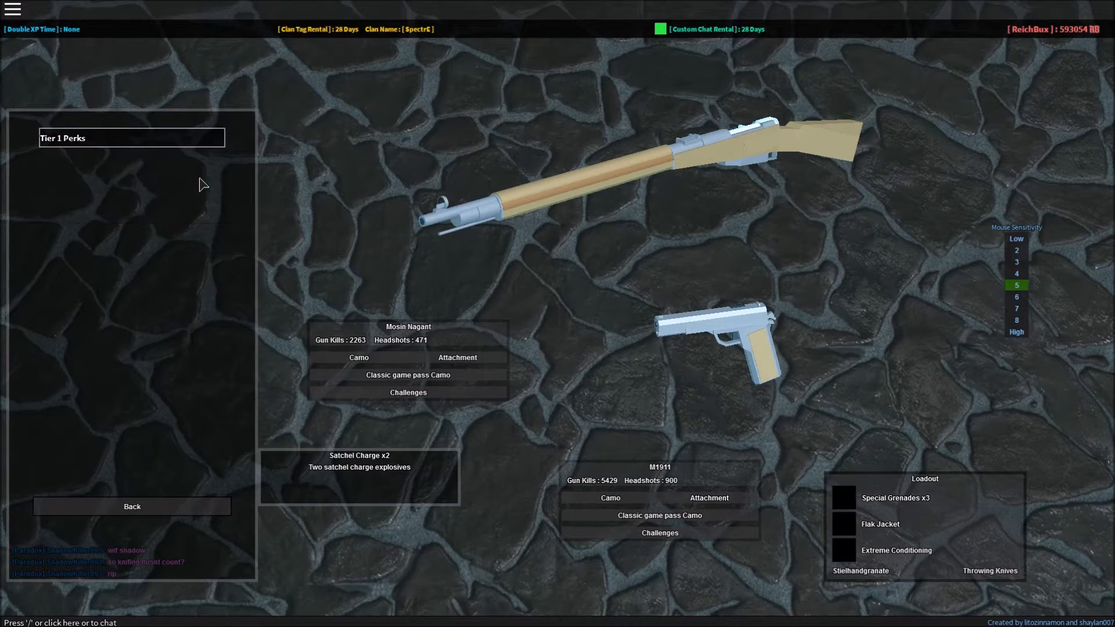
left_click(132, 138)
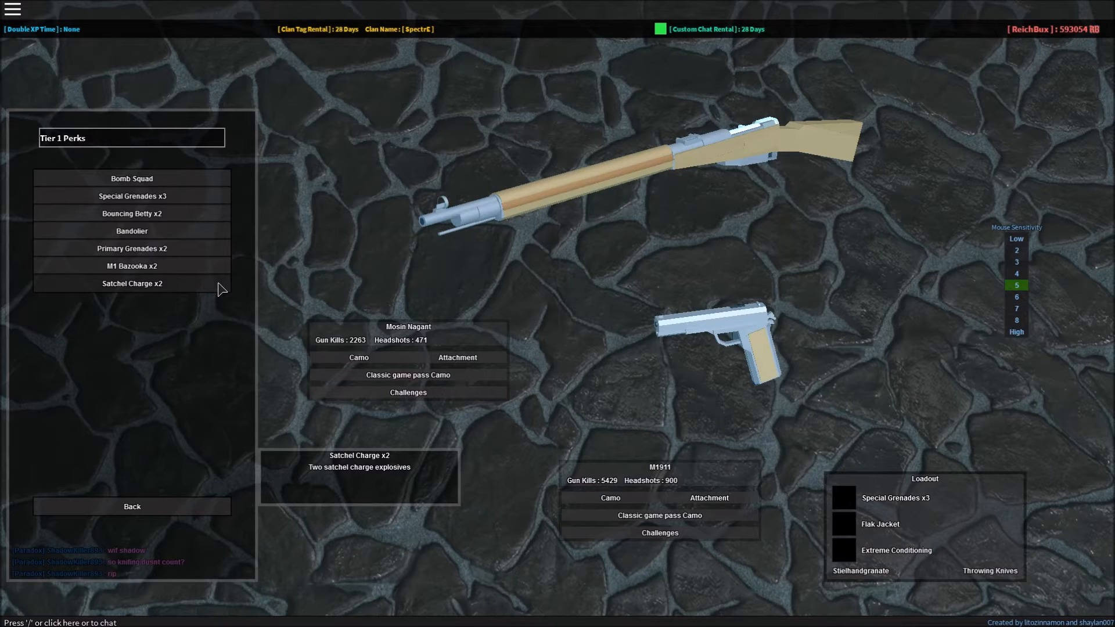
mouse_move(132, 265)
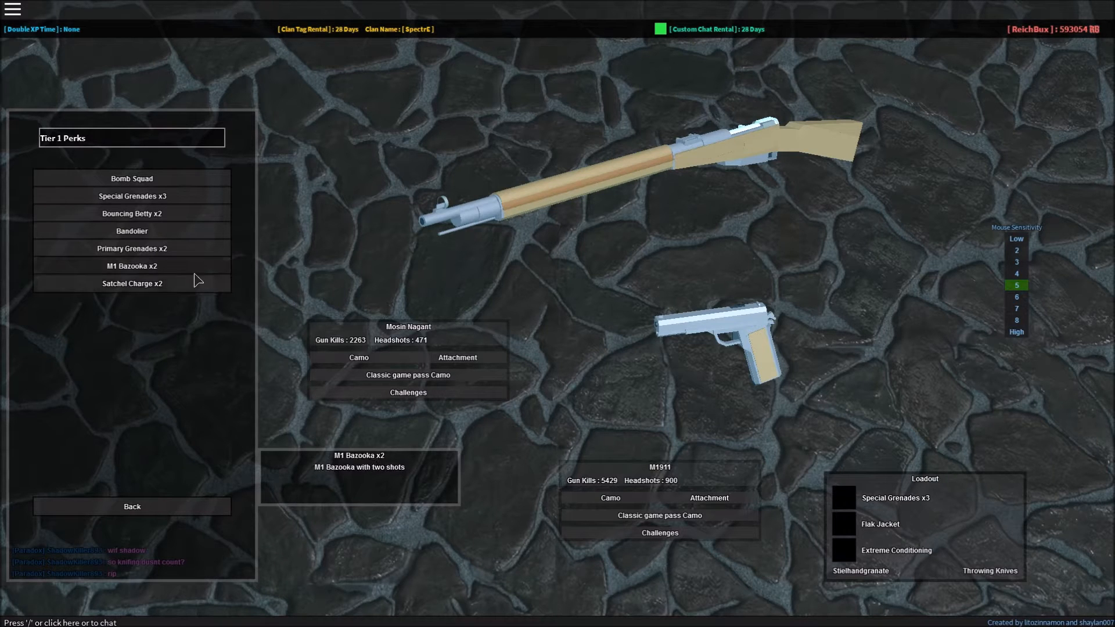
left_click(132, 506)
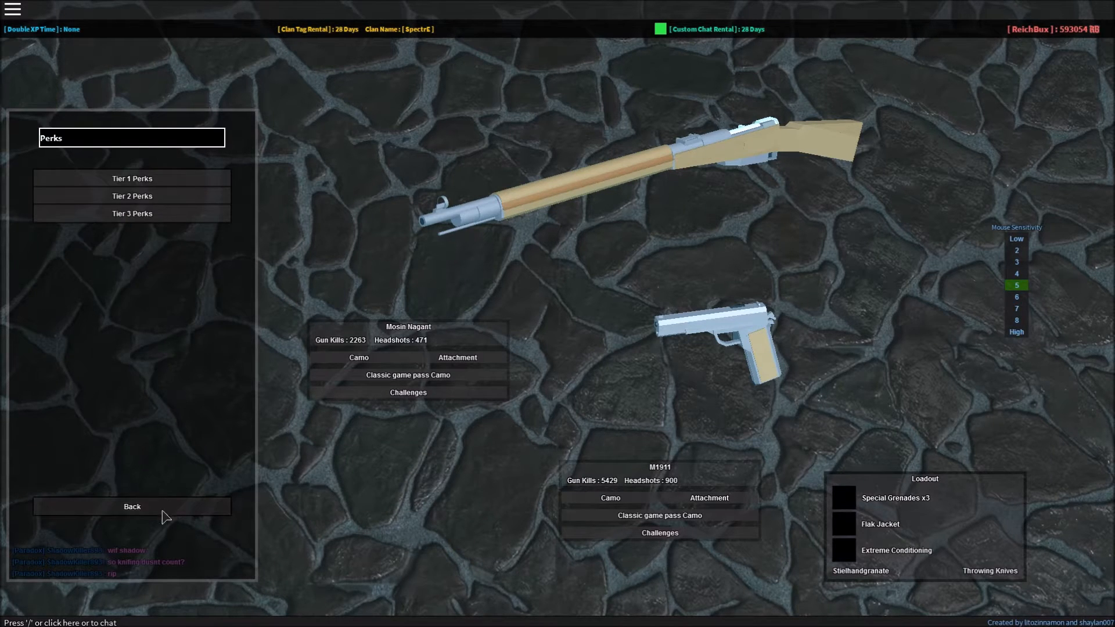
Step: Fit the Bayonet to the Mosin Nagant and enter the Team Deathmatch on Harbor
left_click(132, 506)
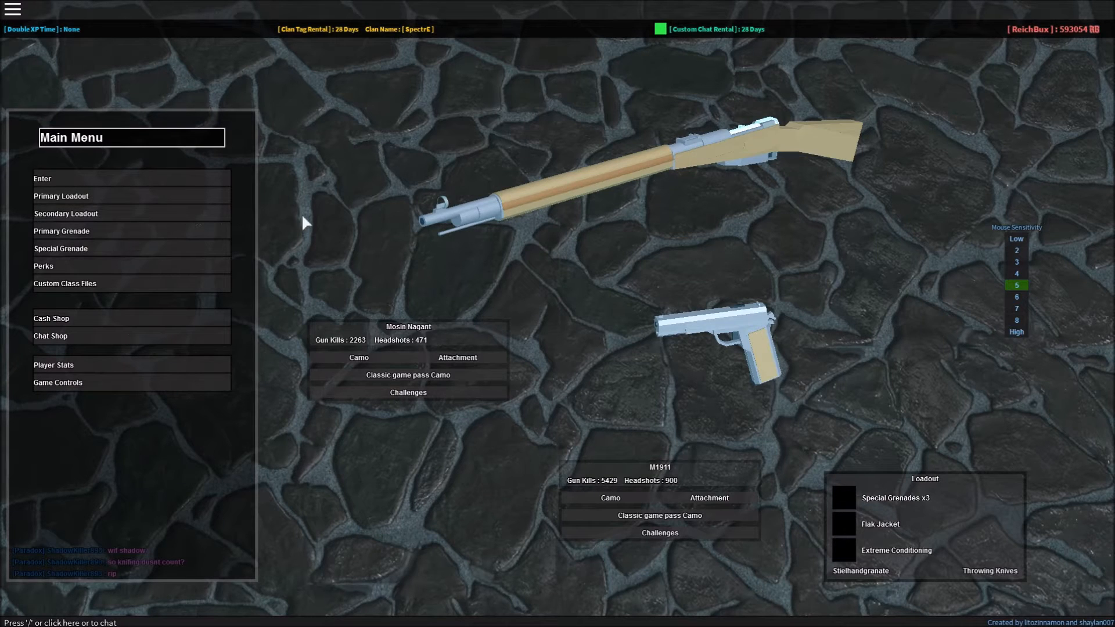
mouse_move(294, 224)
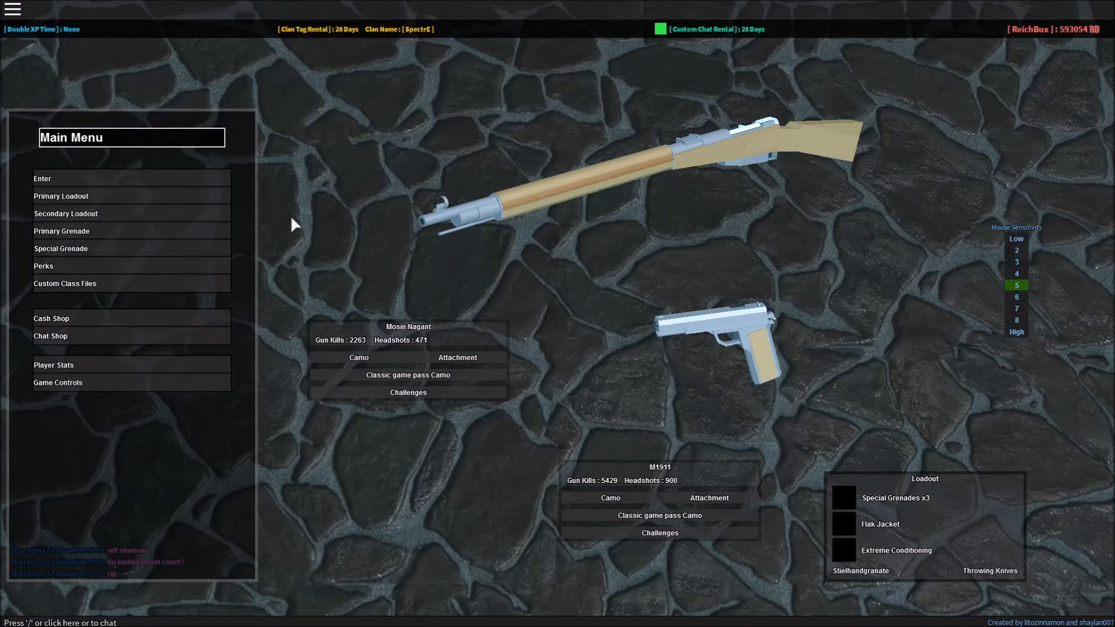
mouse_move(348, 297)
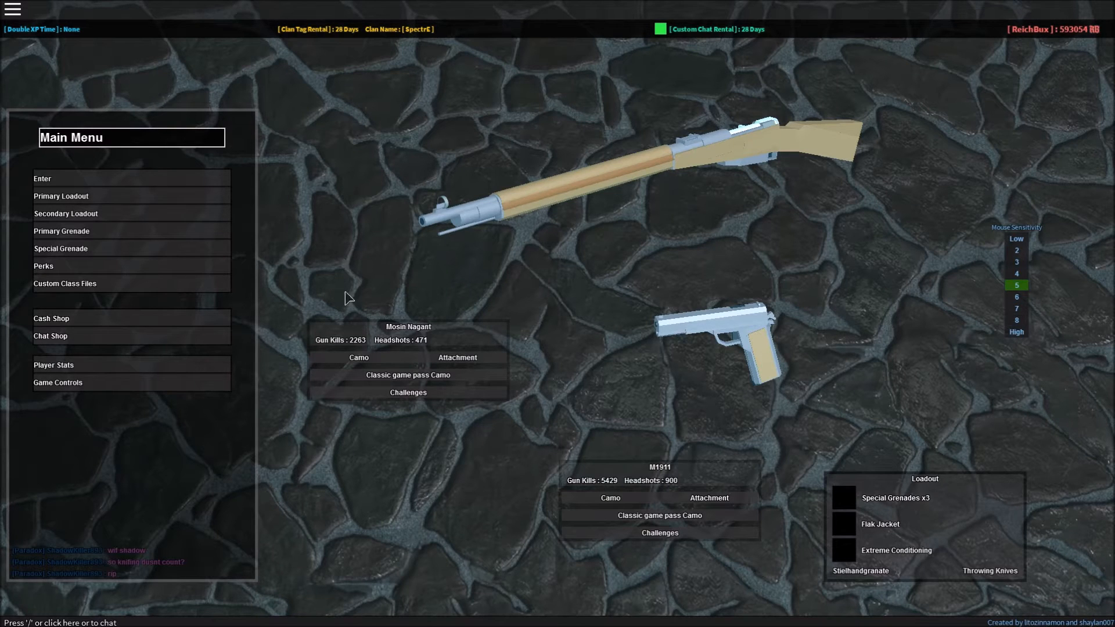
left_click(456, 357)
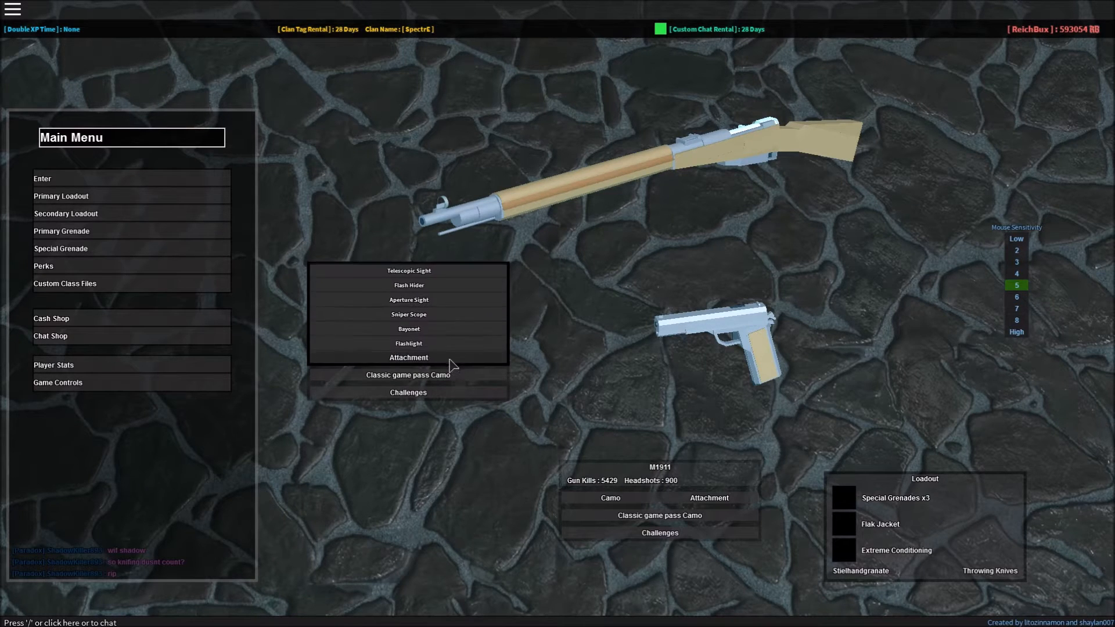
left_click(408, 329)
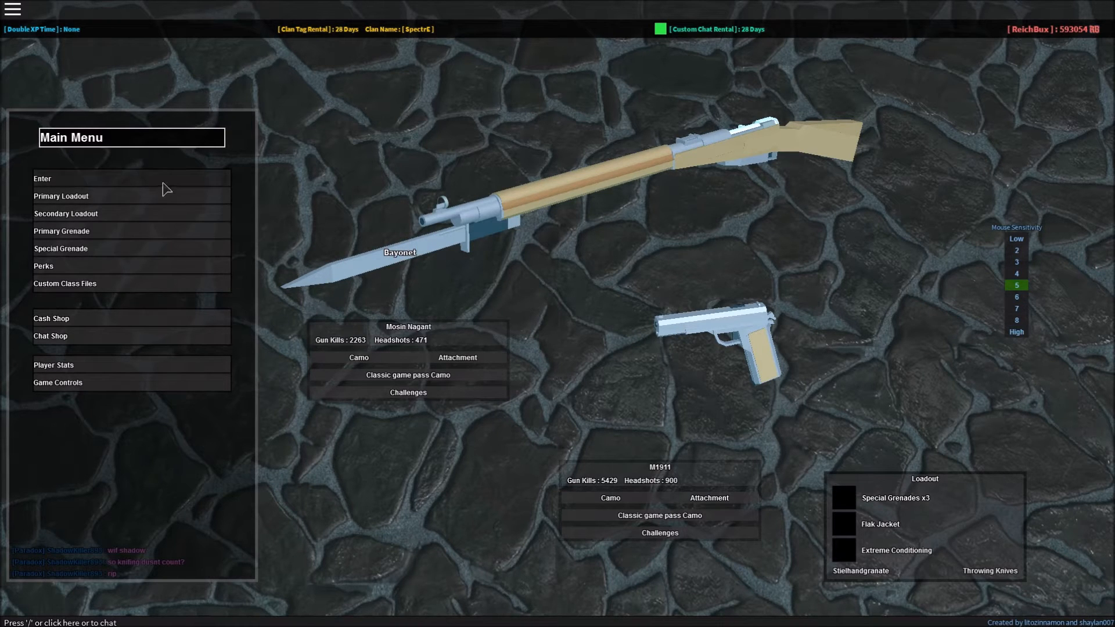
left_click(42, 178)
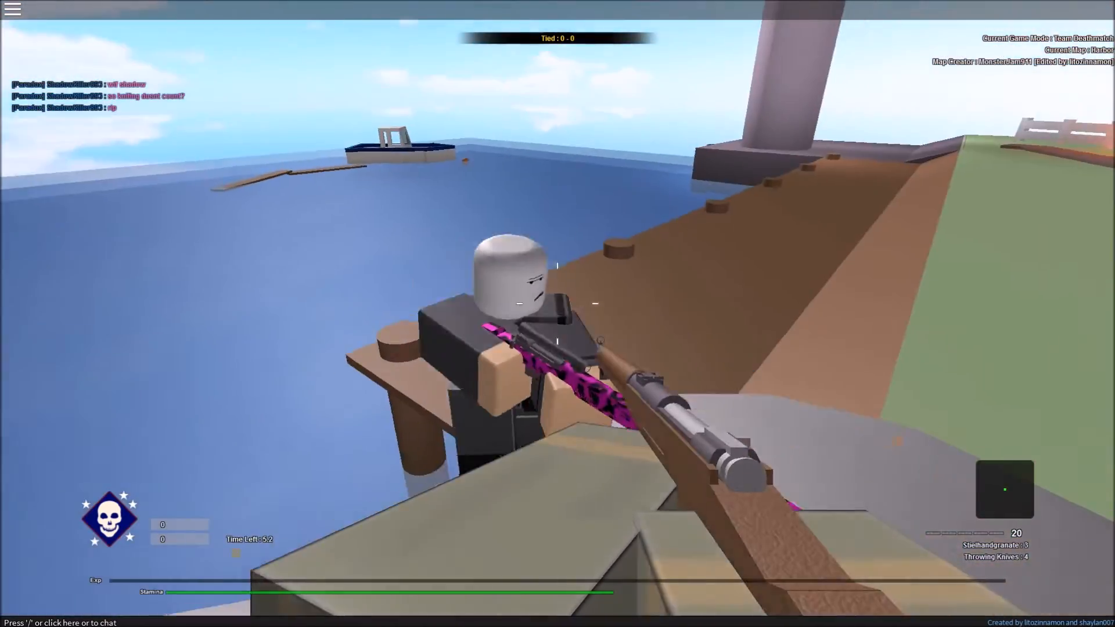
mouse_move(558, 285)
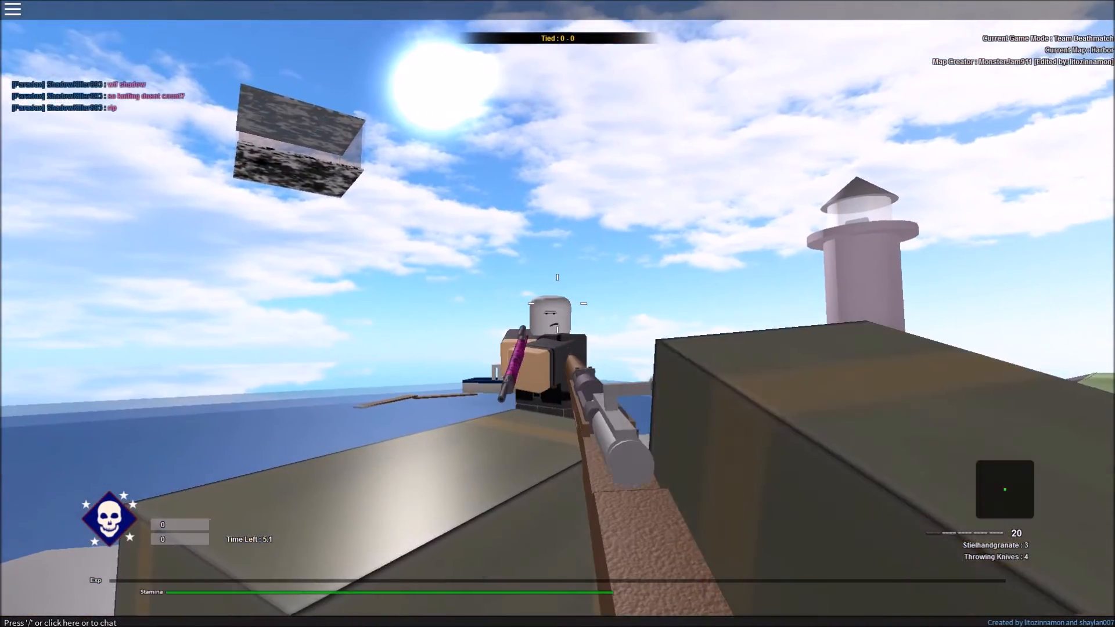
Step: Shoot the enemy player ahead with the bayonet-fitted Mosin Nagant
left_click(558, 312)
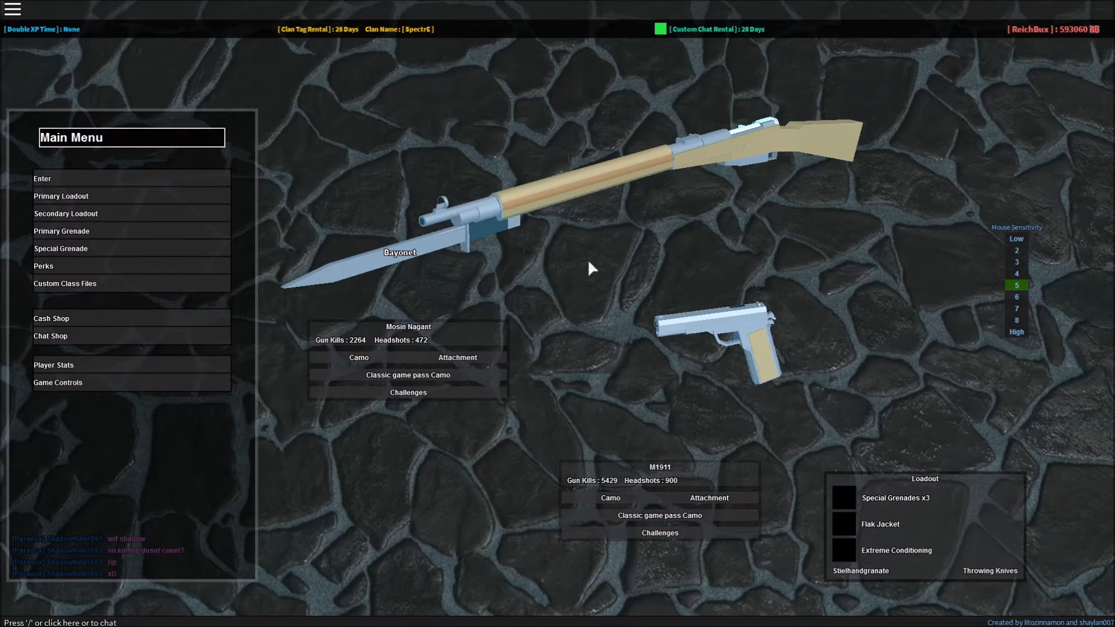
mouse_move(578, 269)
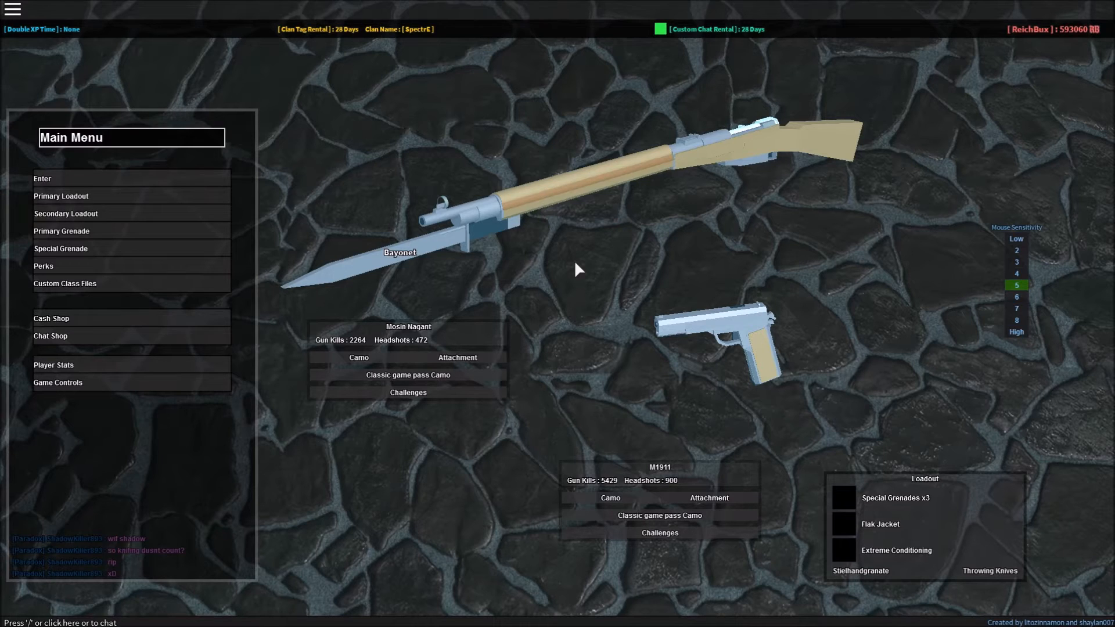
mouse_move(292, 162)
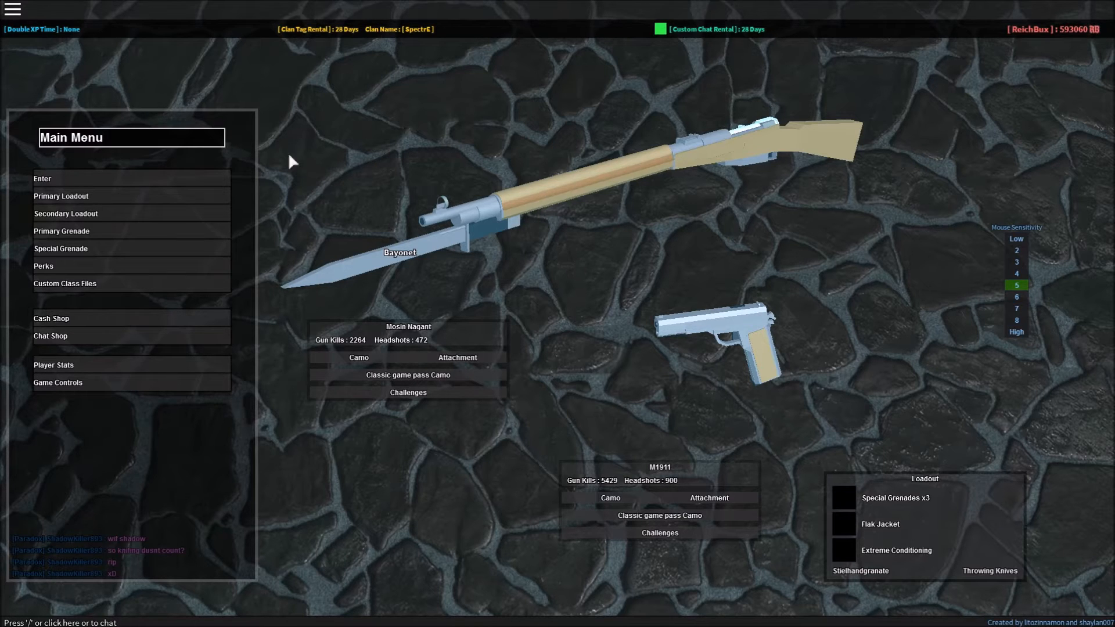
mouse_move(804, 287)
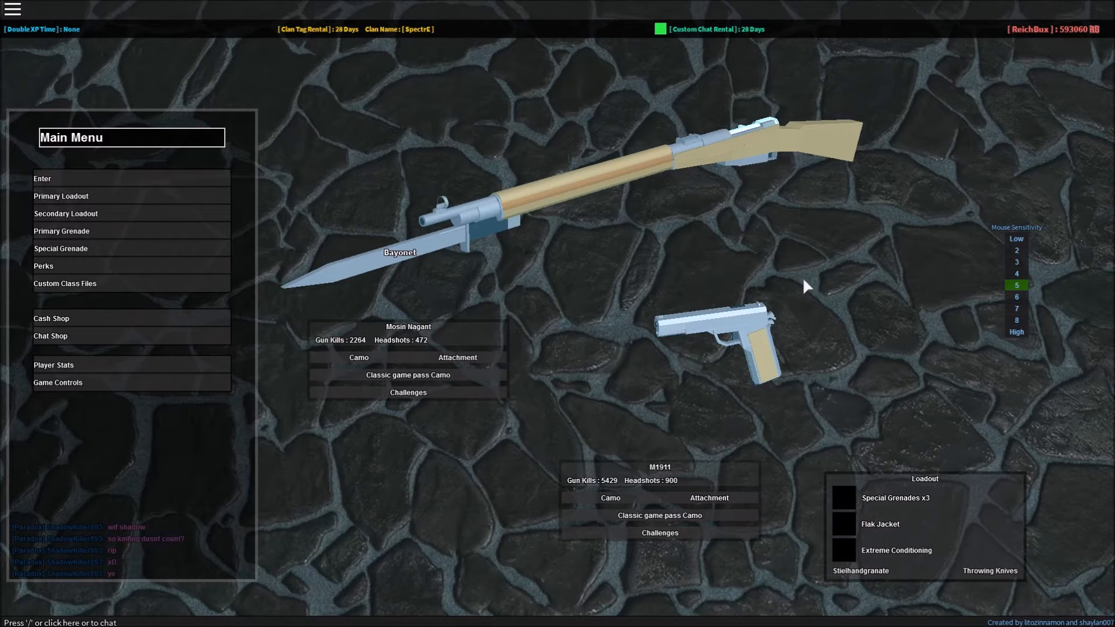
mouse_move(736, 278)
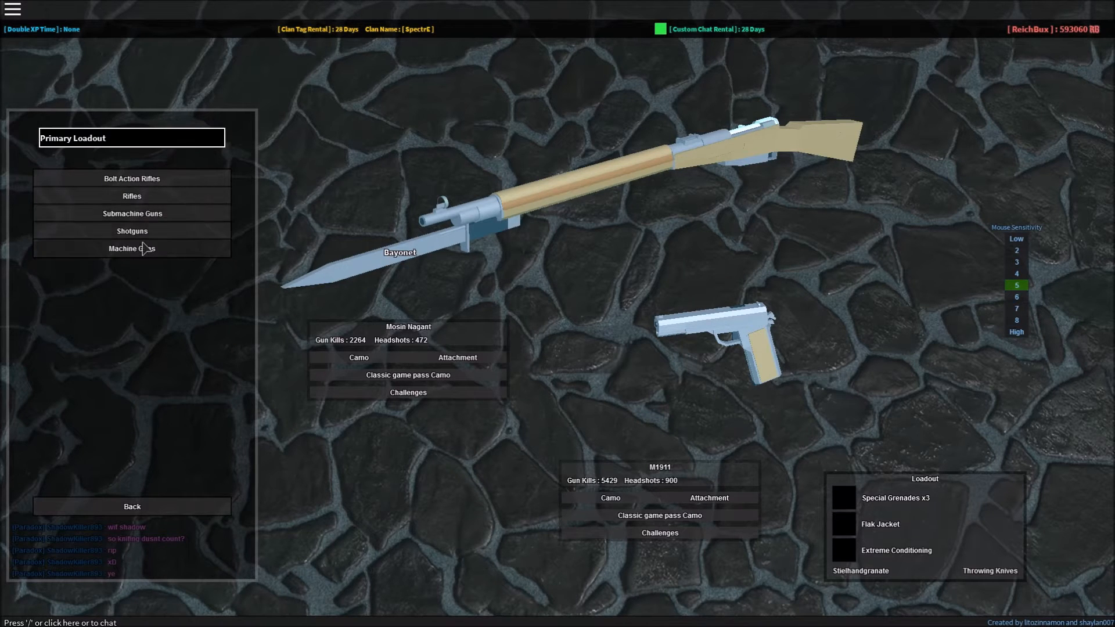
Step: Equip the Trench Gun from Shotguns, check its Flashlight attachment, and return to the main menu
left_click(132, 231)
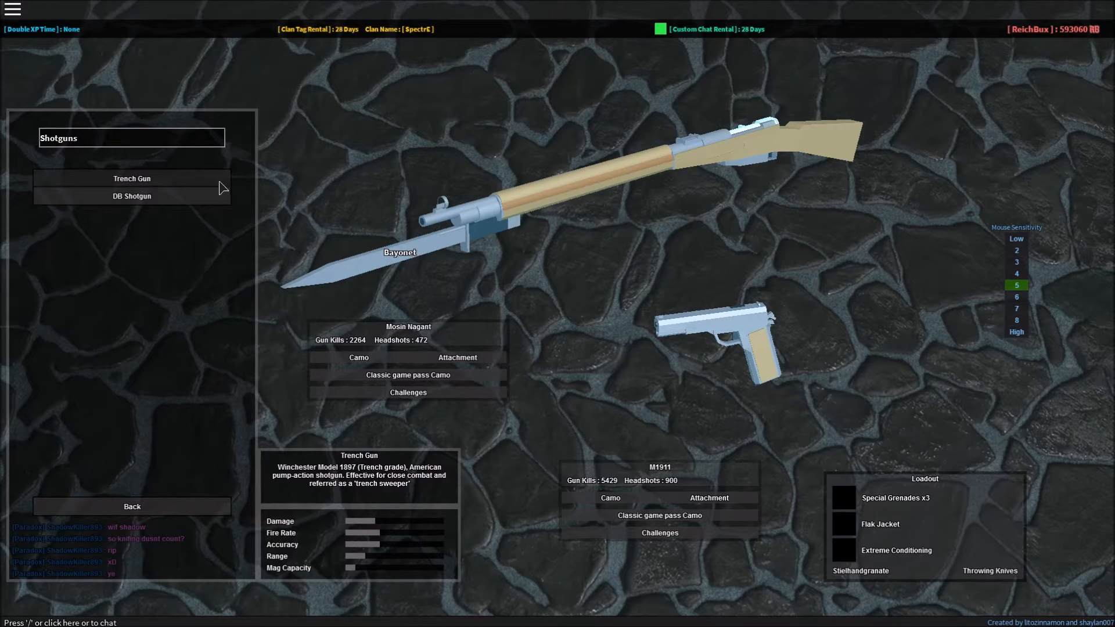
left_click(132, 178)
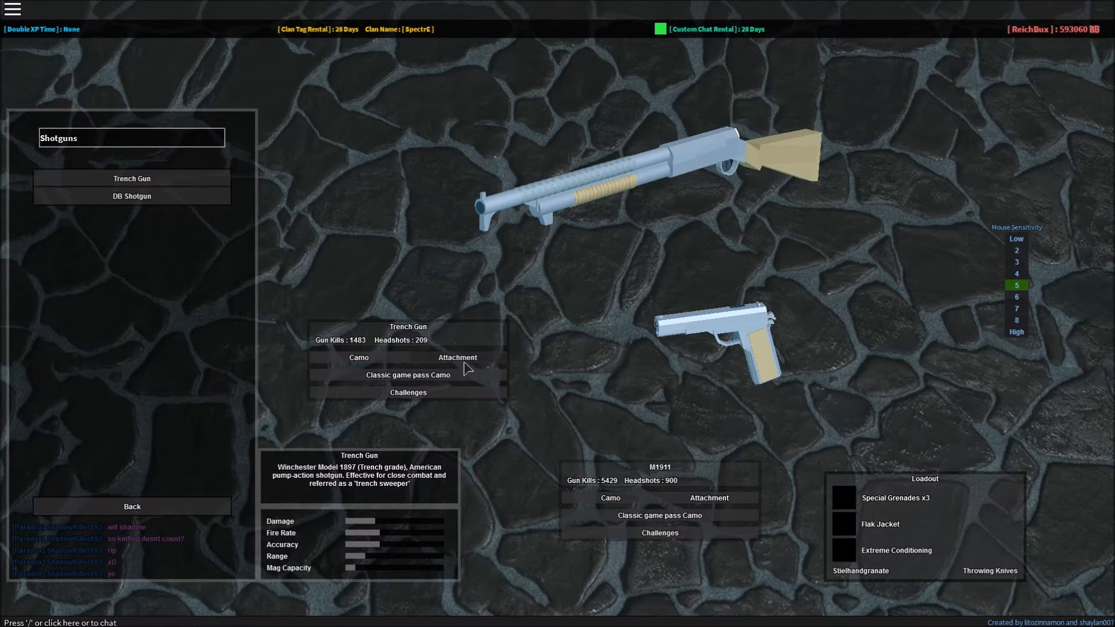
left_click(456, 357)
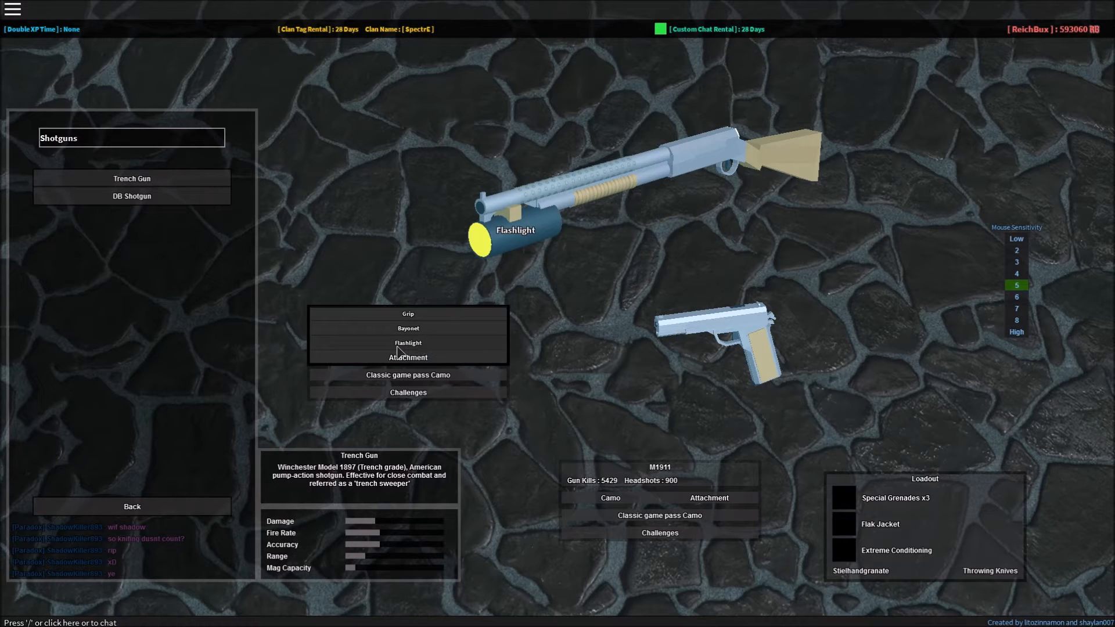
left_click(132, 506)
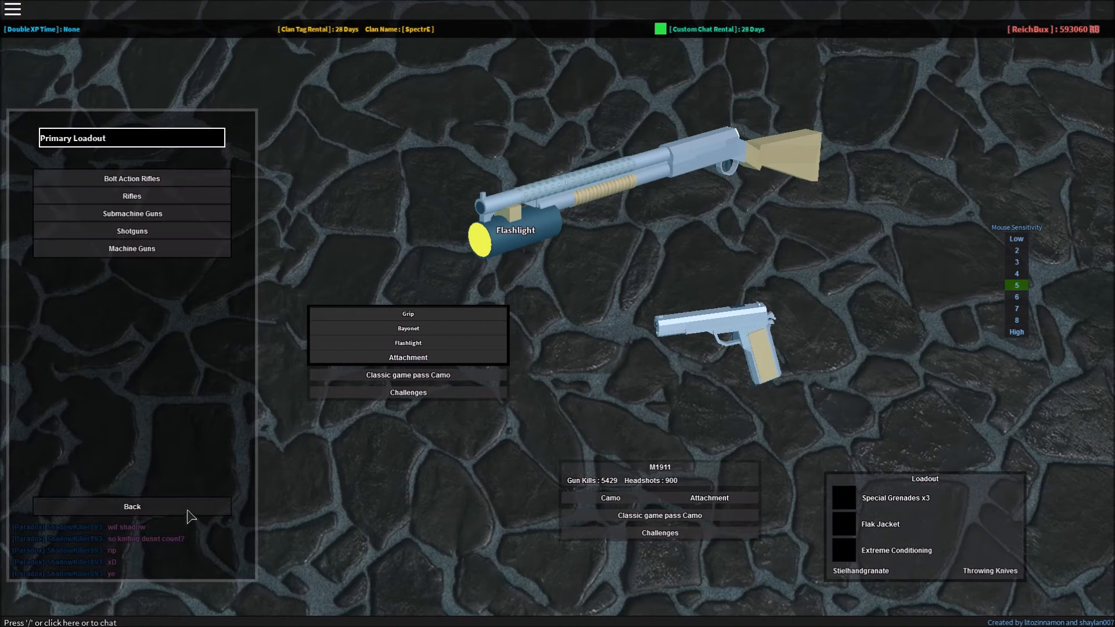
mouse_move(203, 514)
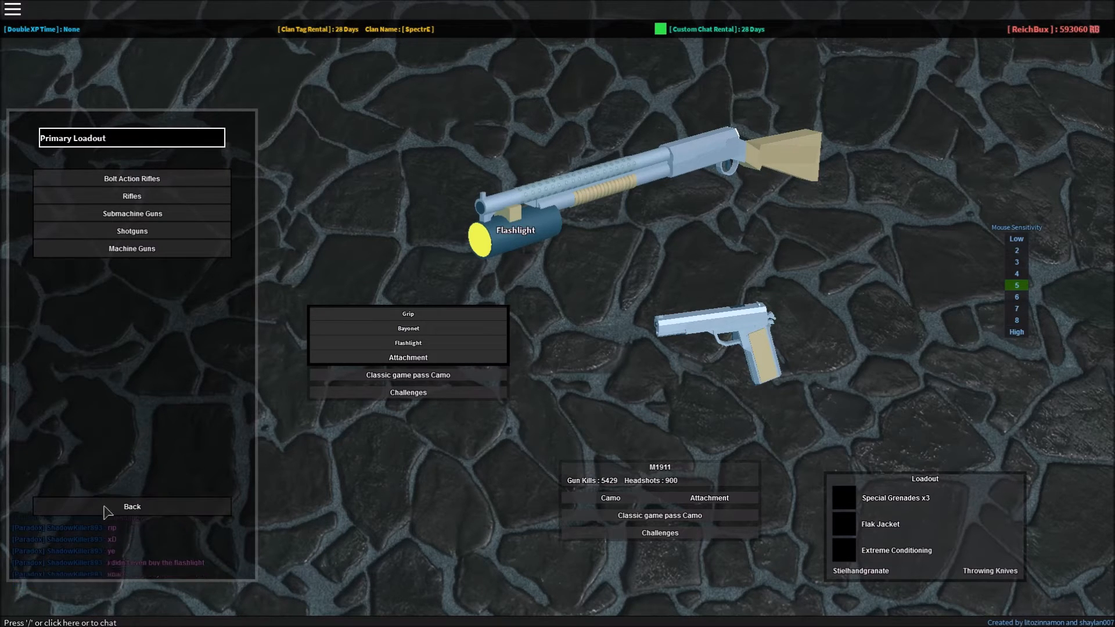
left_click(132, 505)
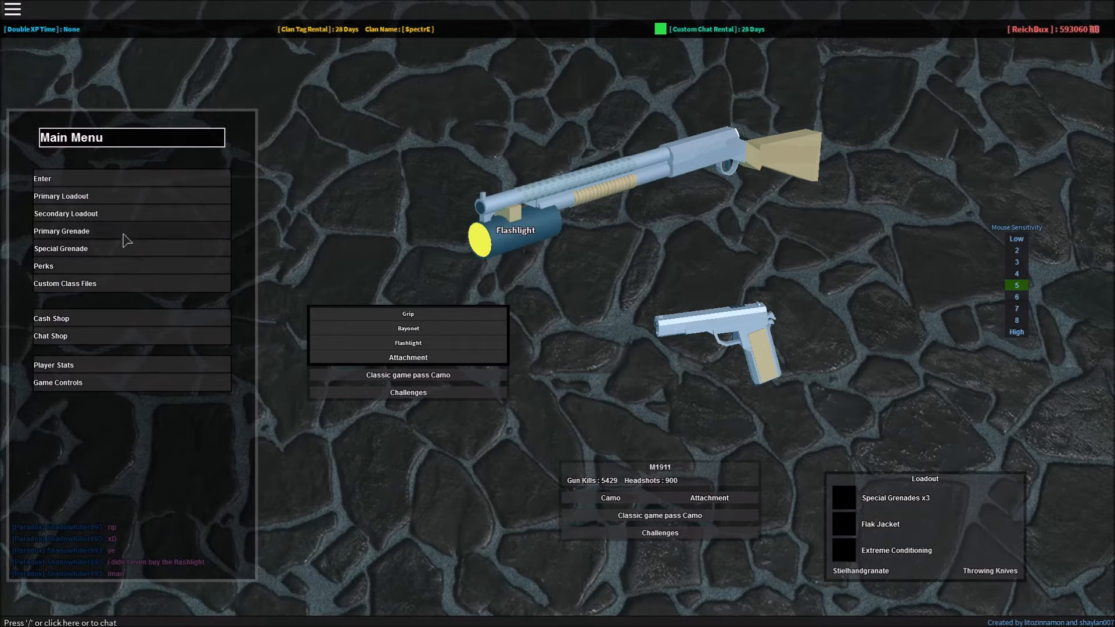
Step: Equip the Nambu as the secondary pistol and join the match
left_click(66, 213)
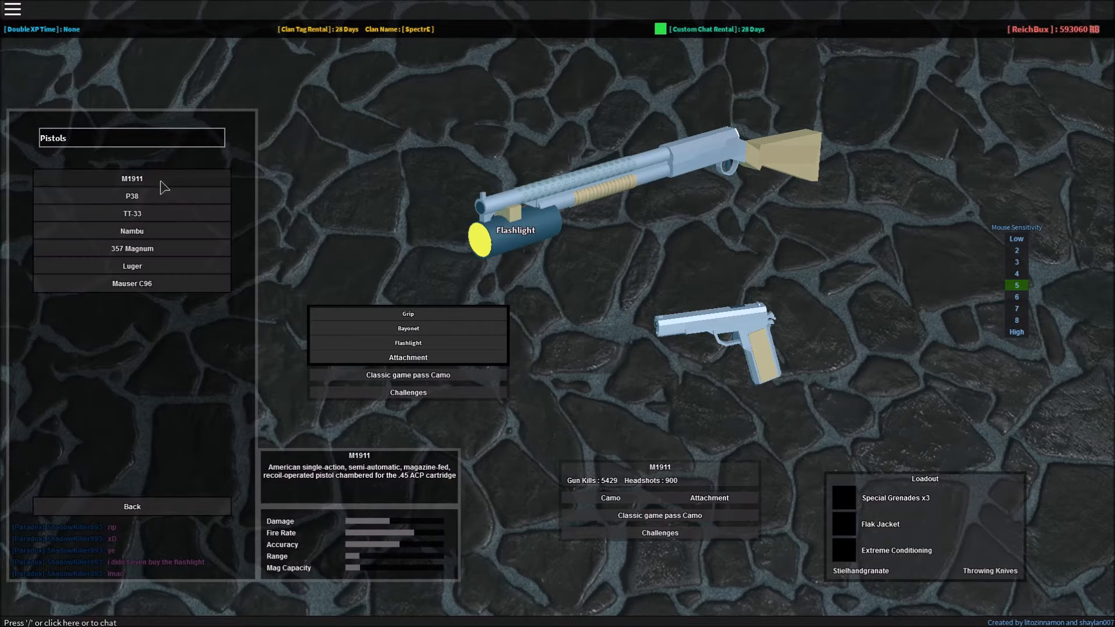
left_click(132, 231)
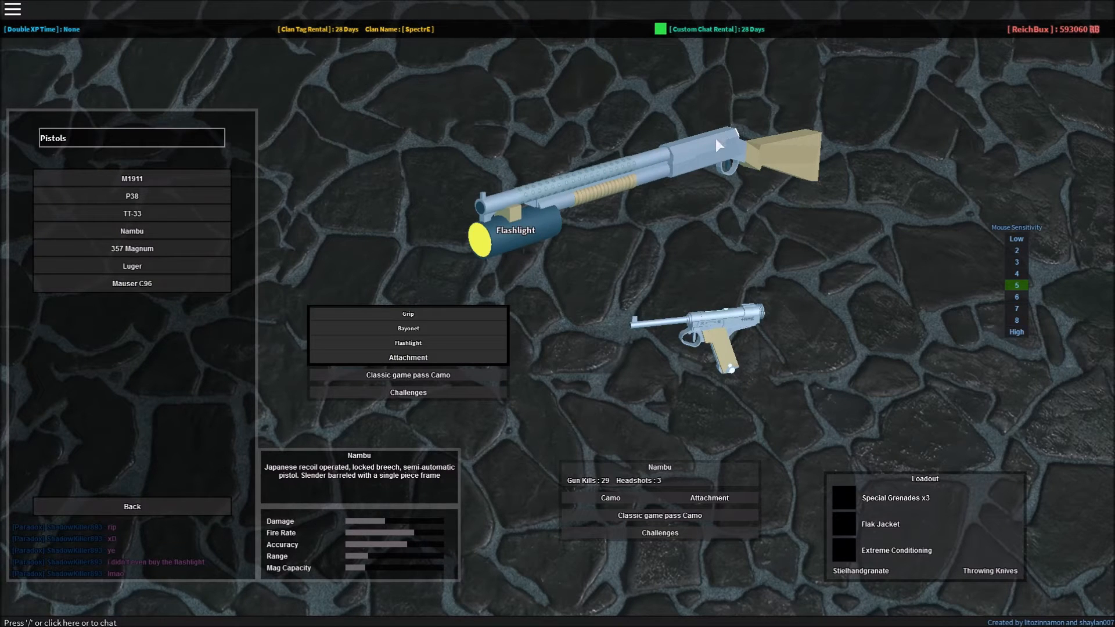
mouse_move(356, 428)
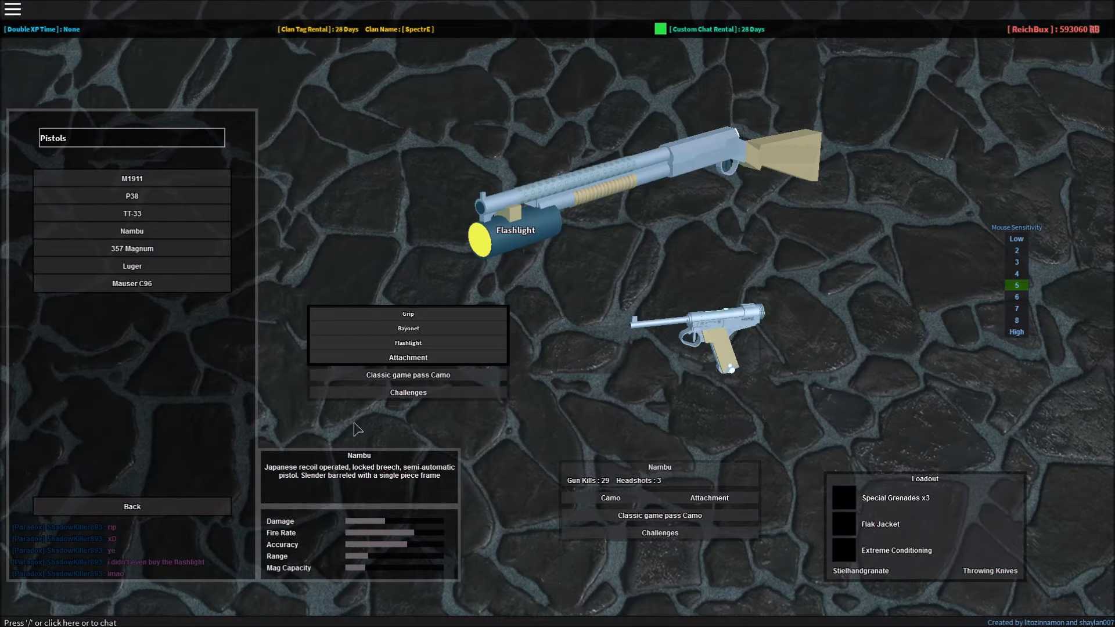
left_click(132, 506)
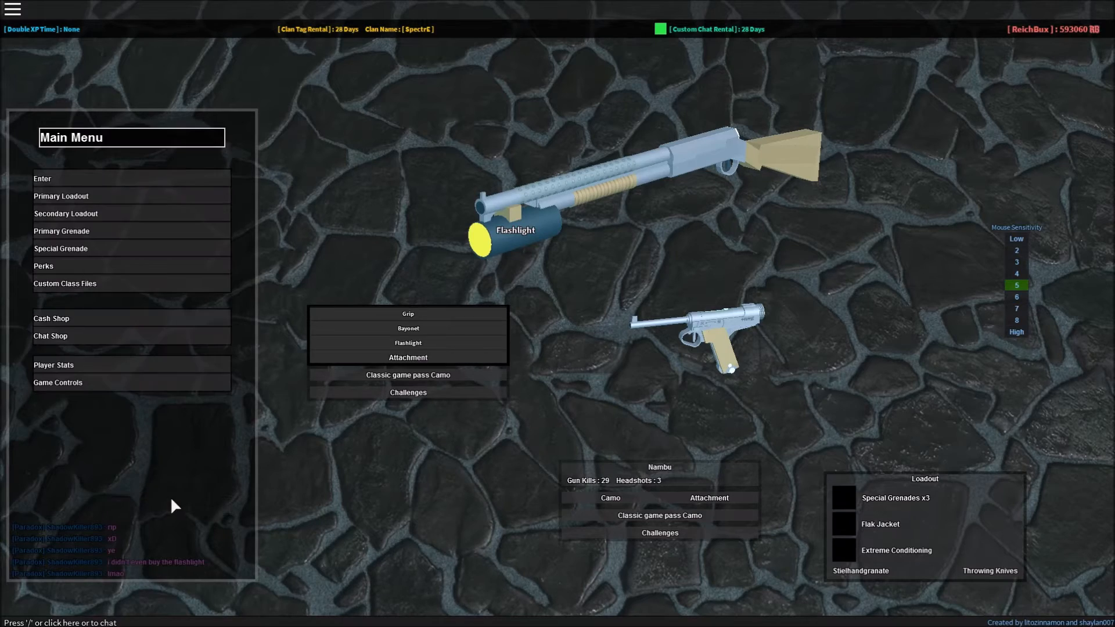
mouse_move(169, 180)
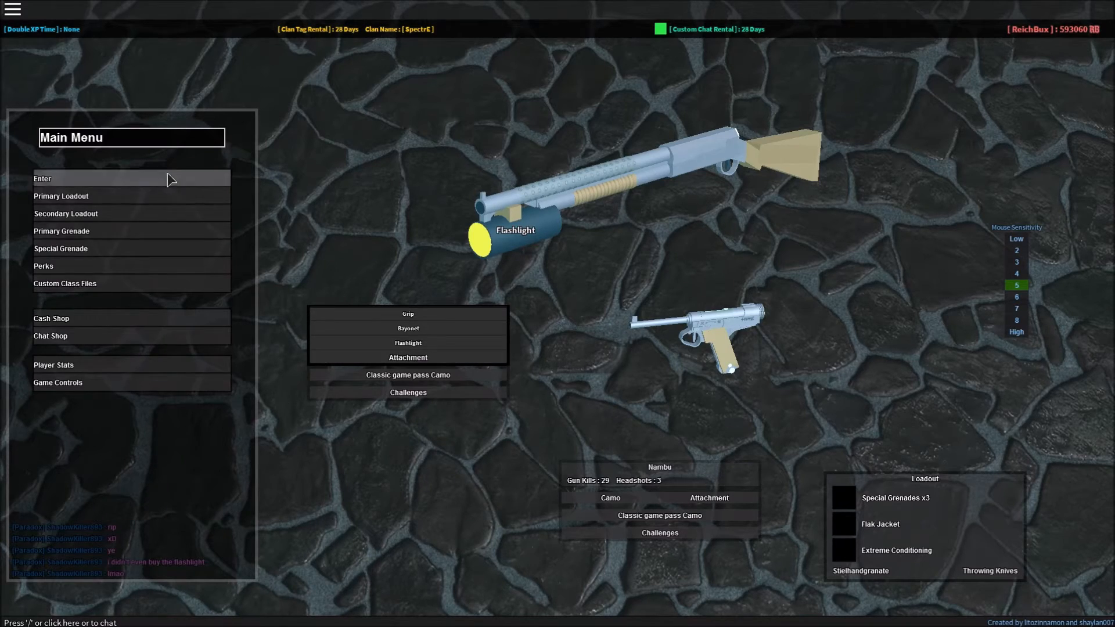
left_click(131, 178)
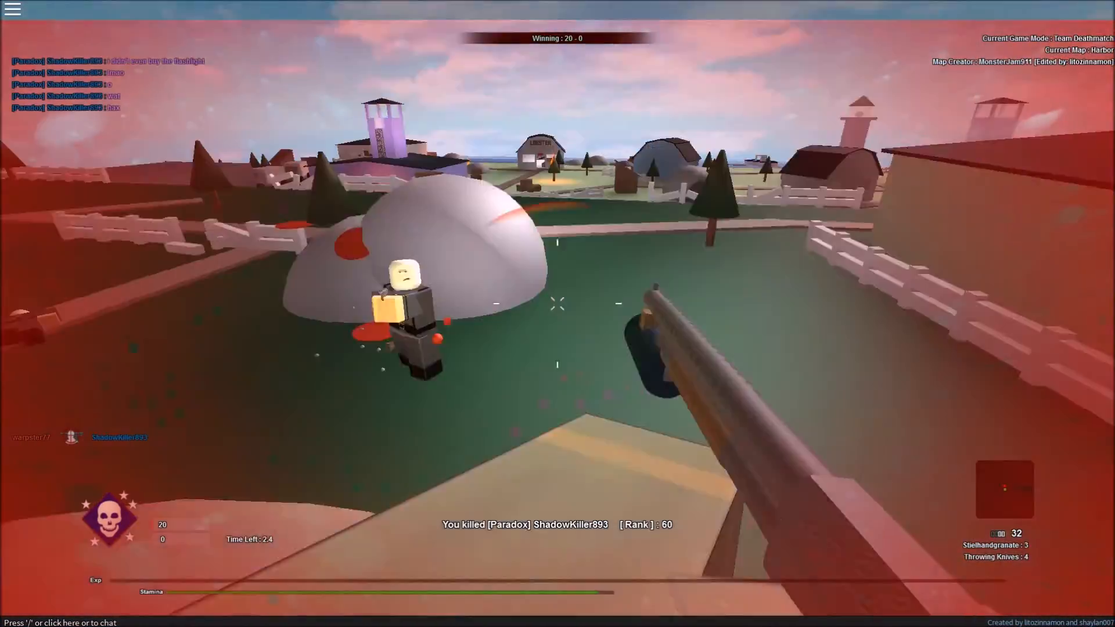
Step: Fire the Trench Gun at an opponent, extending the team lead toward 30–0
left_click(557, 304)
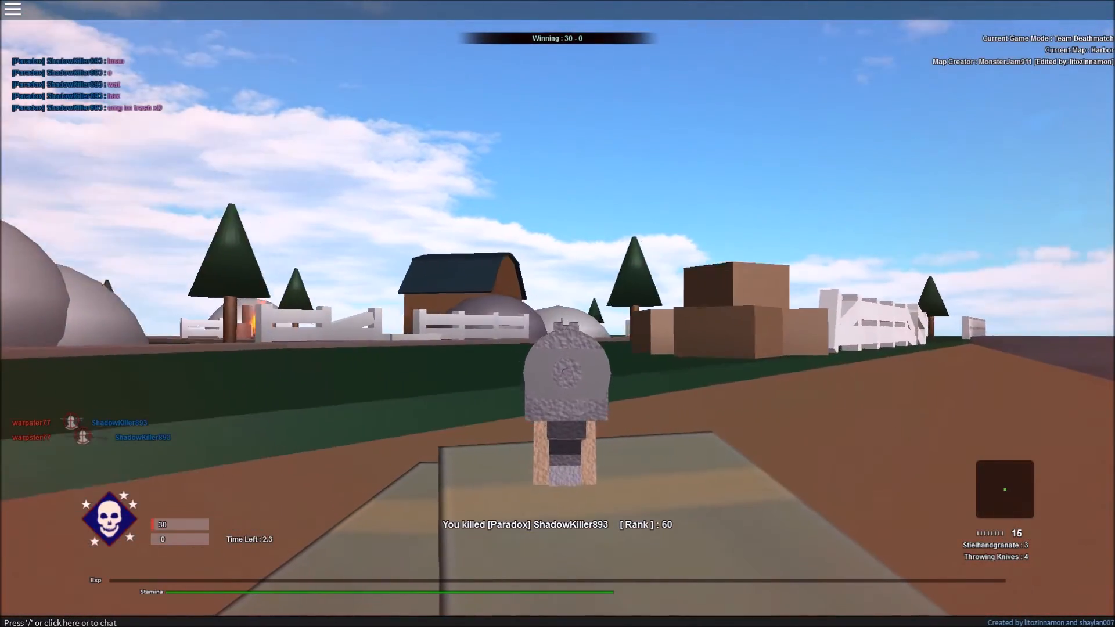
mouse_move(557, 314)
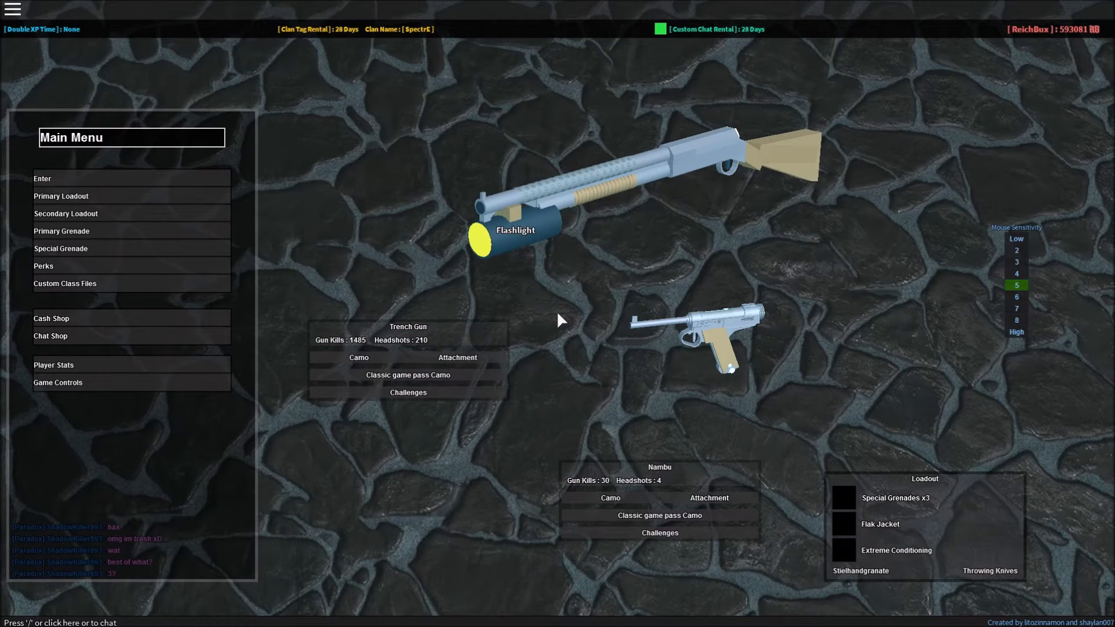
mouse_move(120, 206)
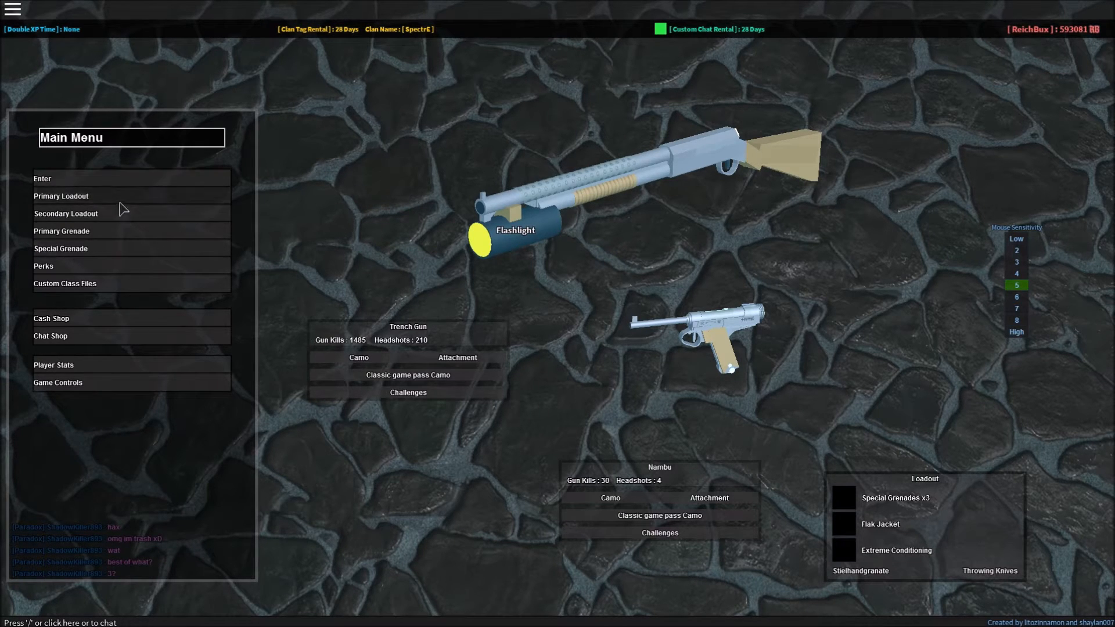
Step: Equip the Arisaka bolt-action rifle with telescopic sight and the P38 pistol, then bring up the perk tiers
left_click(61, 197)
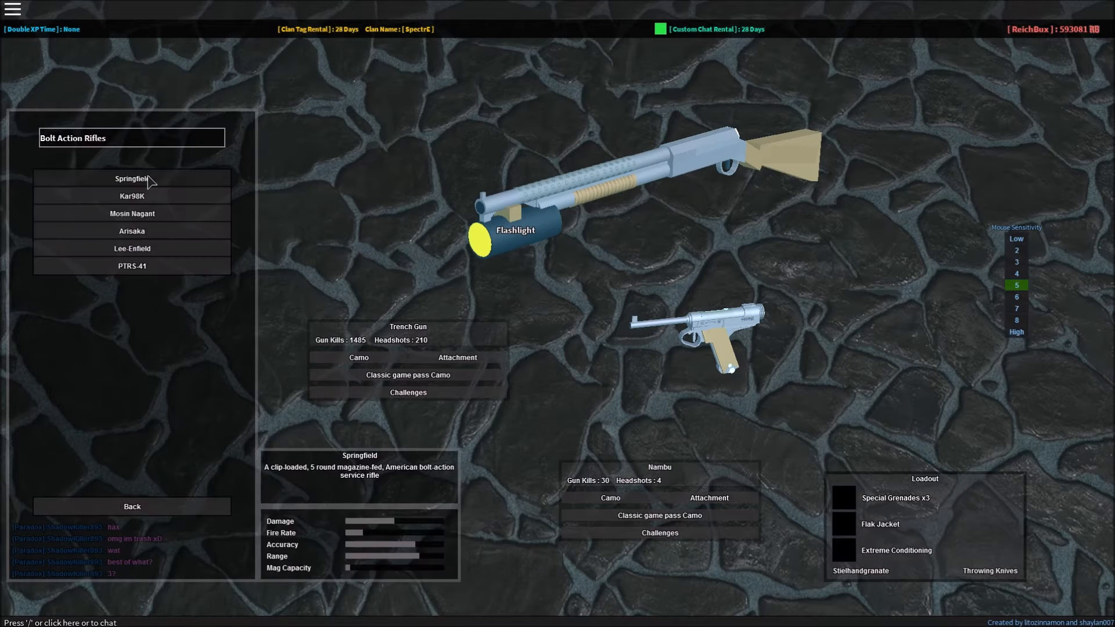
left_click(131, 230)
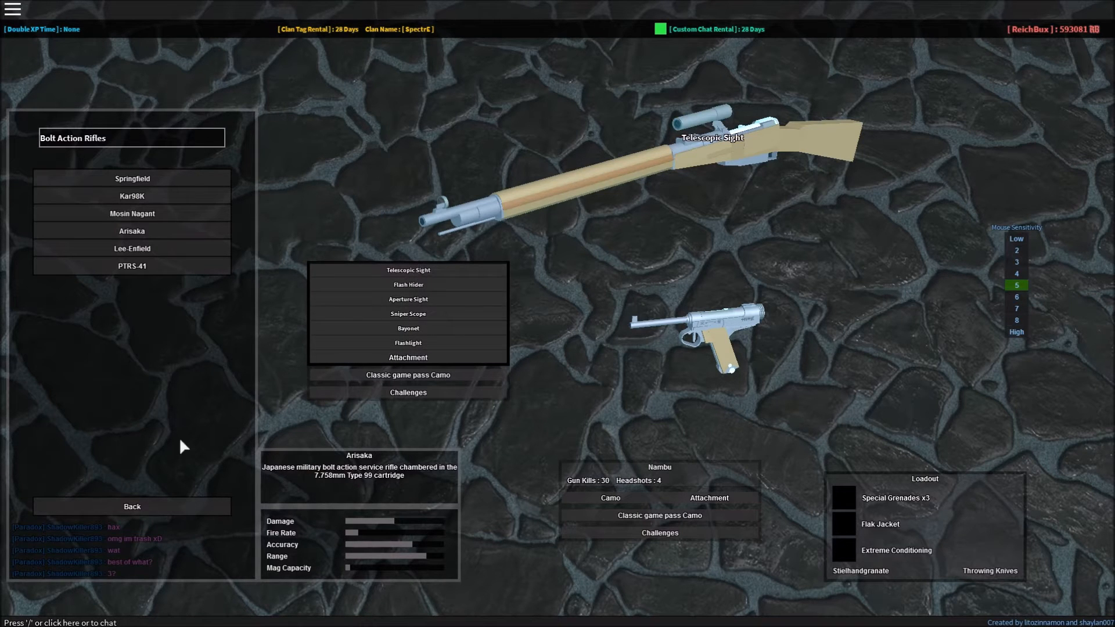
left_click(132, 506)
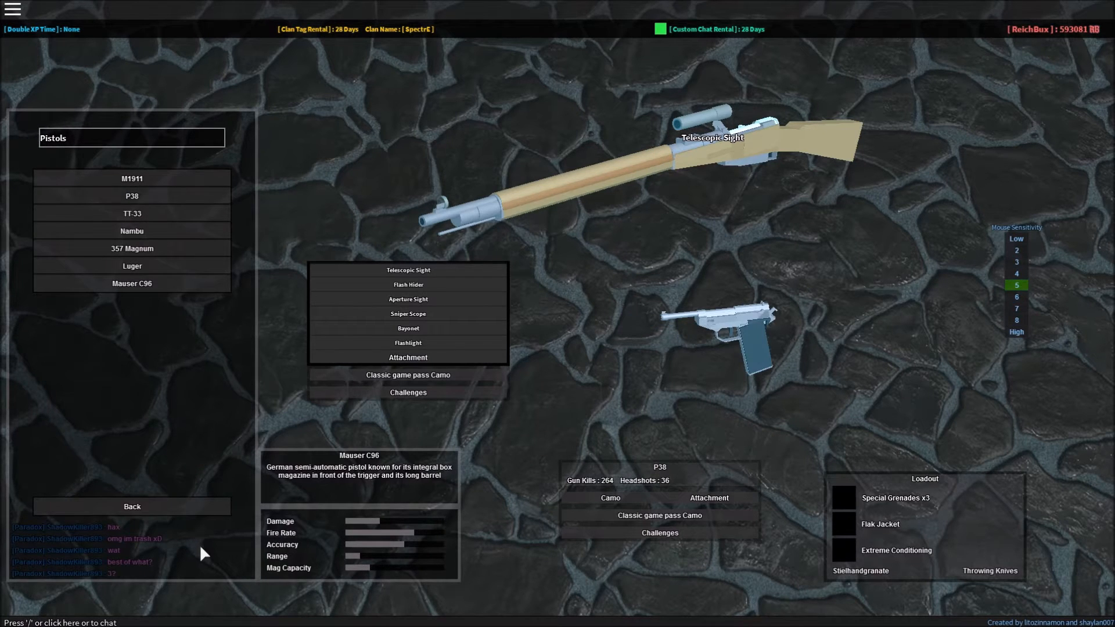
left_click(132, 506)
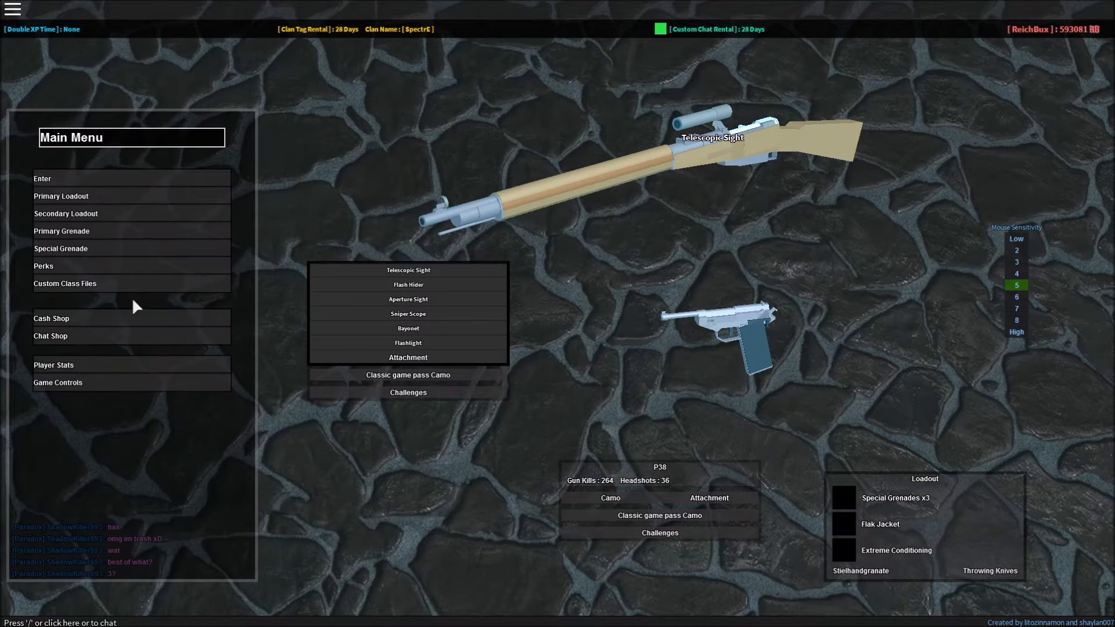
left_click(43, 266)
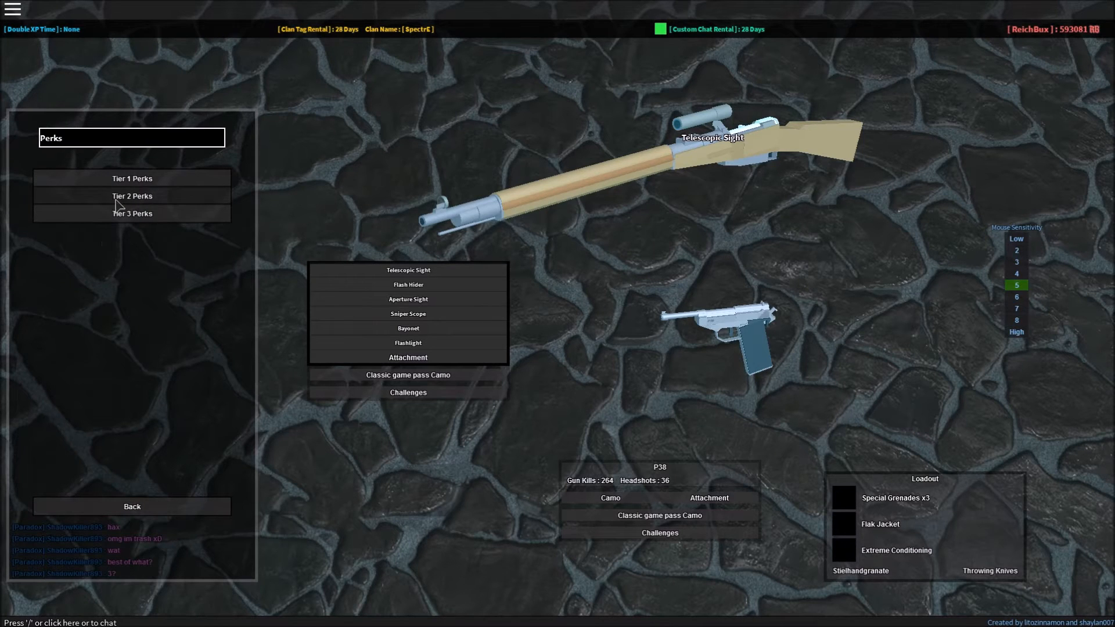
mouse_move(127, 197)
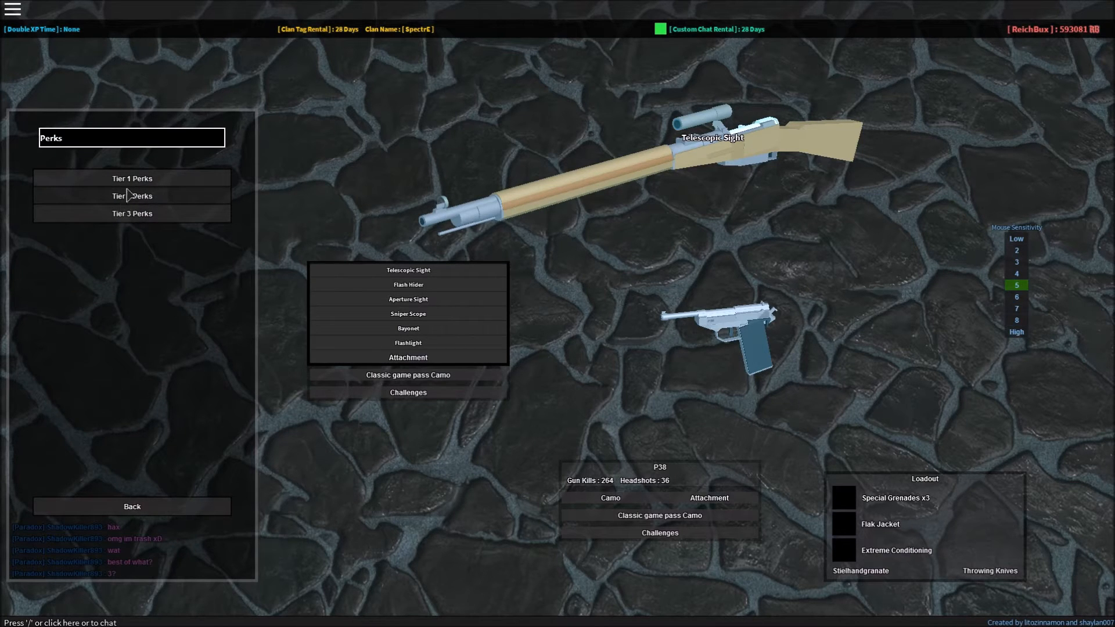
Step: Swap the Tier 2 perk from Flak Jacket to Camouflage and review the Tier 1 perk choices
left_click(132, 196)
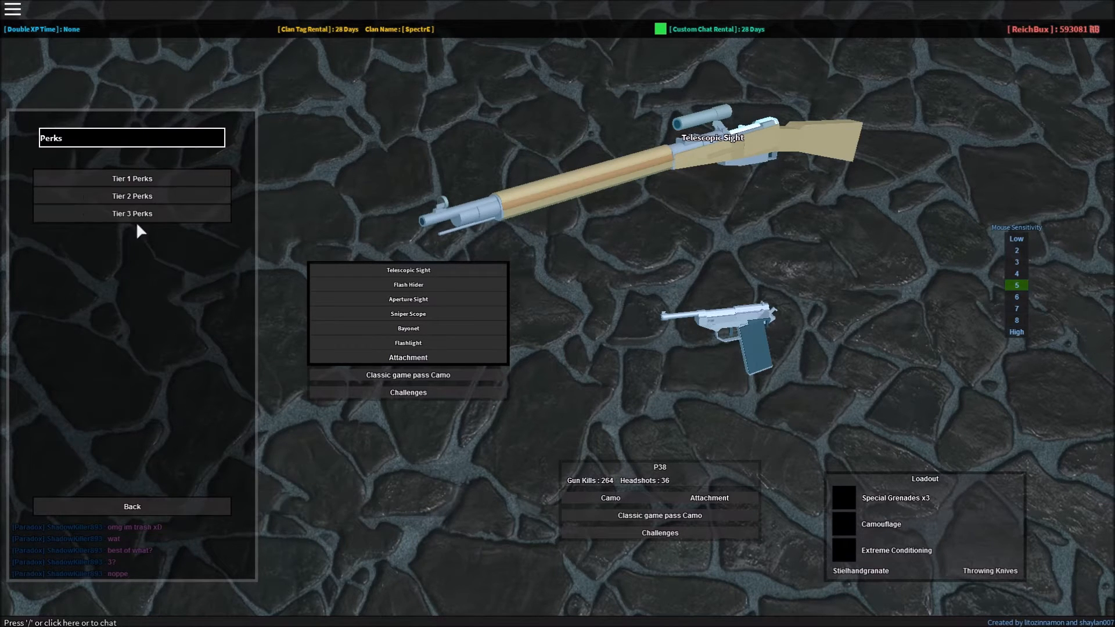
left_click(132, 178)
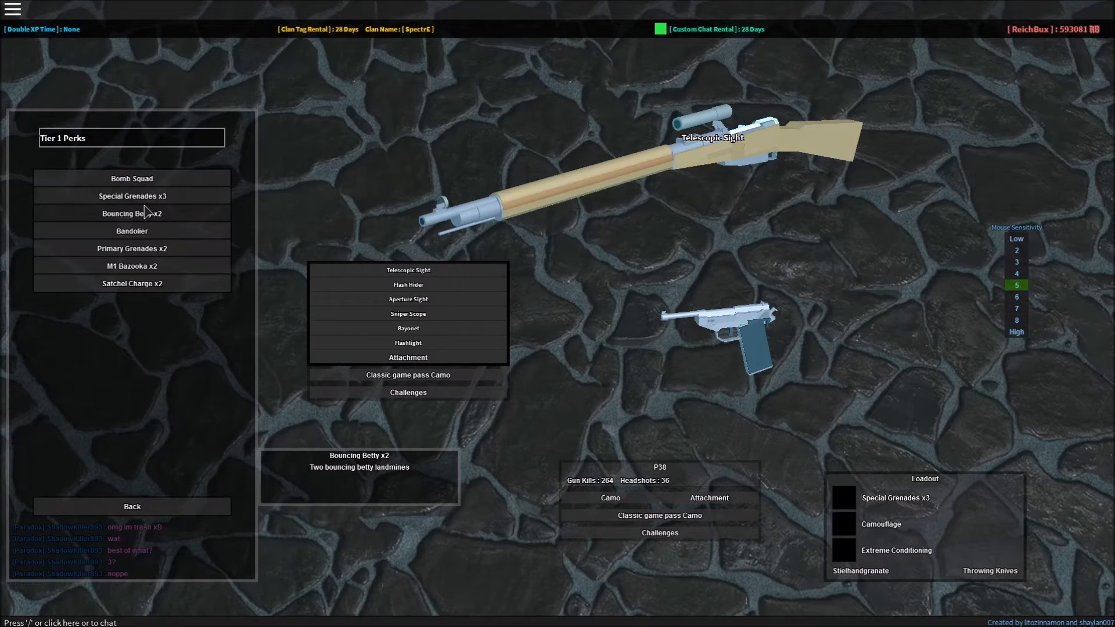
left_click(131, 506)
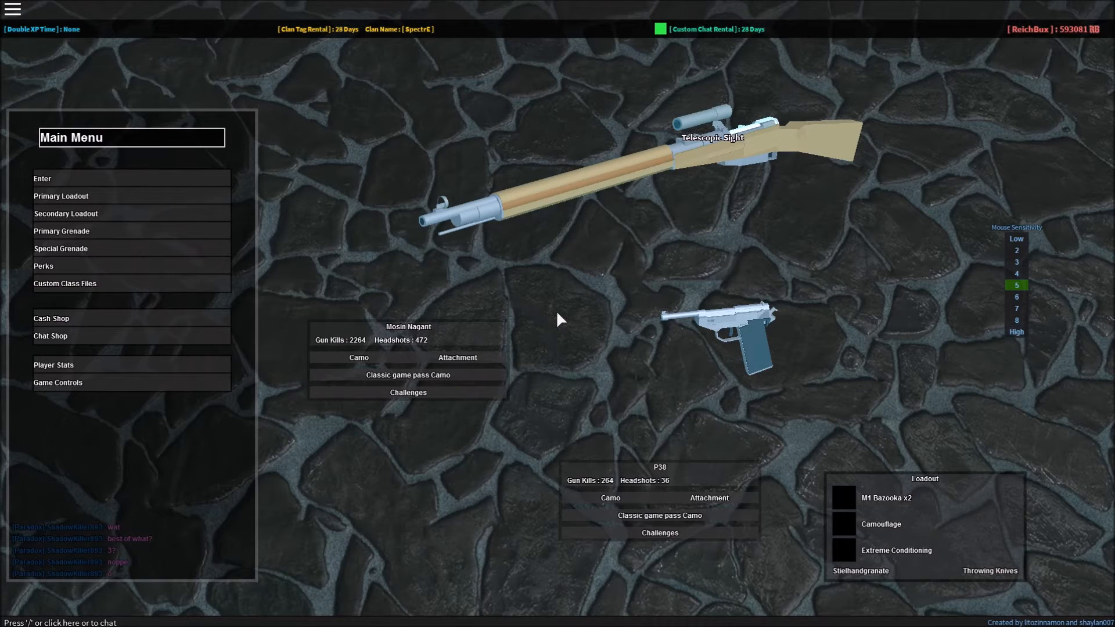
mouse_move(192, 193)
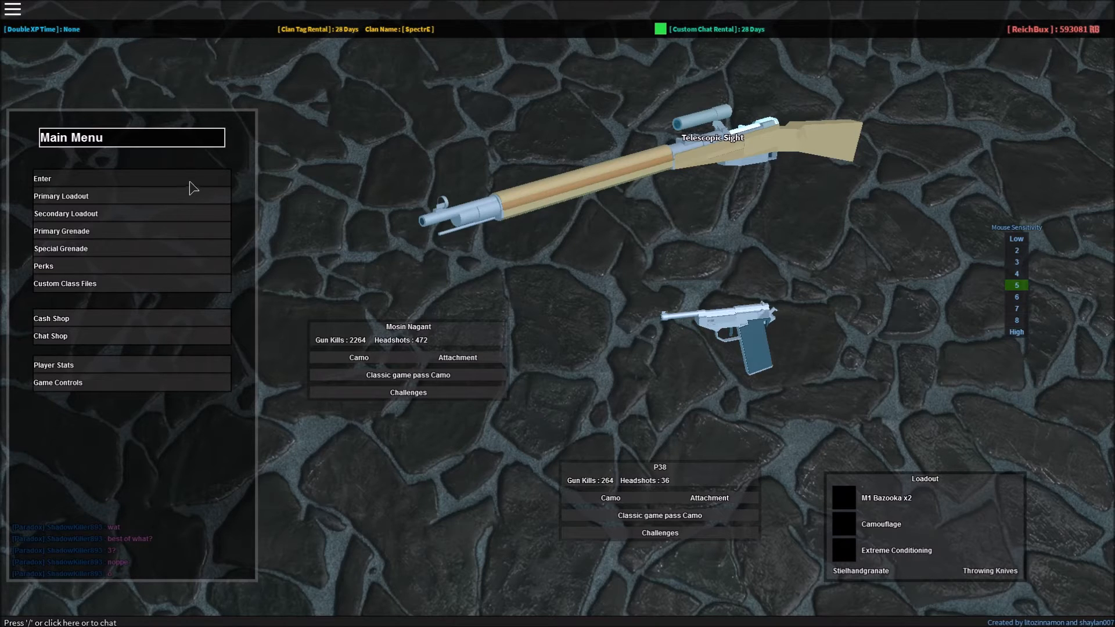
Step: Join the next match with the current loadout and wait for the next-map vote to appear
left_click(42, 178)
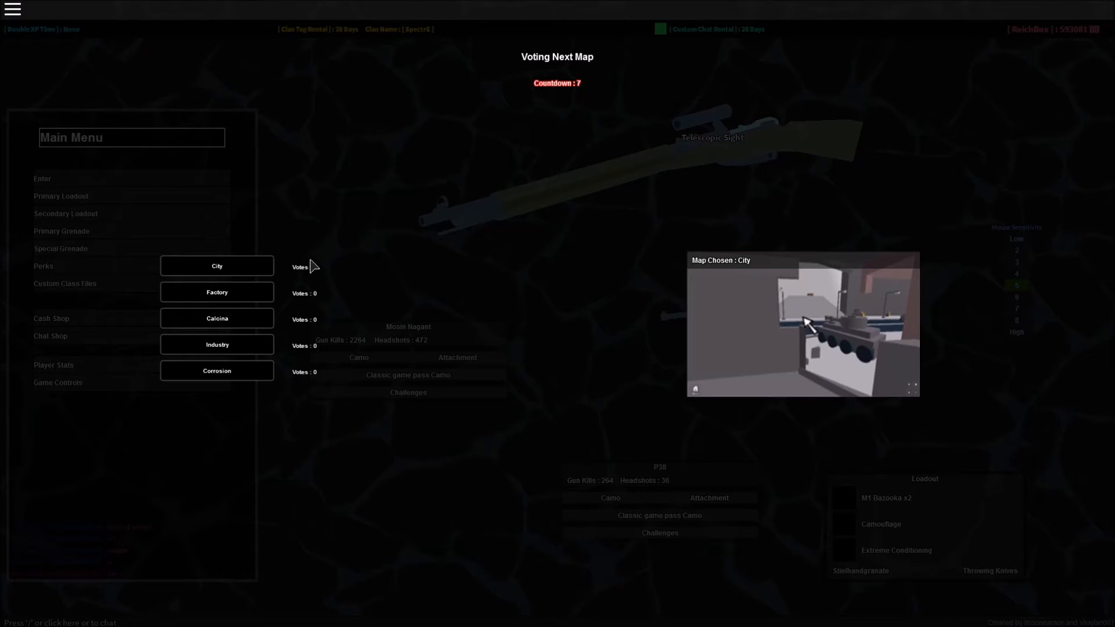
Step: Vote for City as the next map, bringing its count to 1
left_click(216, 266)
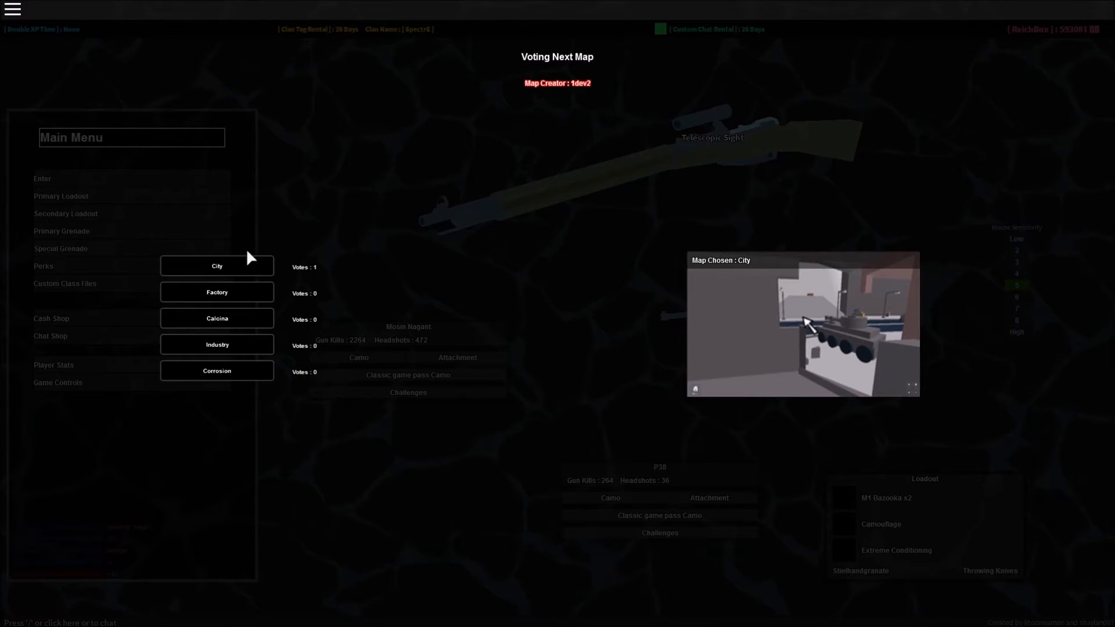
mouse_move(419, 277)
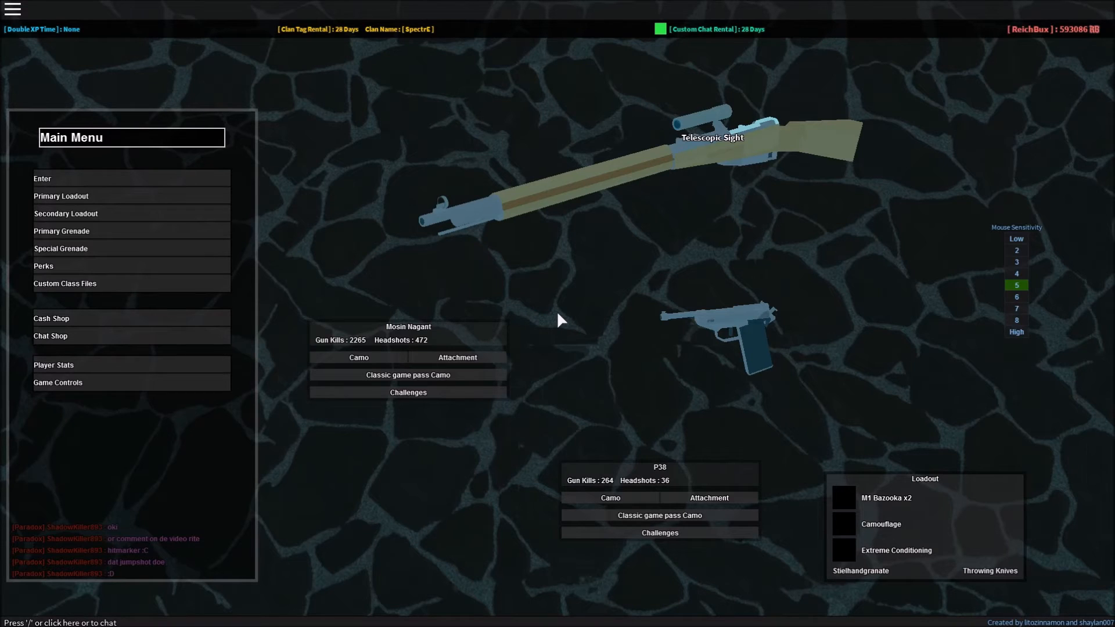
mouse_move(569, 317)
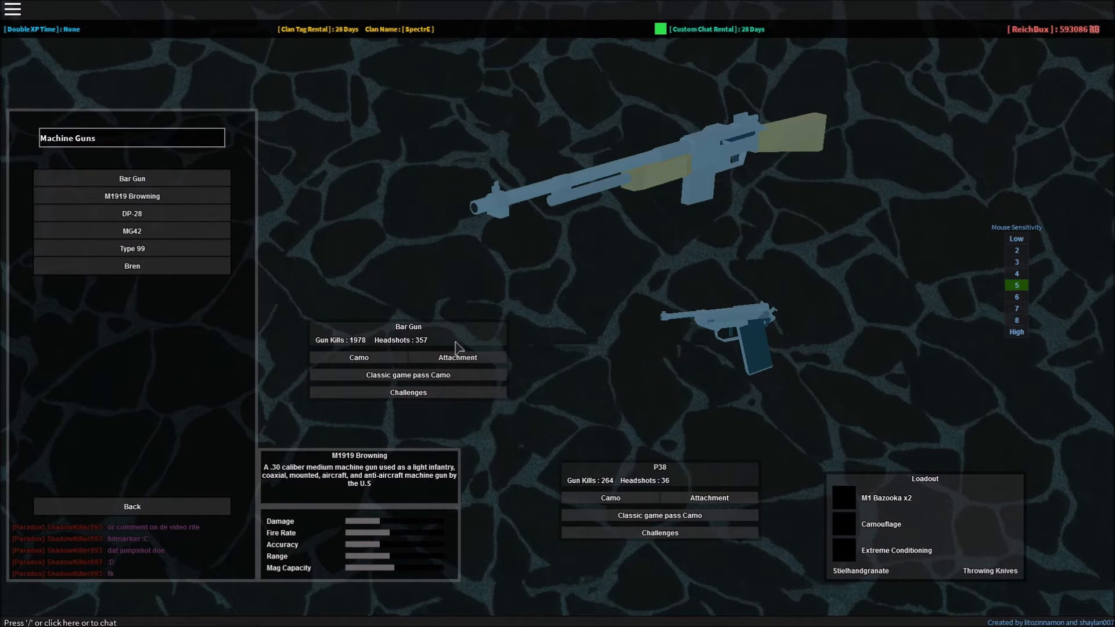
Step: Fit the Bar Gun with aperture sight and flash hider and equip the Mauser C96 as the sidearm
left_click(456, 357)
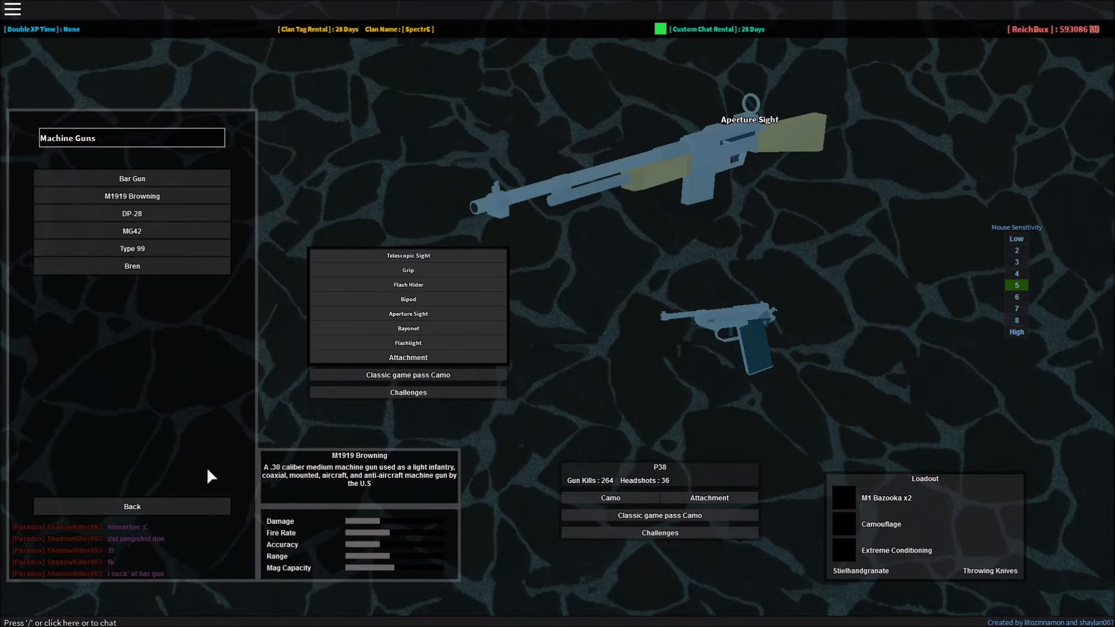
left_click(132, 505)
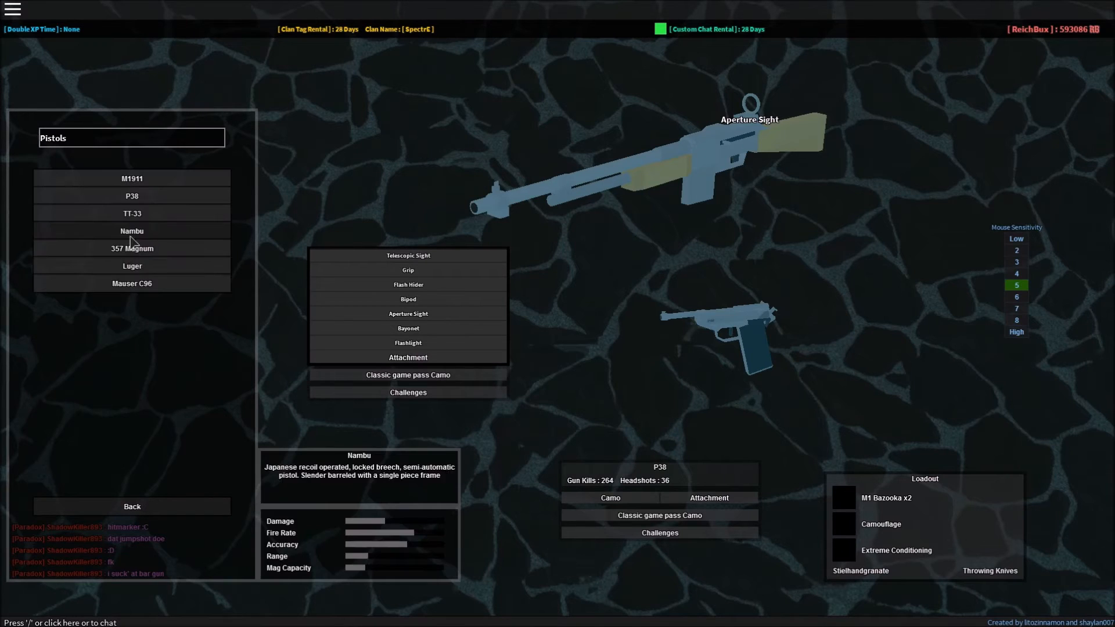
left_click(132, 283)
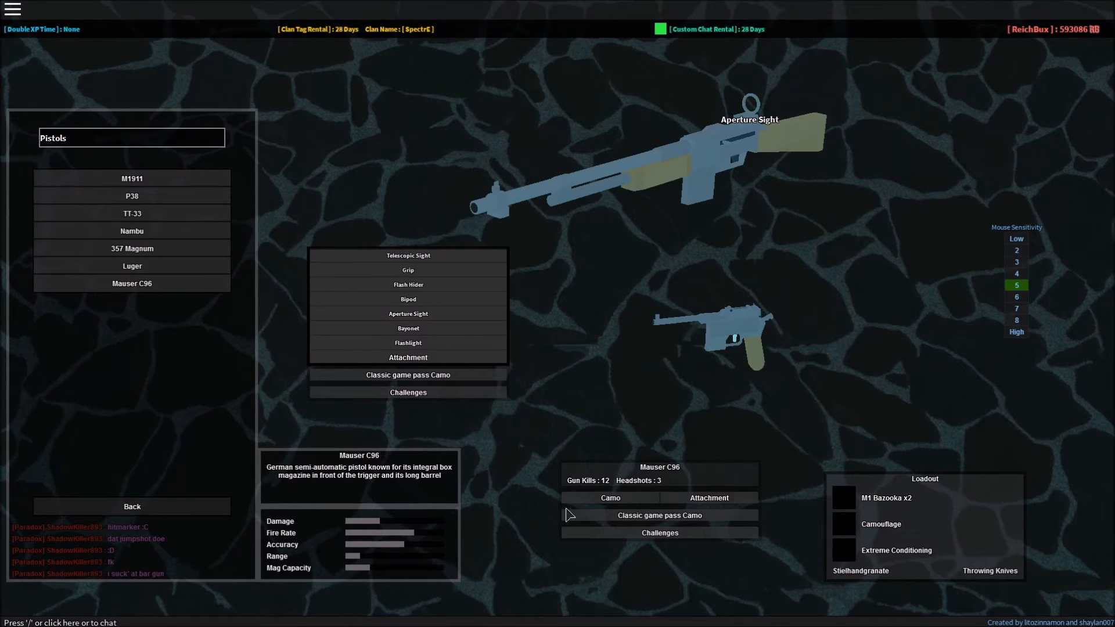
left_click(132, 506)
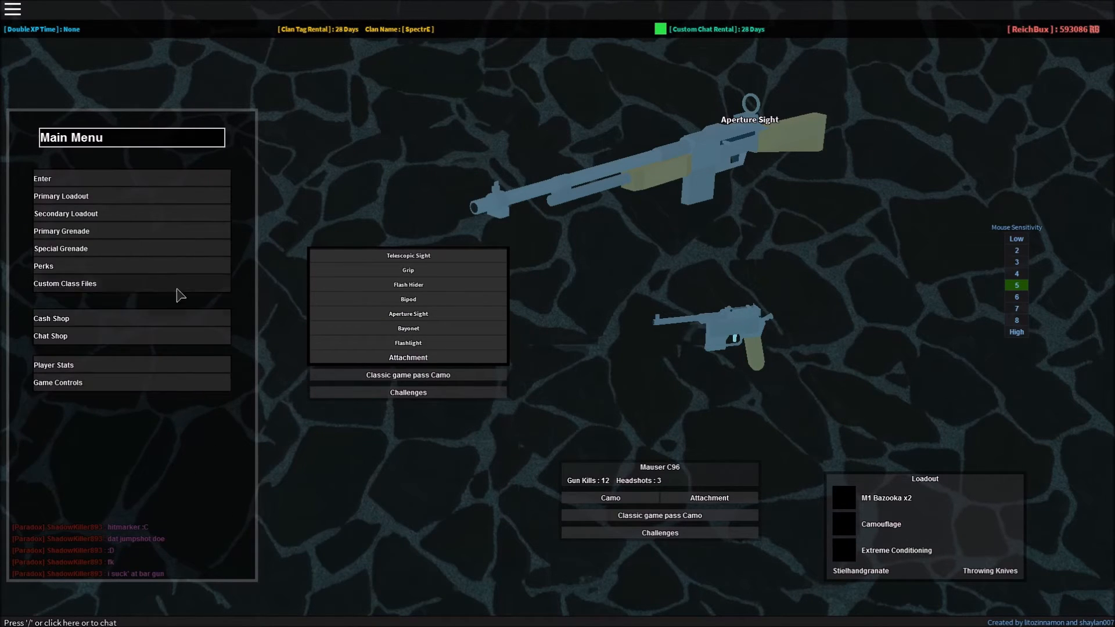
mouse_move(88, 267)
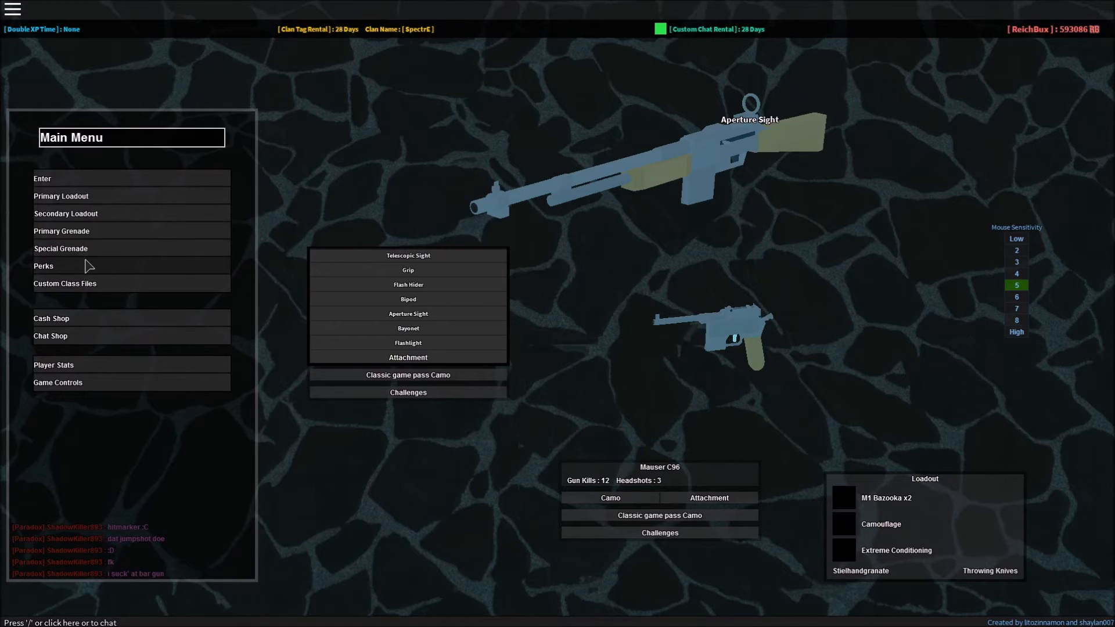
Step: Choose Overkill as the Tier 2 perk alongside Dead Silence and return to the main menu
left_click(43, 265)
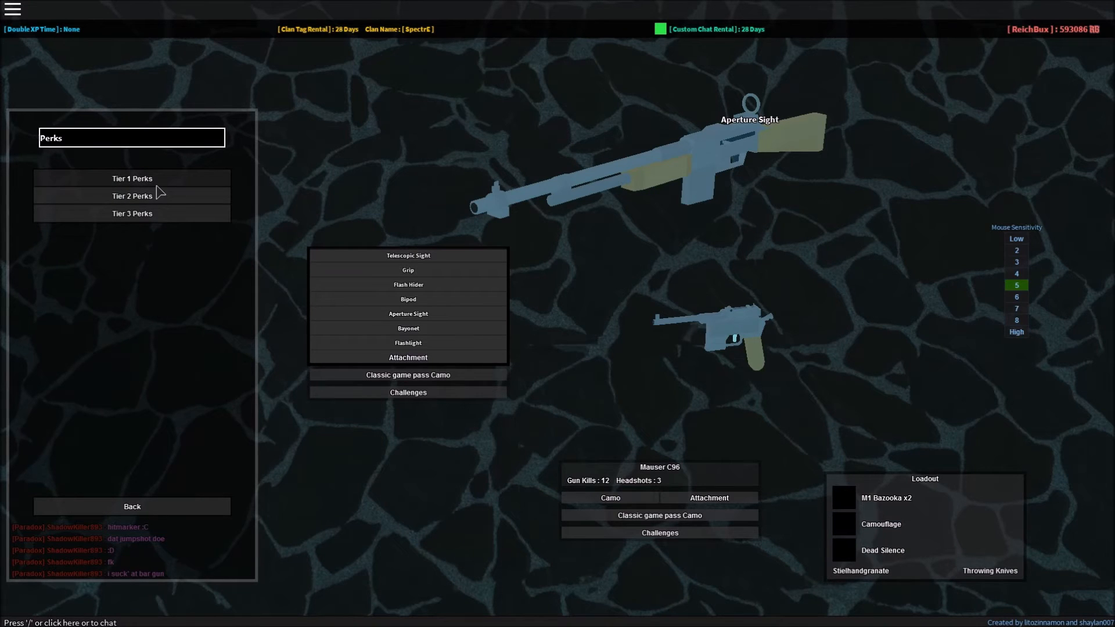
left_click(132, 195)
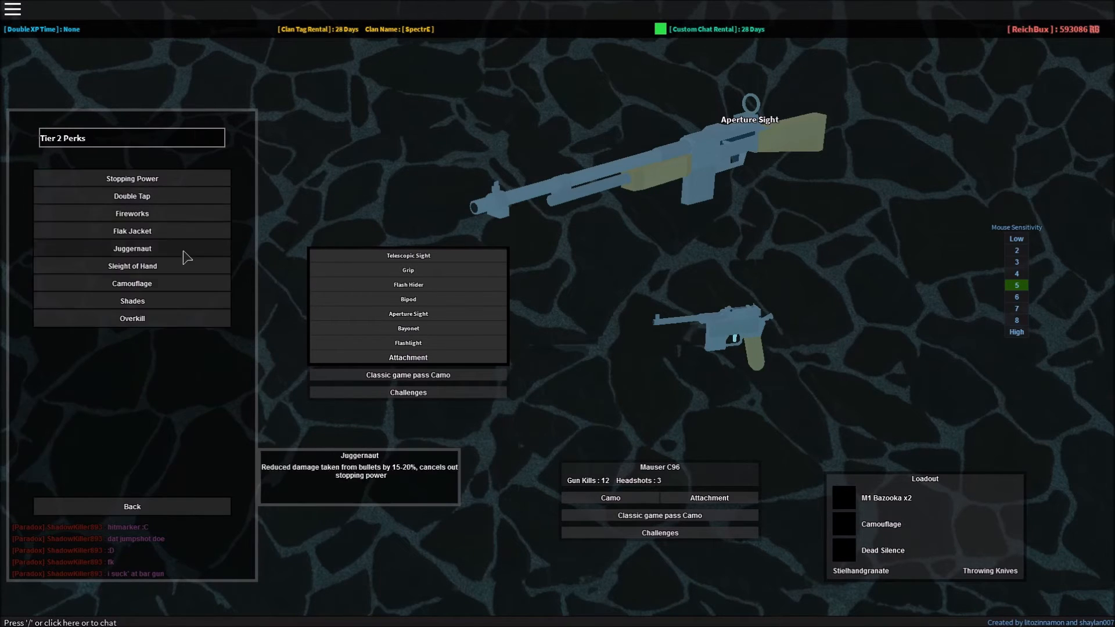
left_click(132, 506)
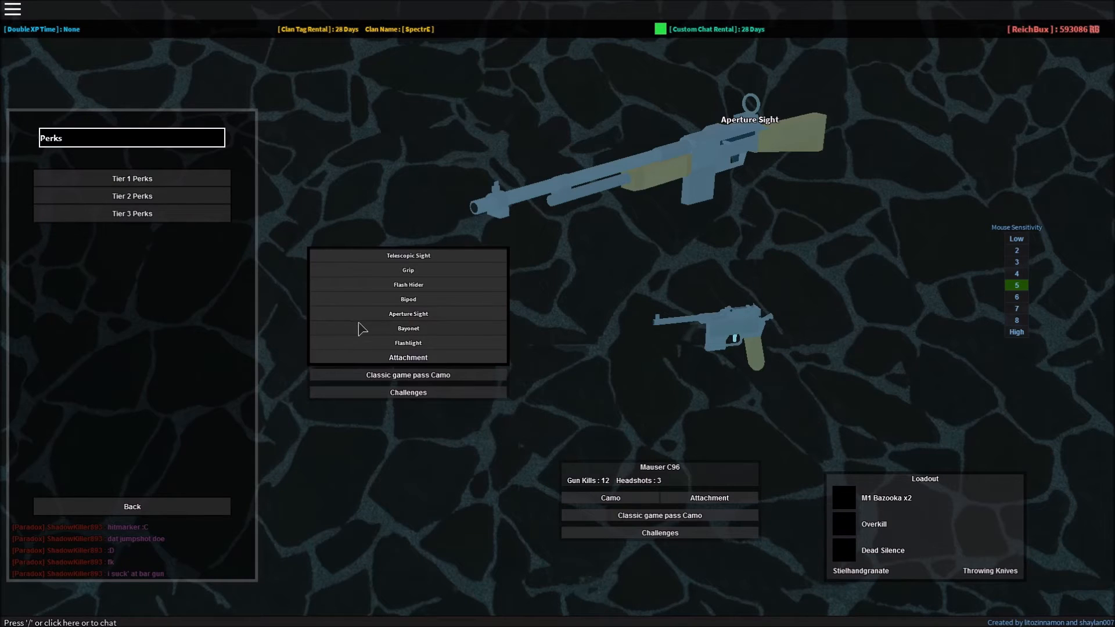
mouse_move(442, 275)
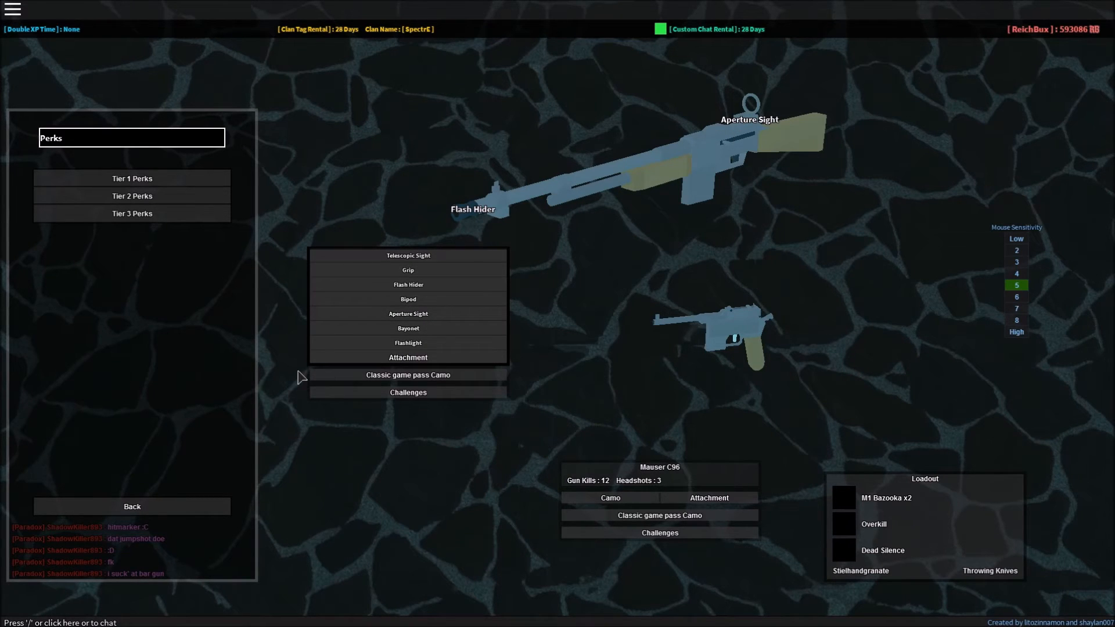
left_click(131, 505)
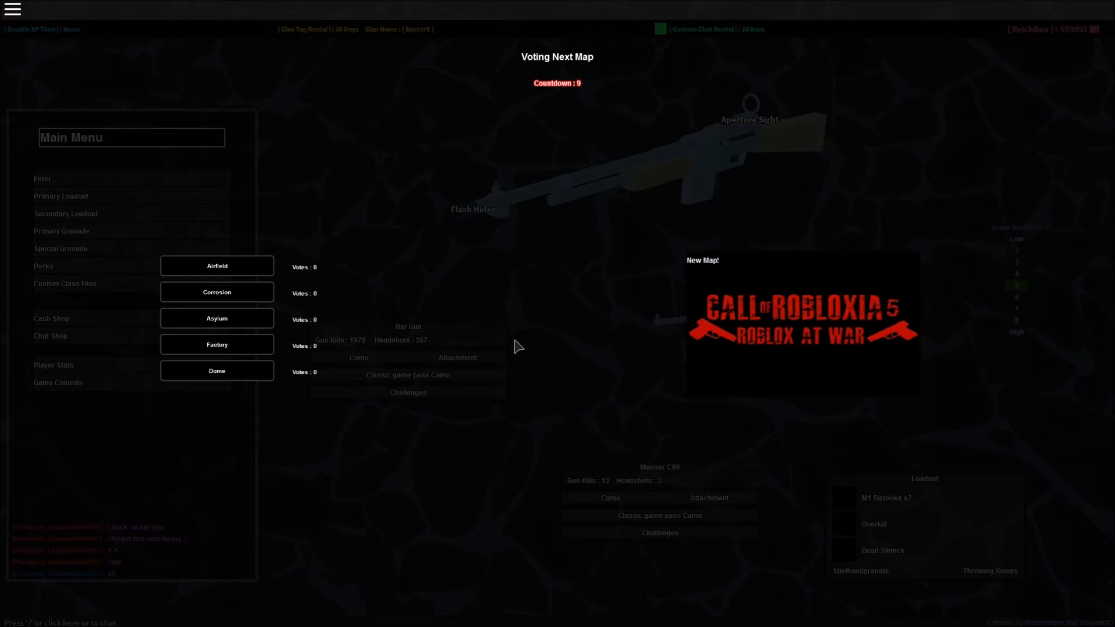
Step: Vote for Asylum as the next map and wait for the Team Deathmatch round to load
left_click(216, 317)
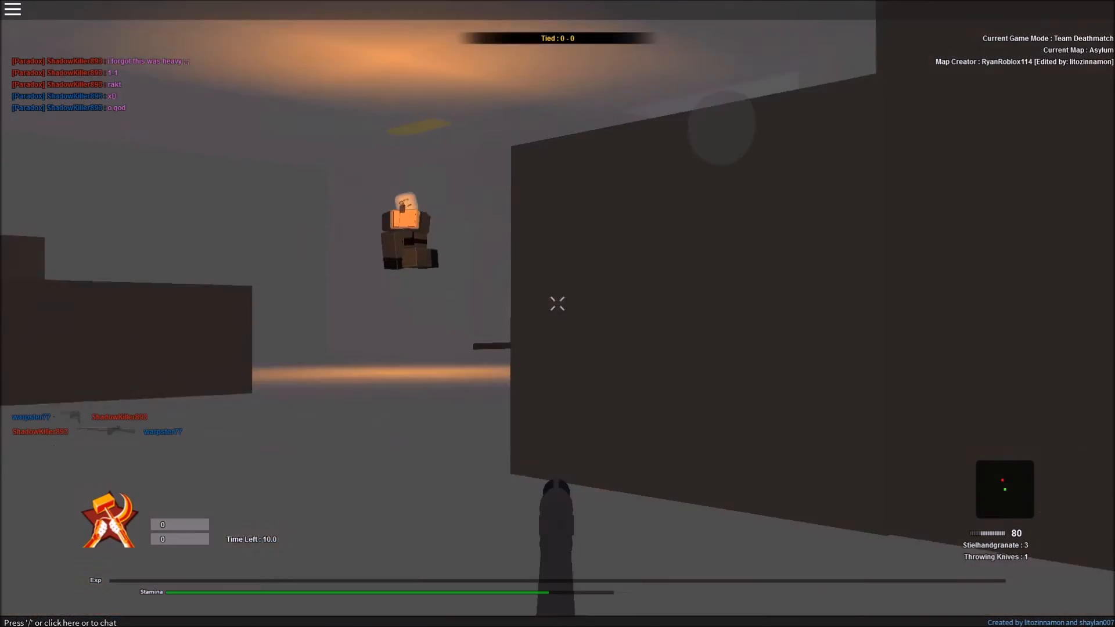
left_click(558, 305)
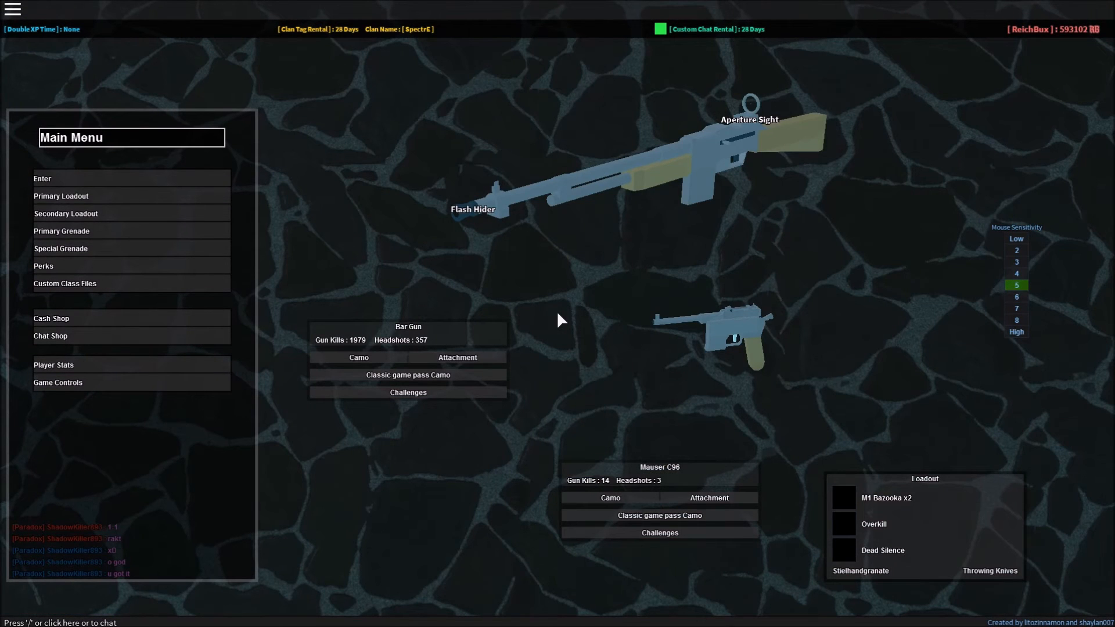
mouse_move(465, 300)
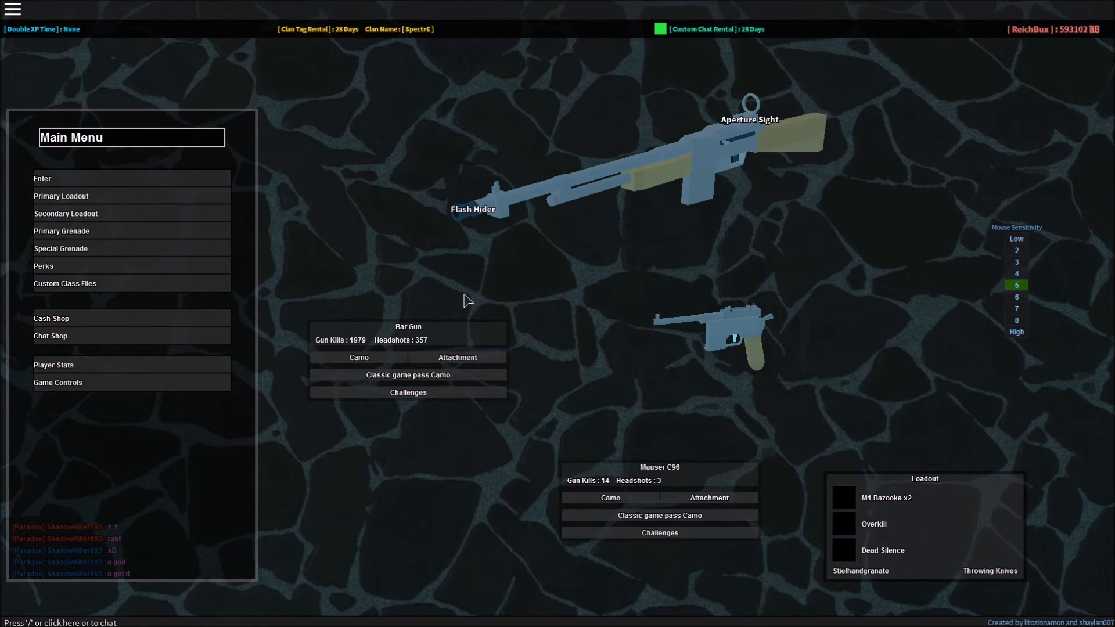
mouse_move(233, 265)
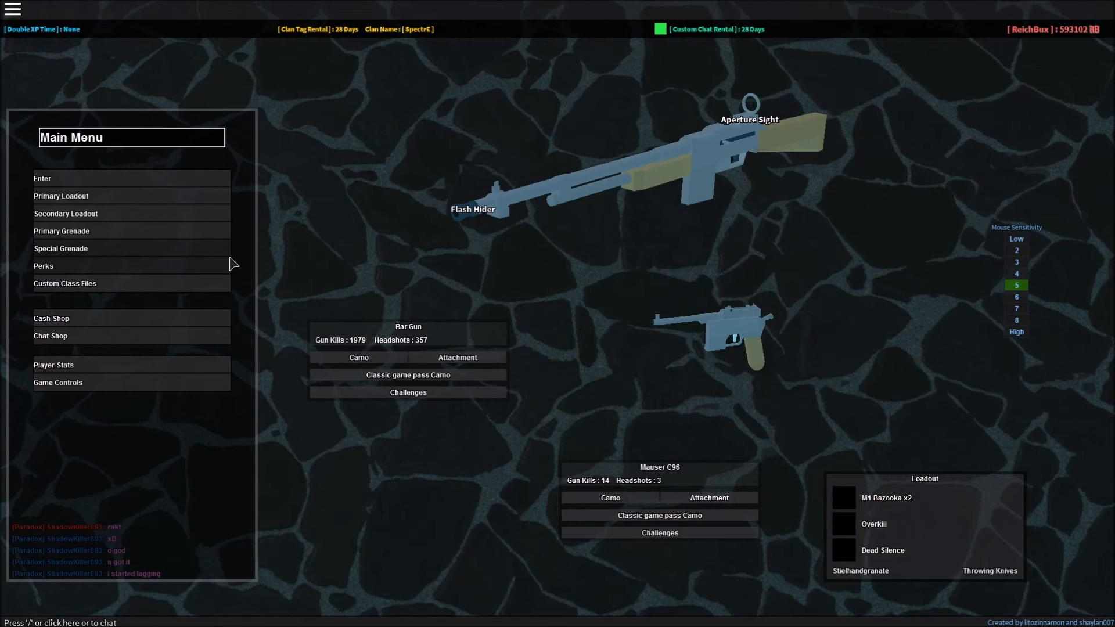
mouse_move(146, 215)
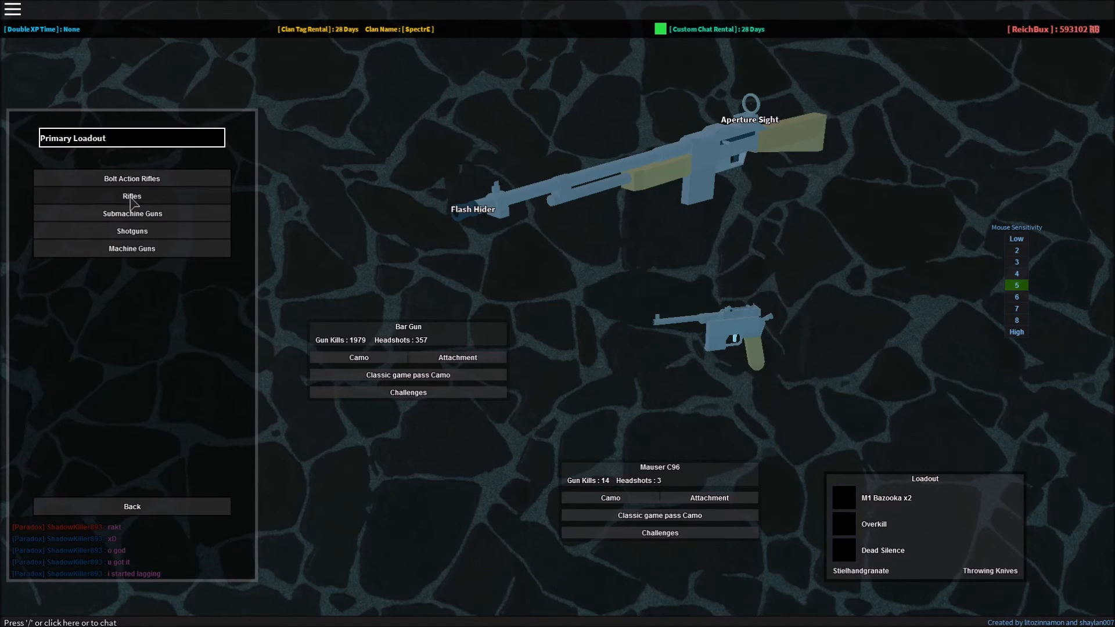
Step: Equip the Trench Gun with a bayonet and the M1911 sidearm
left_click(132, 231)
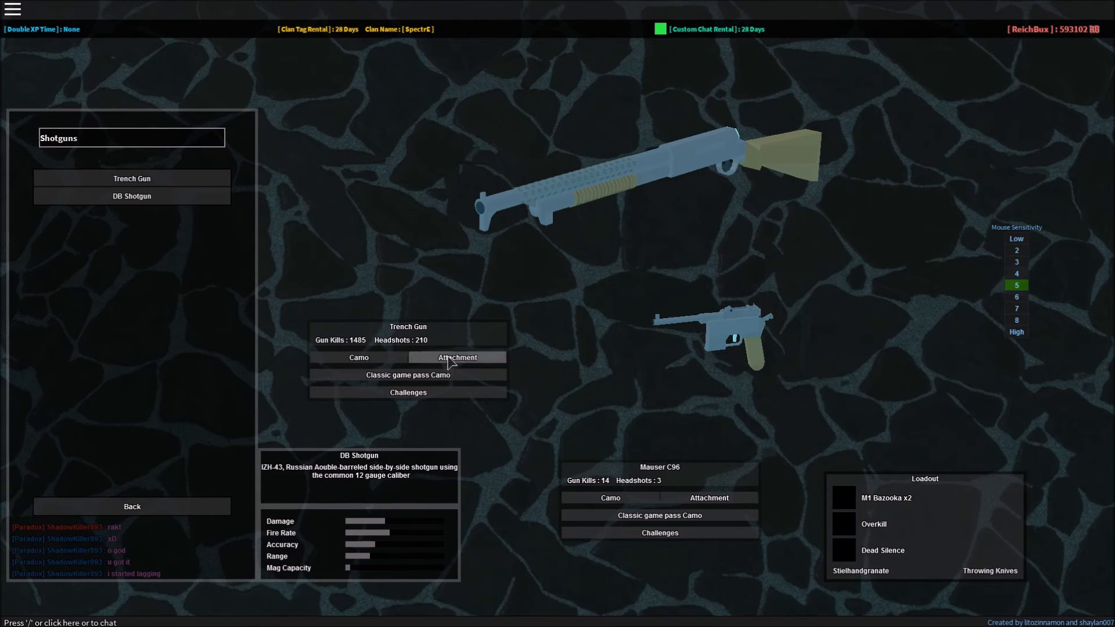
left_click(457, 357)
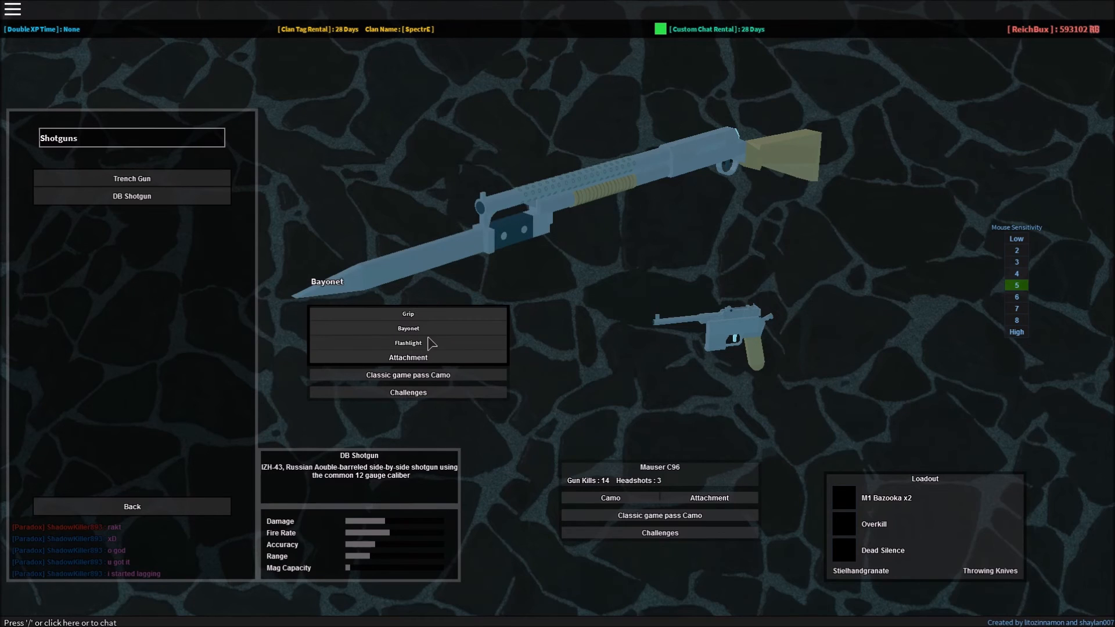
left_click(131, 506)
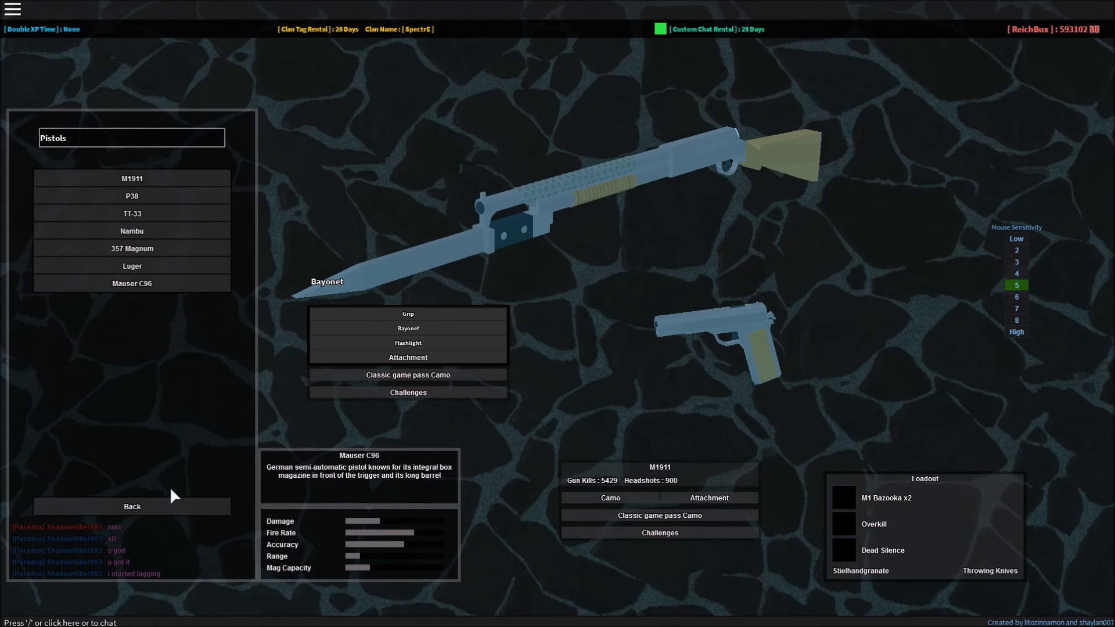
left_click(131, 506)
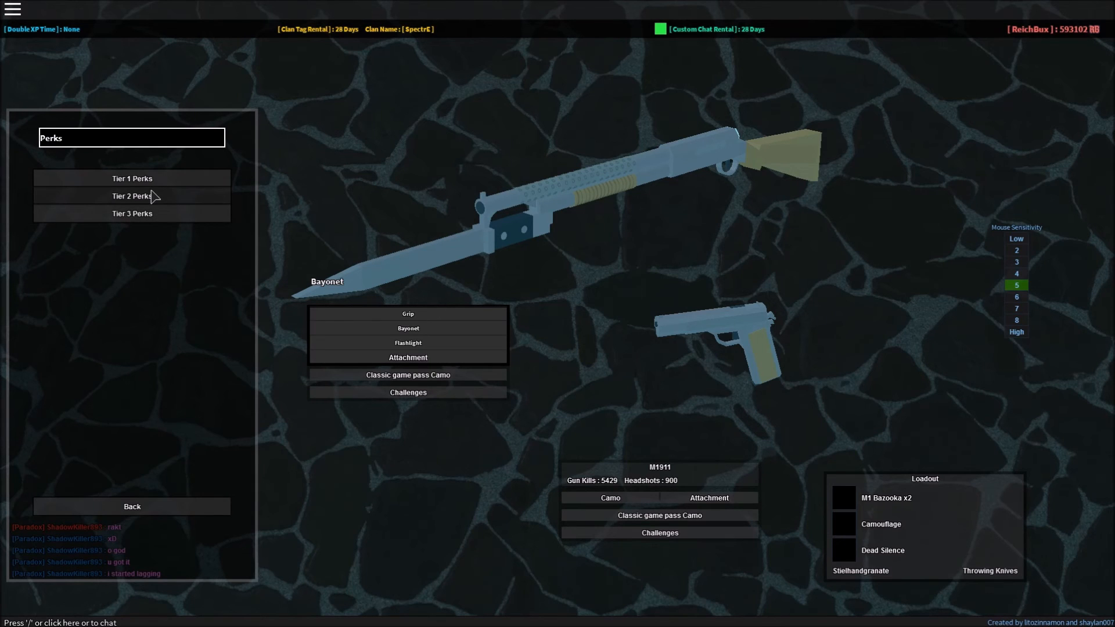
Step: Choose Dead Silence as the Tier 3 perk alongside Camouflage
left_click(132, 213)
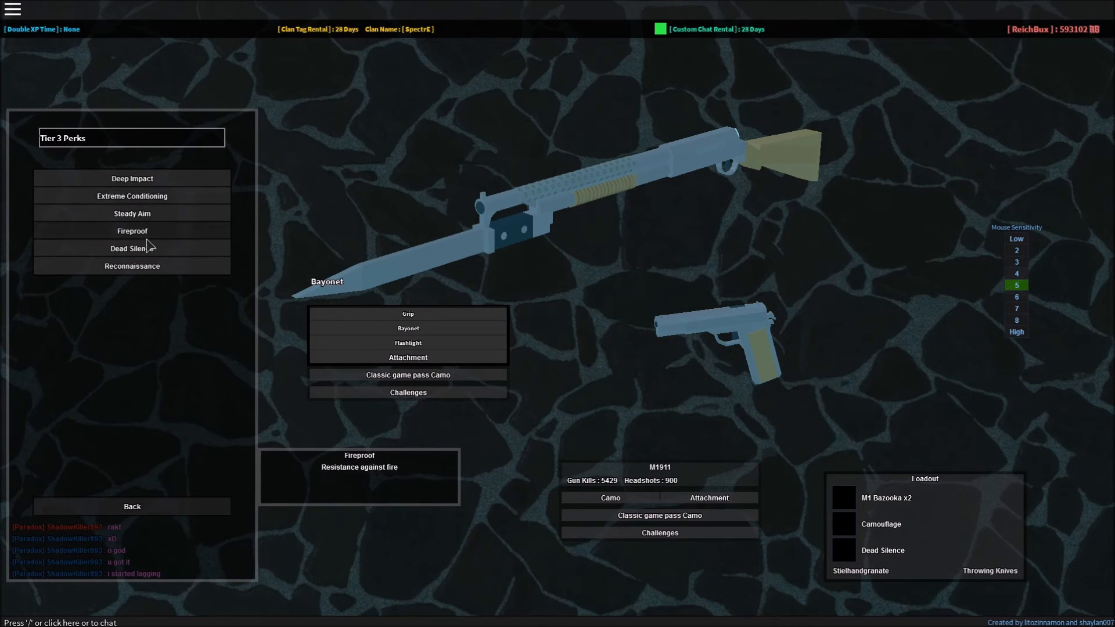
left_click(132, 507)
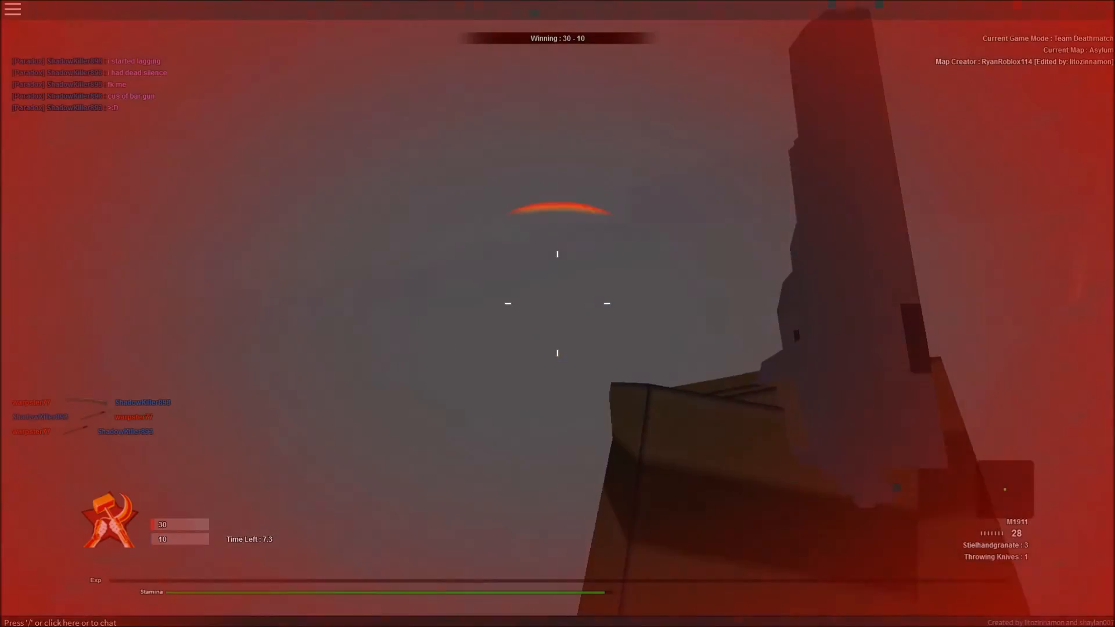
Step: Shoot the enemy ShadowKiller893 with the M1911, raising the team lead to 40–10
left_click(558, 303)
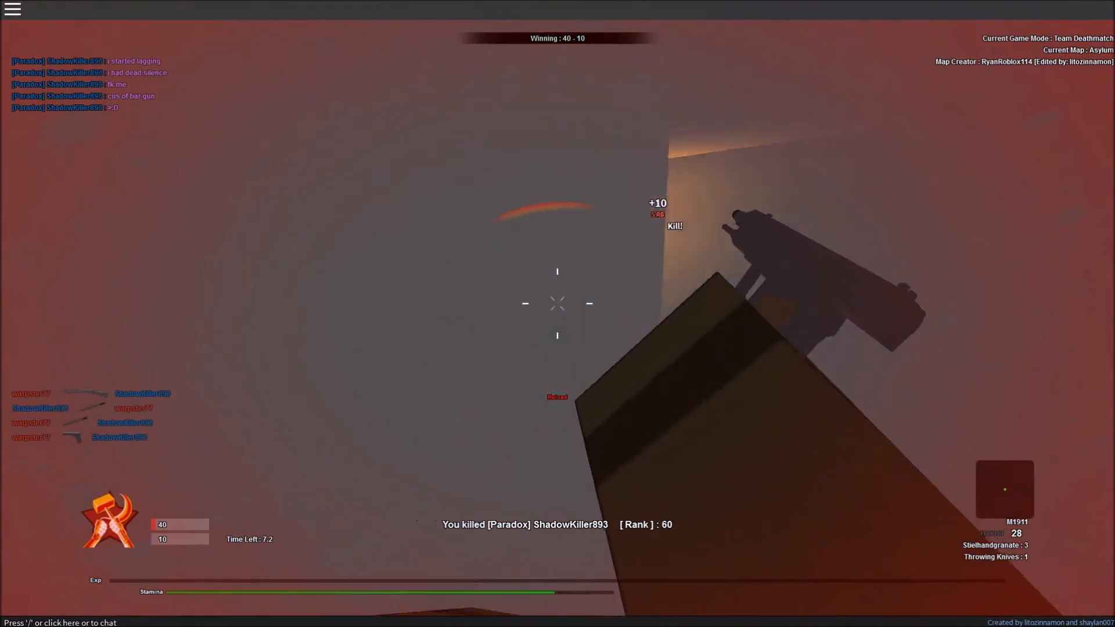